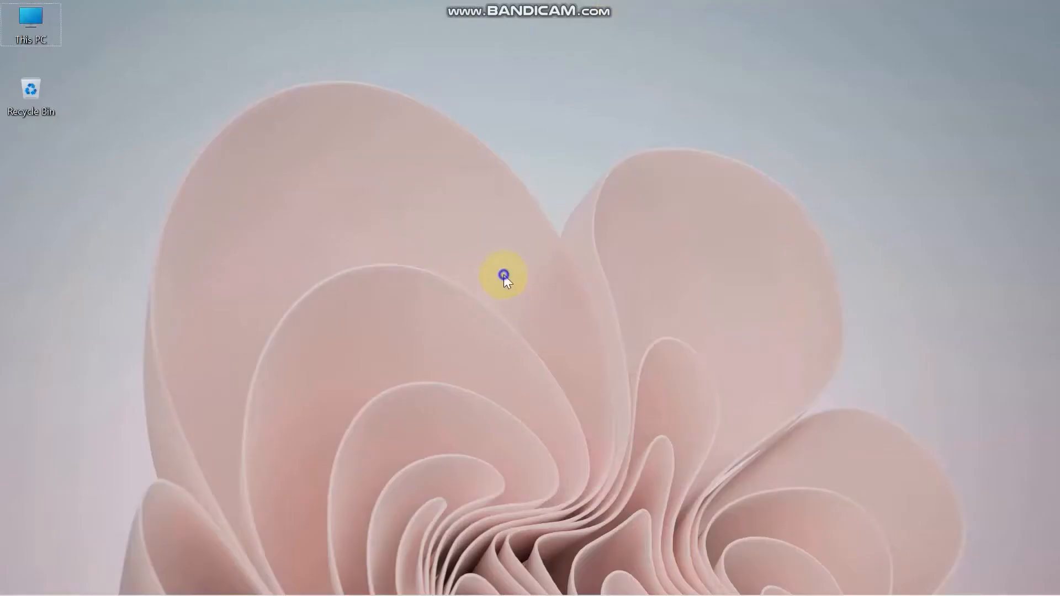
# Launch Microsoft Word, then open the Notepad How To! draft and select all its text.
pyautogui.rightClick(503, 276)
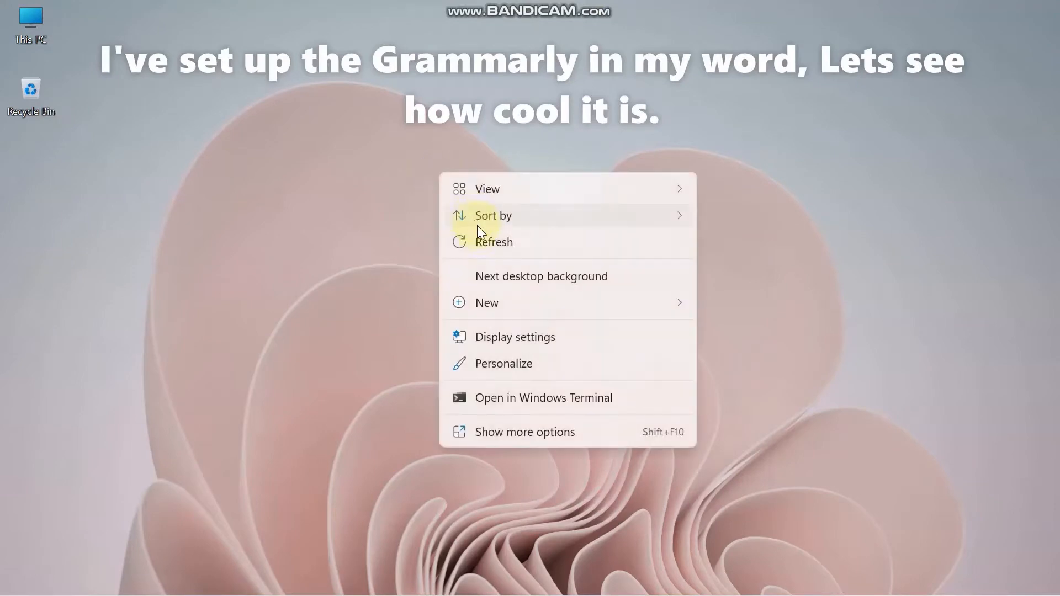
pyautogui.click(474, 226)
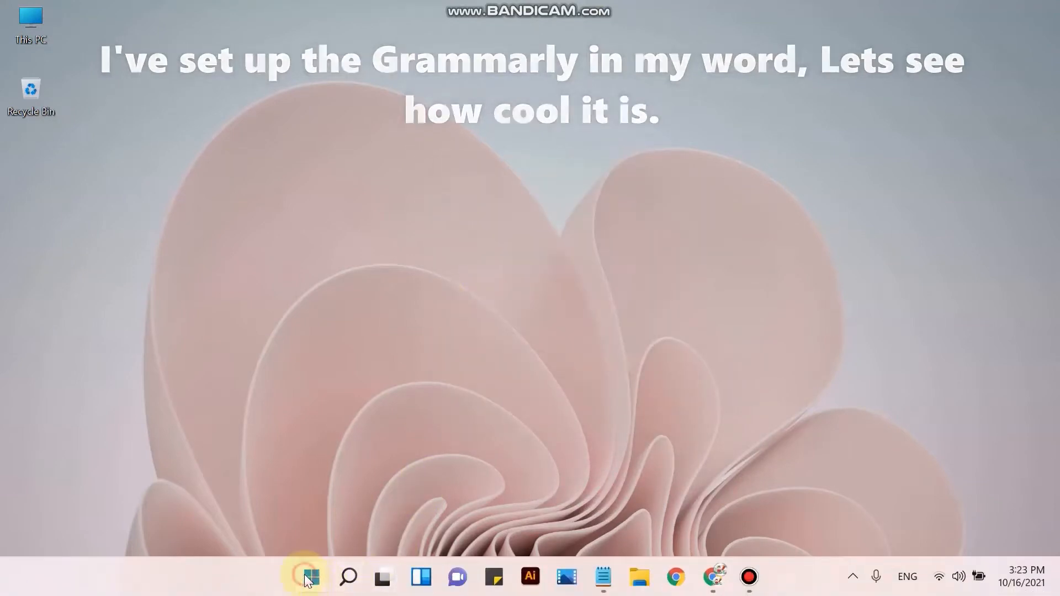
pyautogui.click(309, 577)
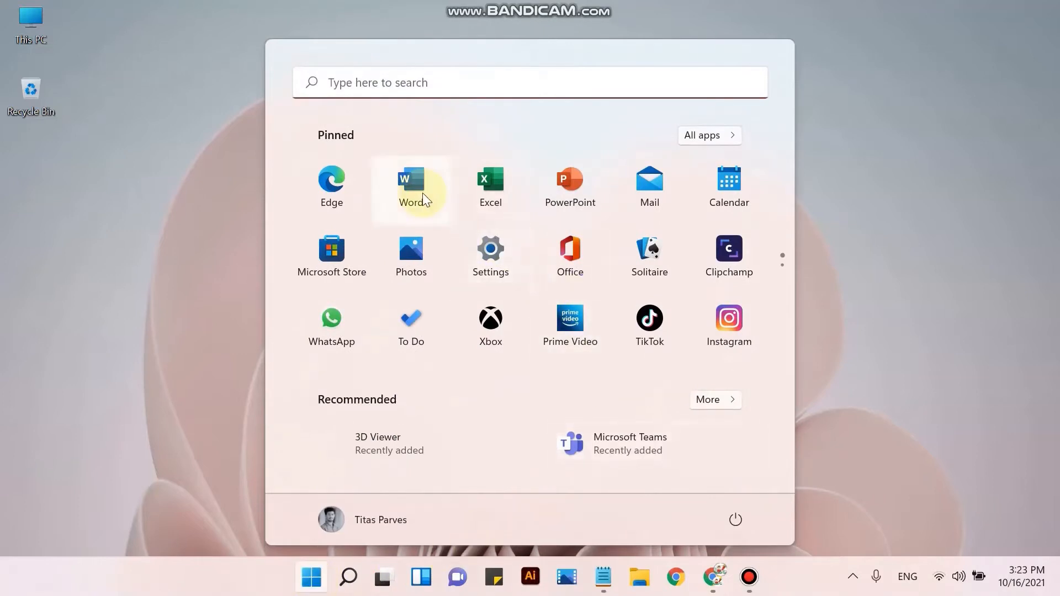
pyautogui.click(411, 186)
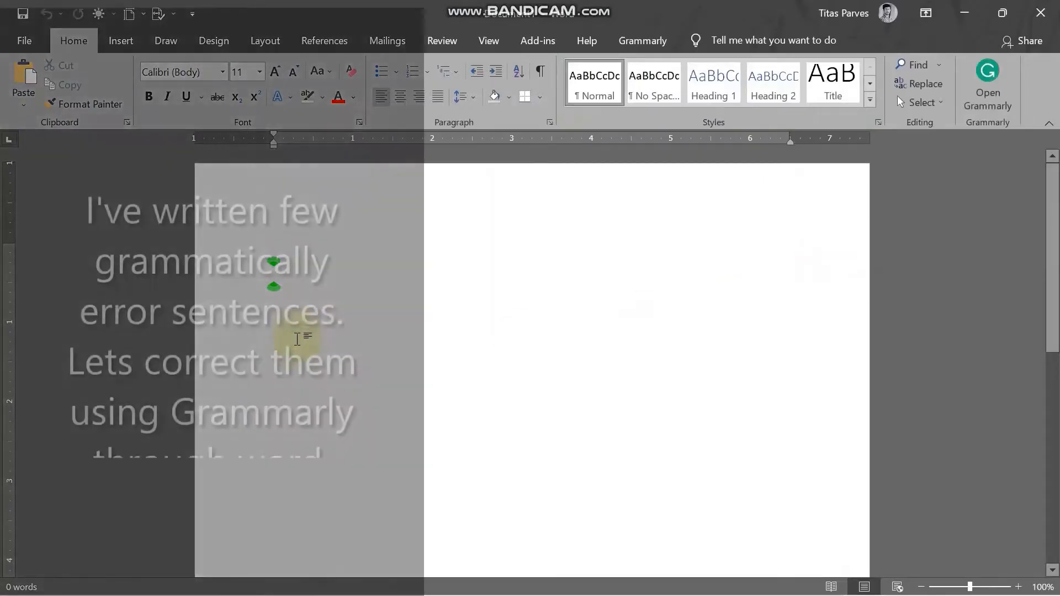
pyautogui.click(584, 576)
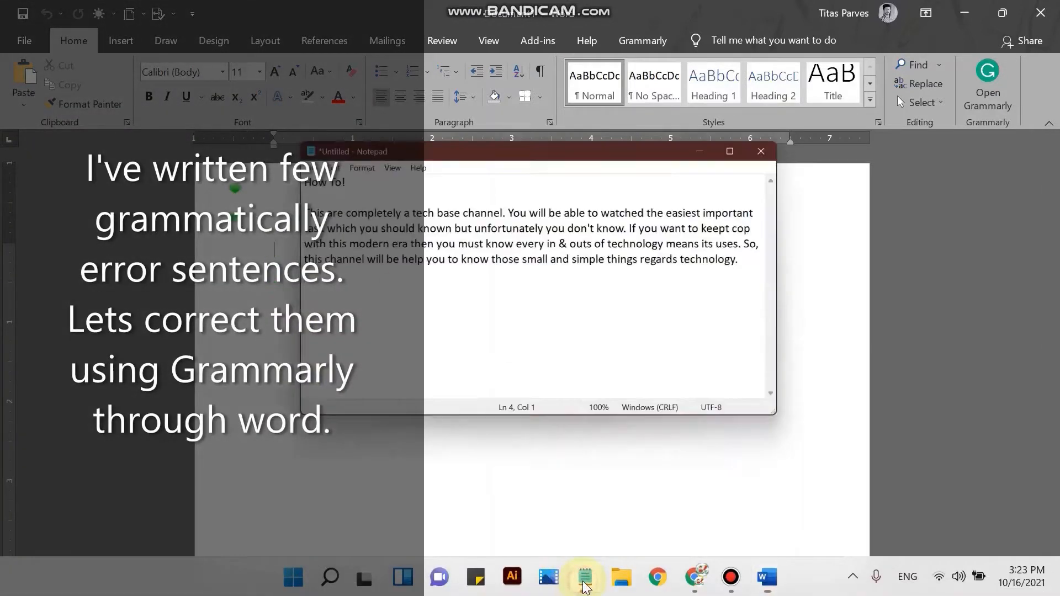
pyautogui.press('ctrl+a')
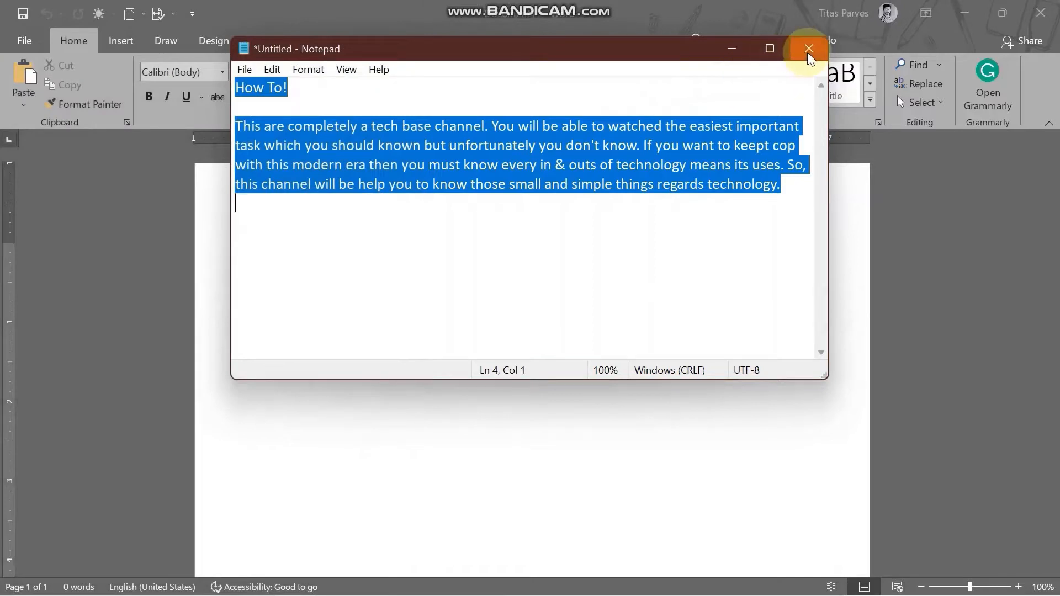
# Close the Notepad window holding the copied How To! draft.
pyautogui.click(808, 48)
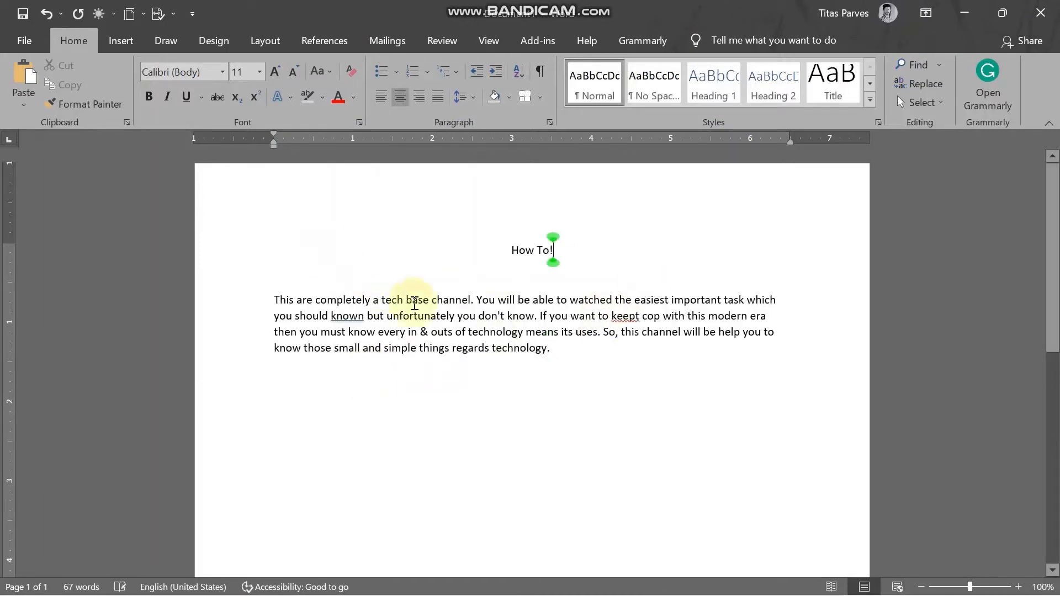
pyautogui.moveTo(704, 263)
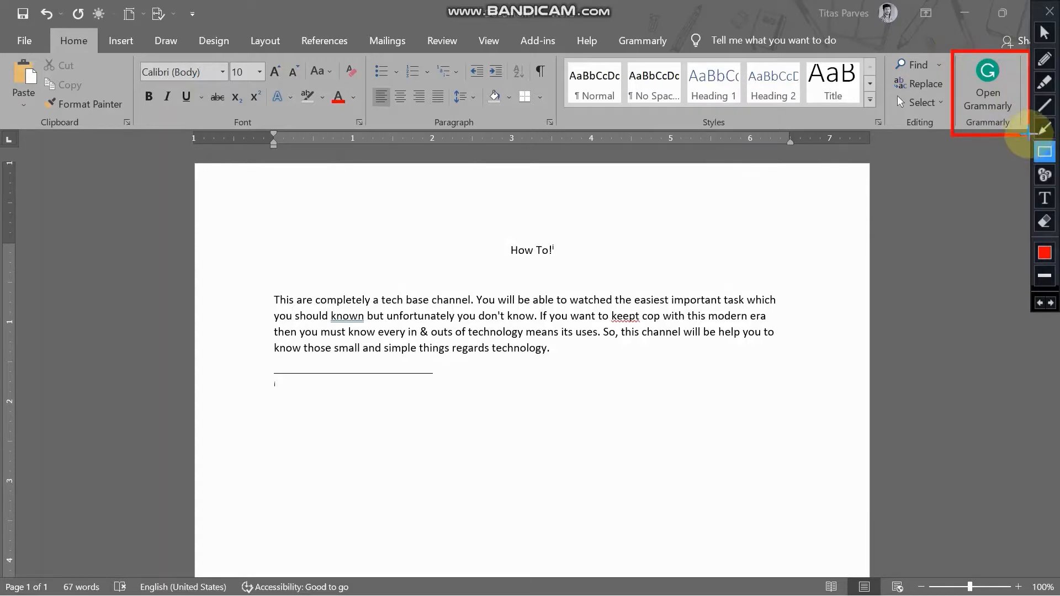
pyautogui.moveTo(988, 72)
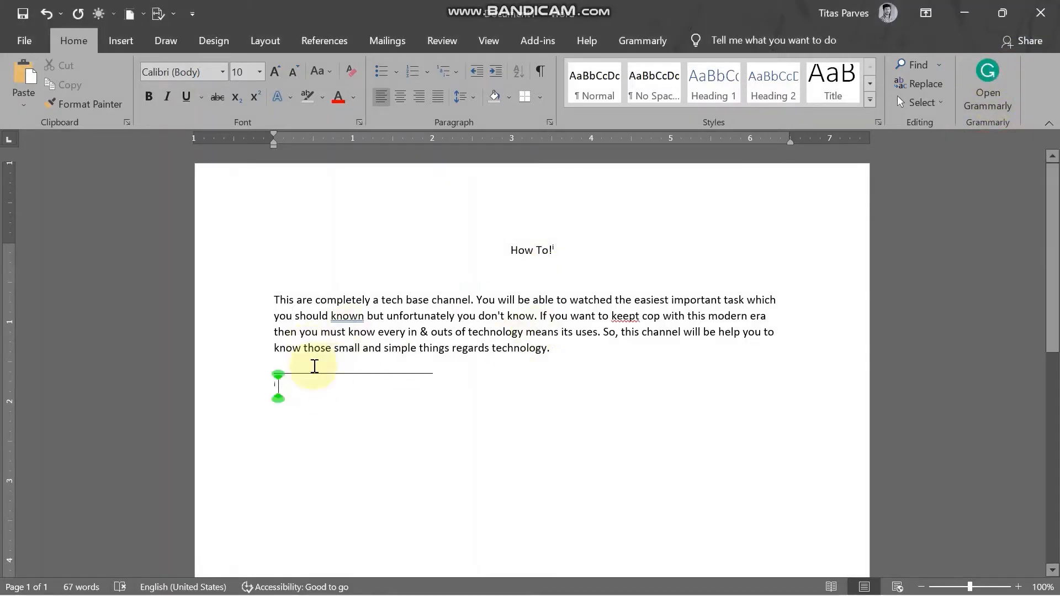
pyautogui.moveTo(987, 88)
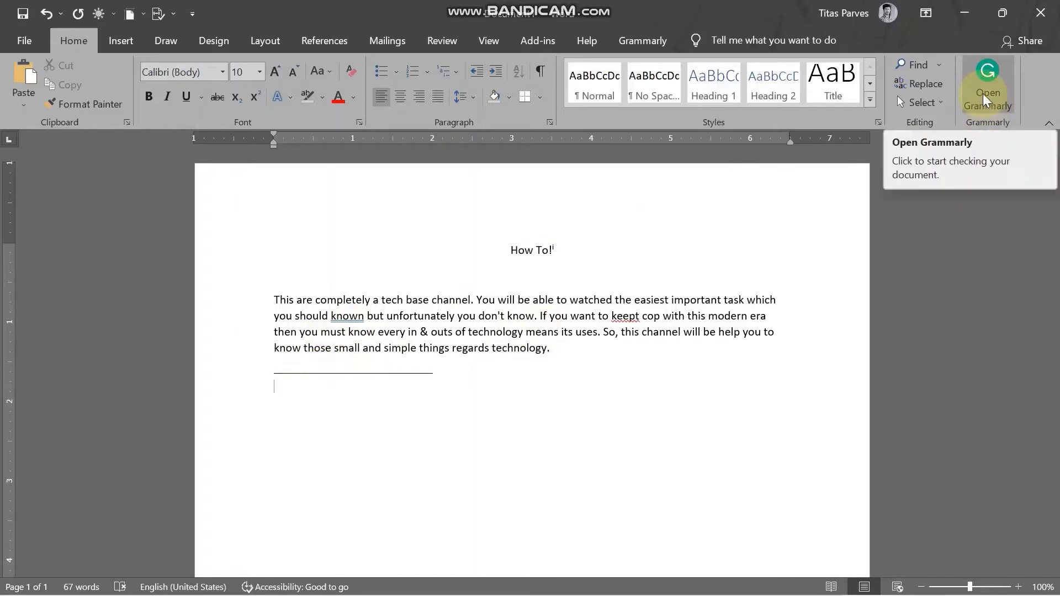
# Start Grammarly and apply are→is, watched→watch, known→know, comma after unfortunately, keept→keep.
pyautogui.click(641, 41)
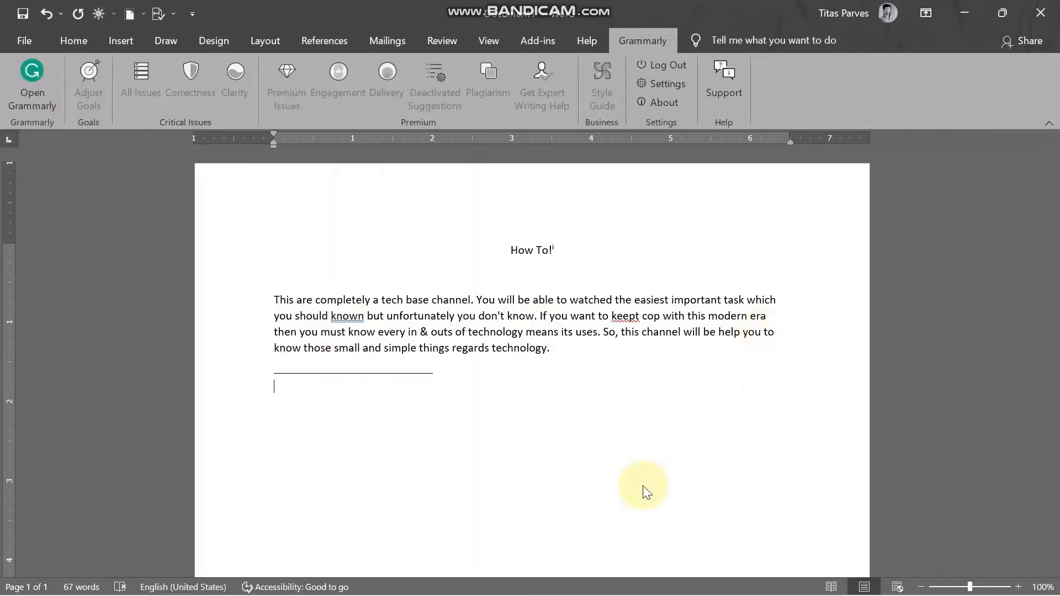
pyautogui.click(31, 84)
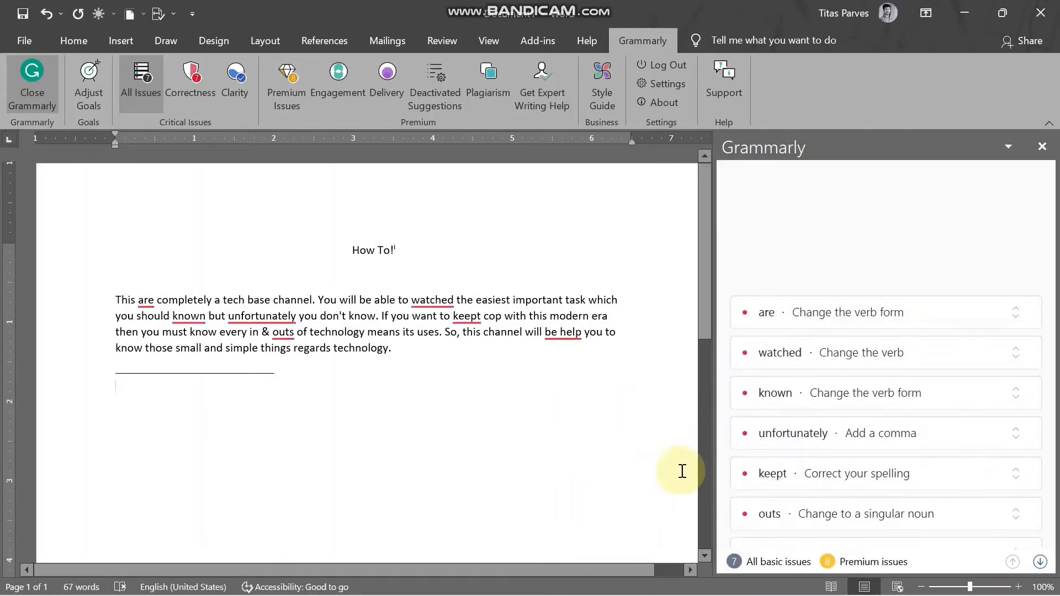
pyautogui.click(880, 311)
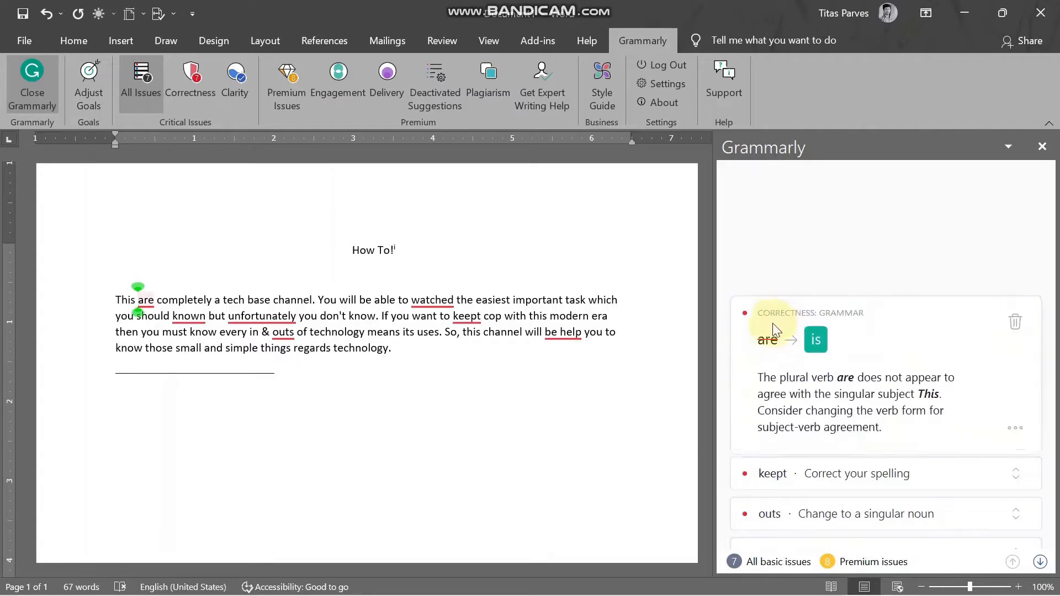
pyautogui.click(816, 340)
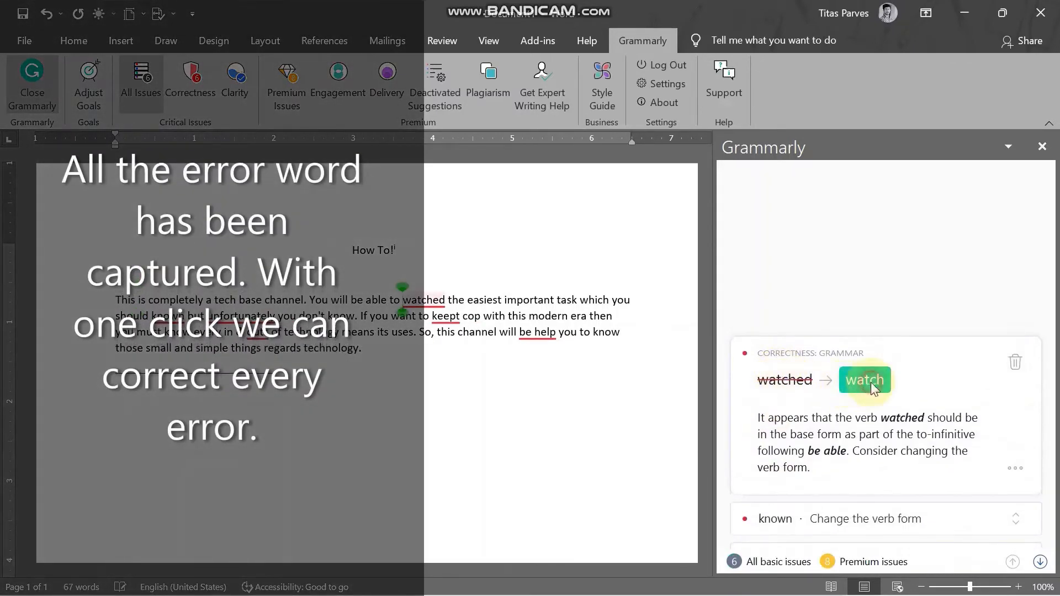
pyautogui.click(864, 379)
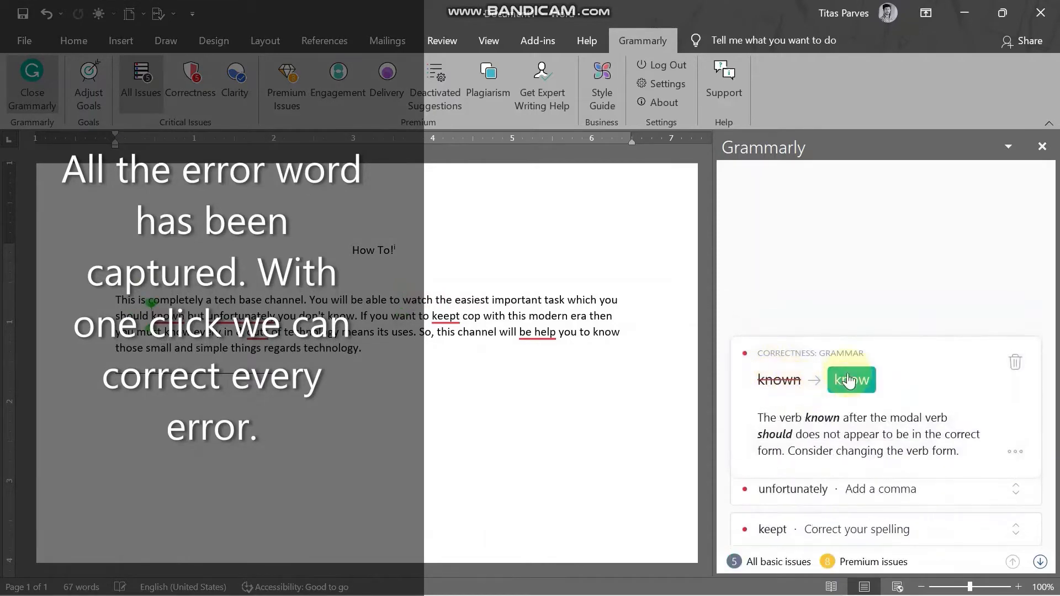
pyautogui.click(850, 379)
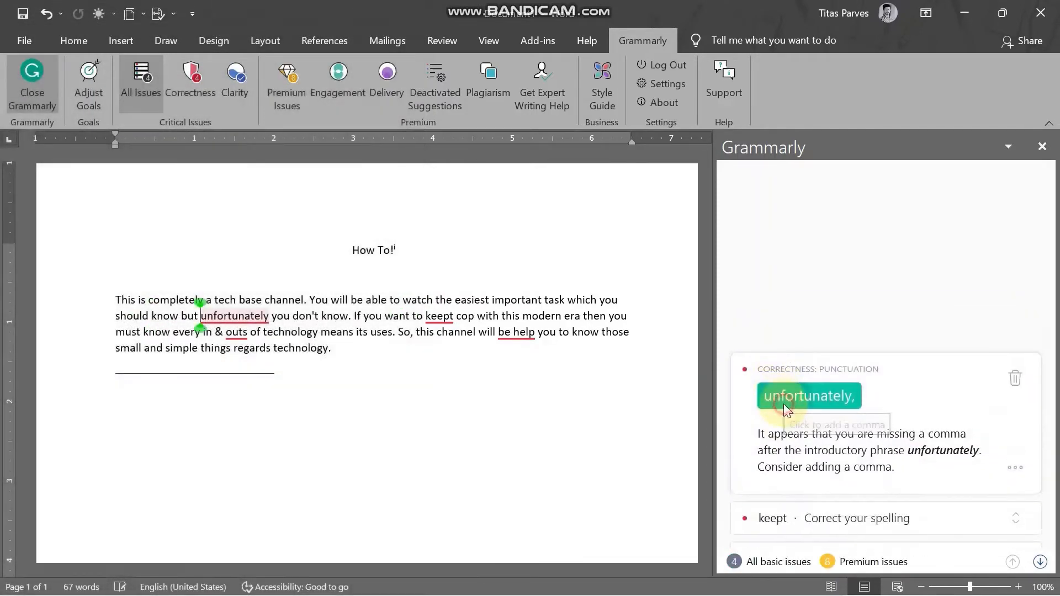
pyautogui.click(809, 396)
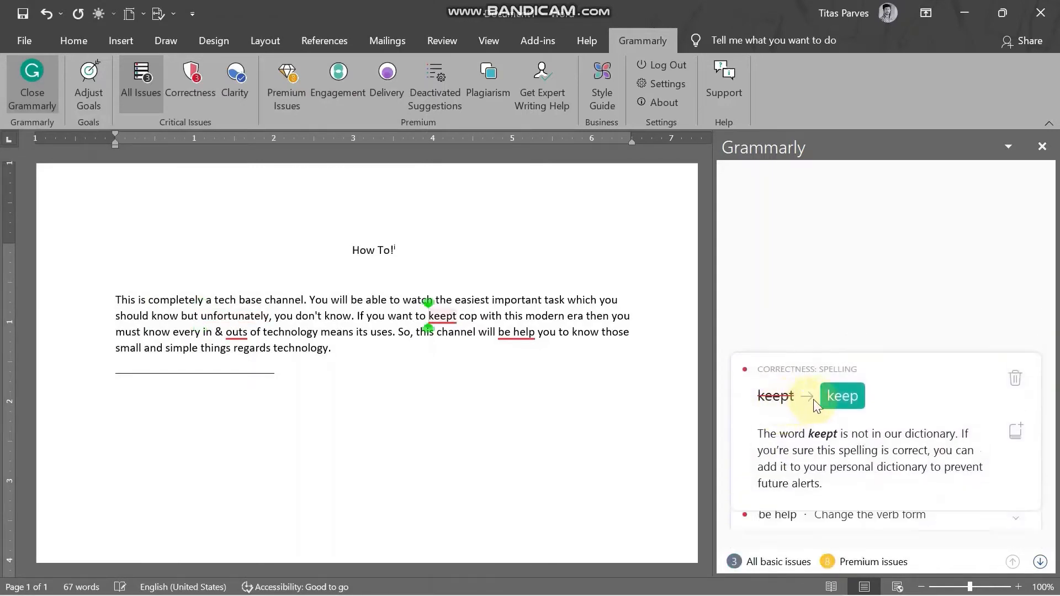
pyautogui.click(841, 395)
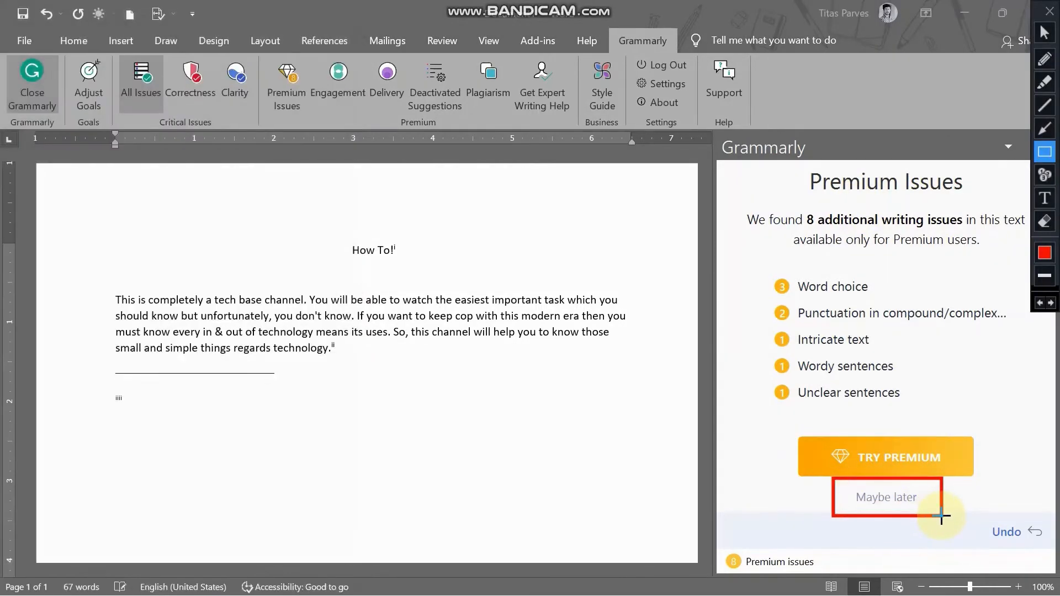
# Dismiss Grammarly's premium offer with Maybe later and view the premium issues found.
pyautogui.click(886, 497)
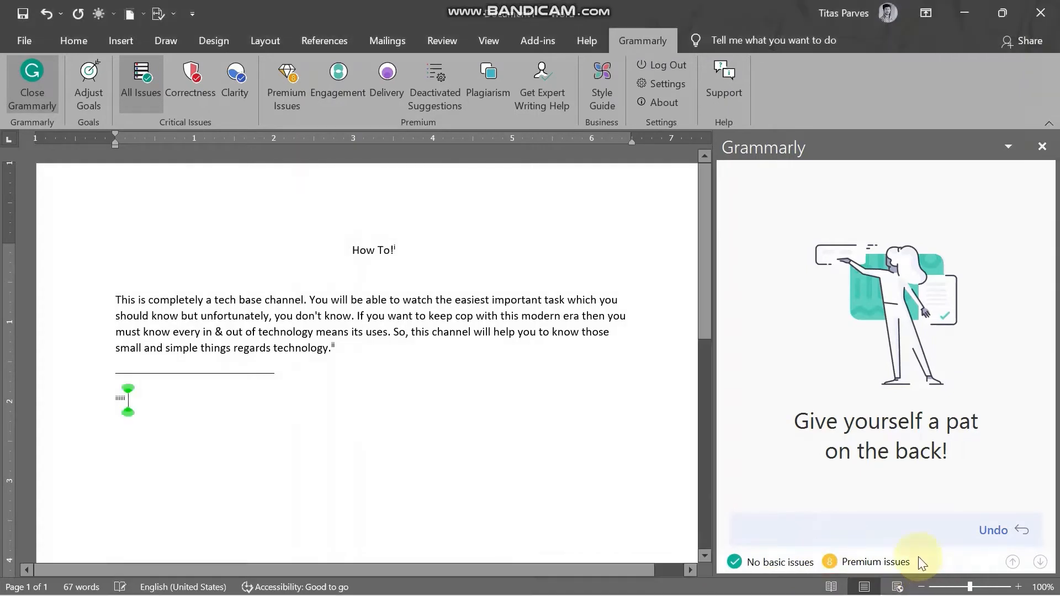
pyautogui.click(1041, 147)
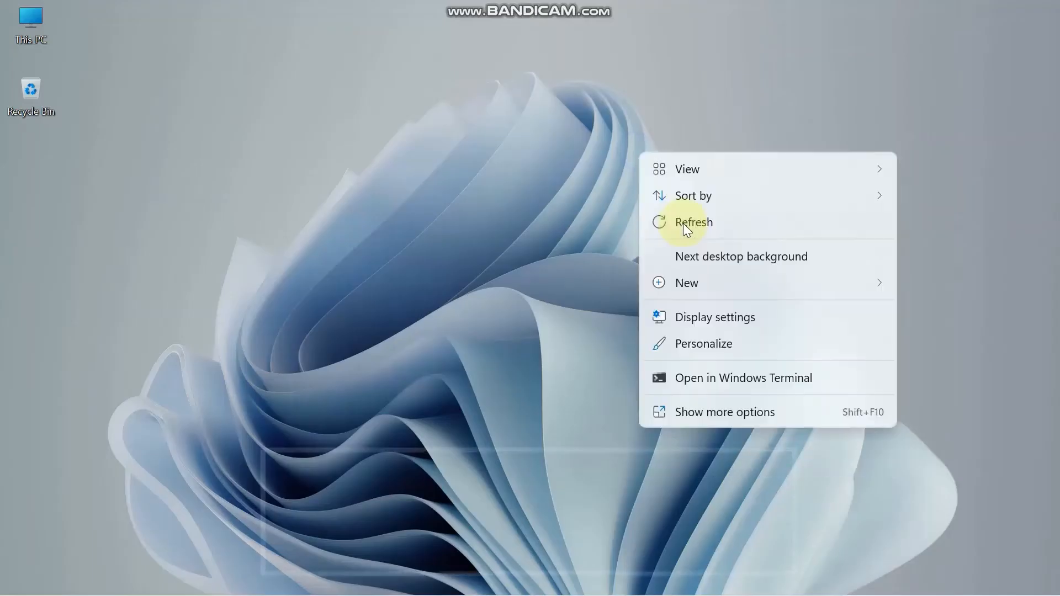
# Relaunch Microsoft Word on a blank document and inspect its ribbon.
pyautogui.click(330, 576)
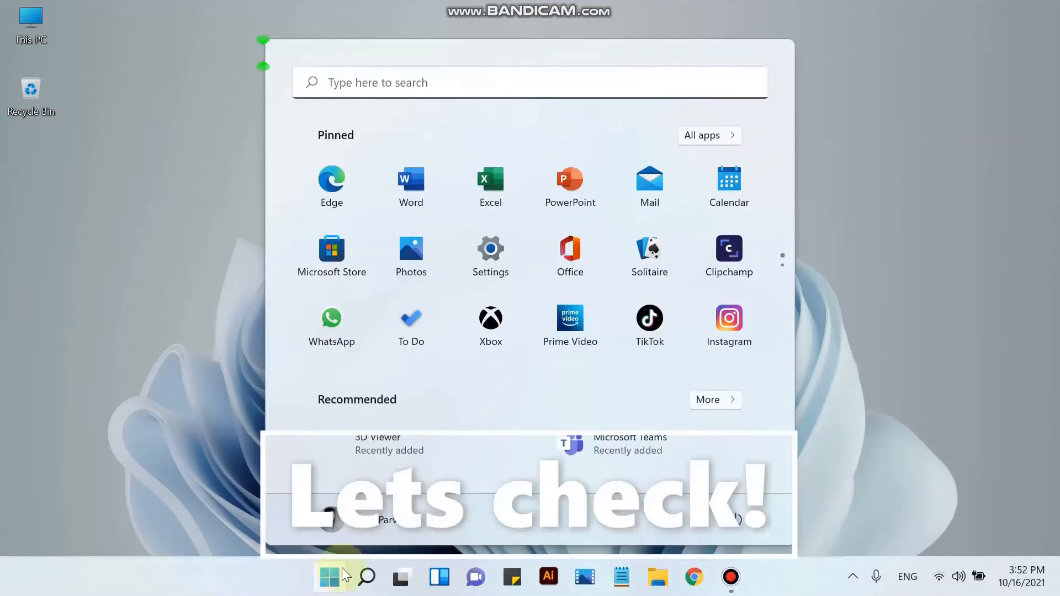
pyautogui.click(410, 181)
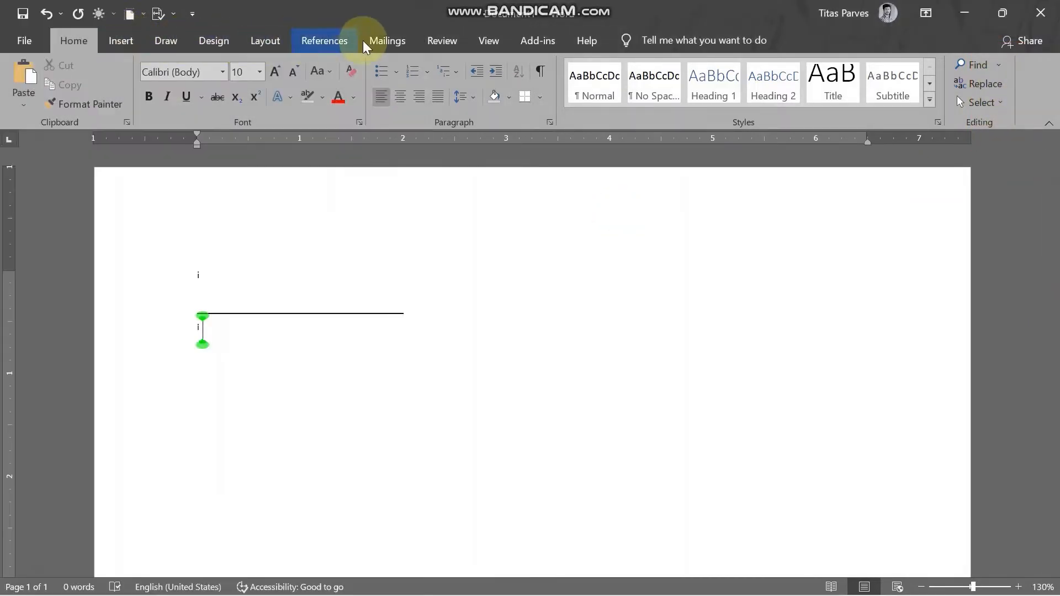
pyautogui.click(537, 41)
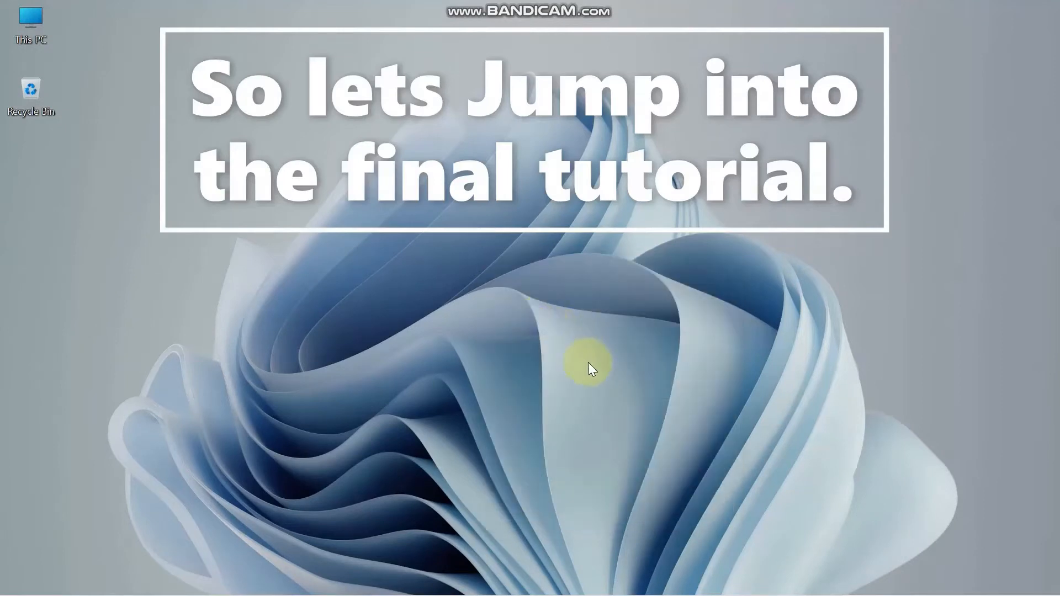
pyautogui.moveTo(592, 578)
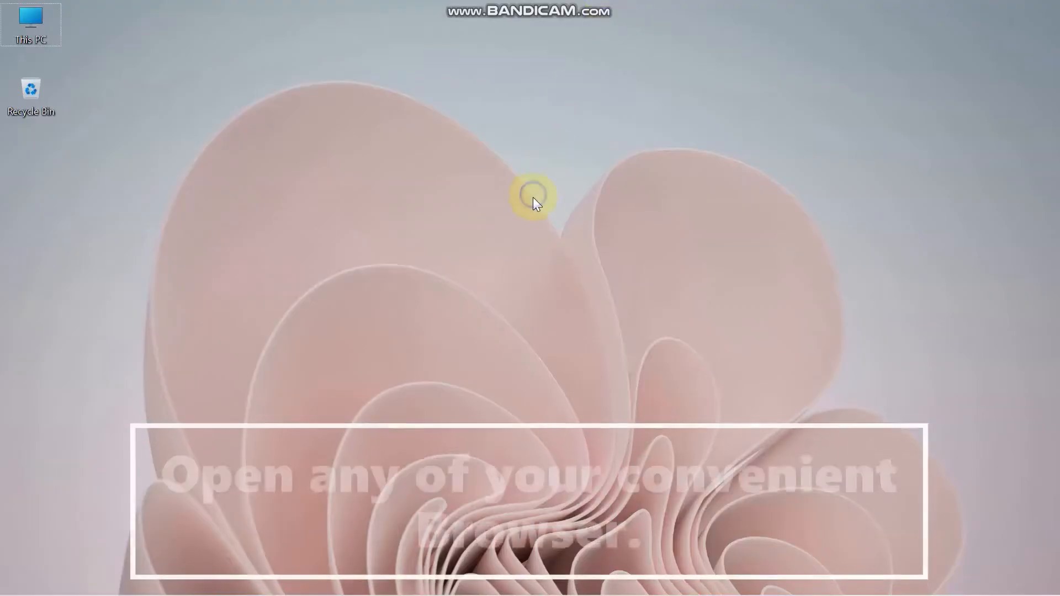
# Type 'free download grammarly add in for word' into a new tab's address bar.
pyautogui.rightClick(534, 196)
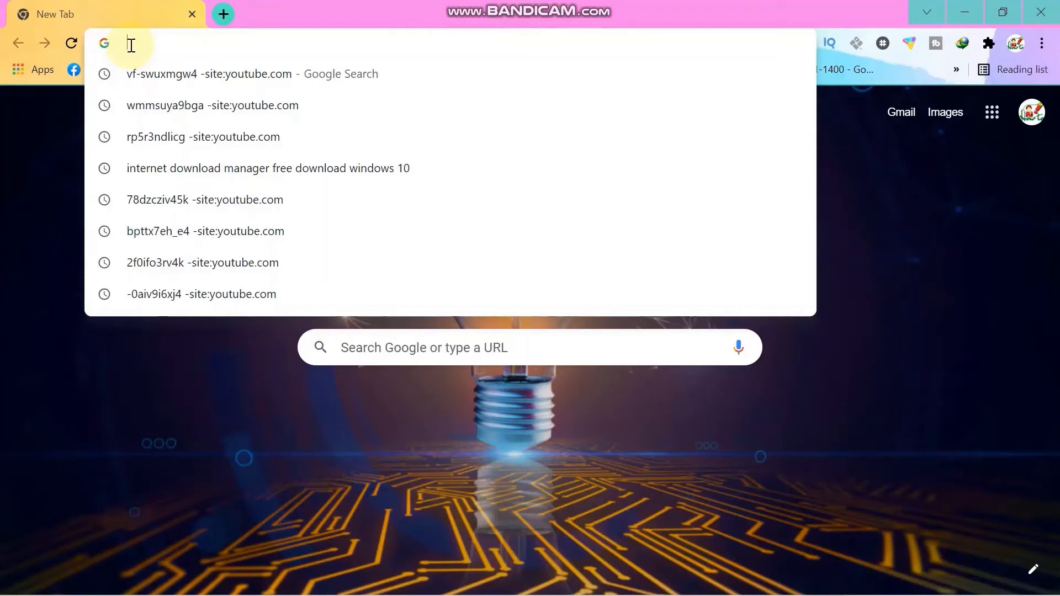
pyautogui.write('Dow')
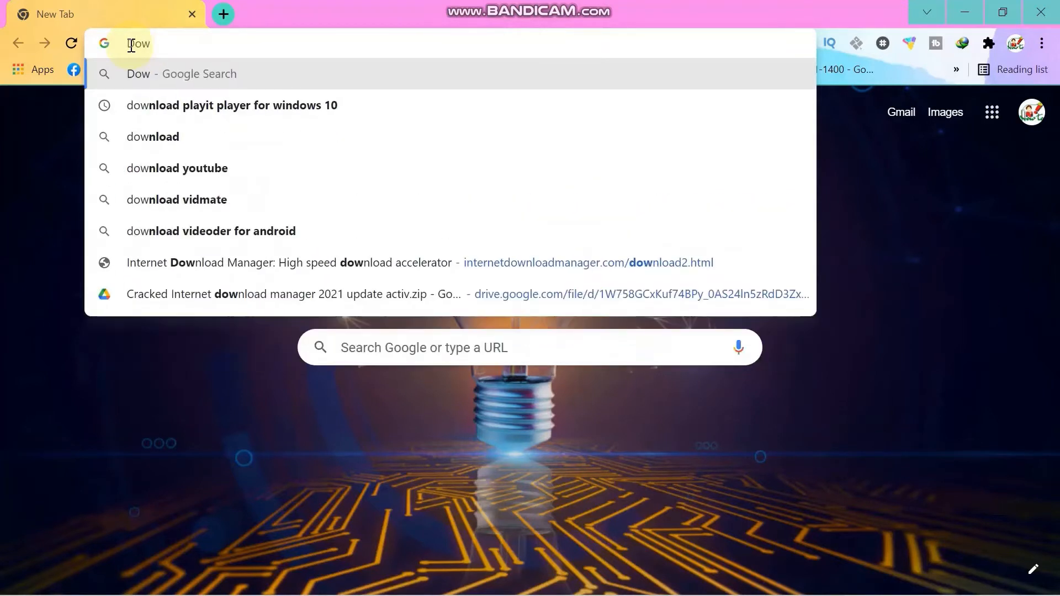
pyautogui.write('nload f')
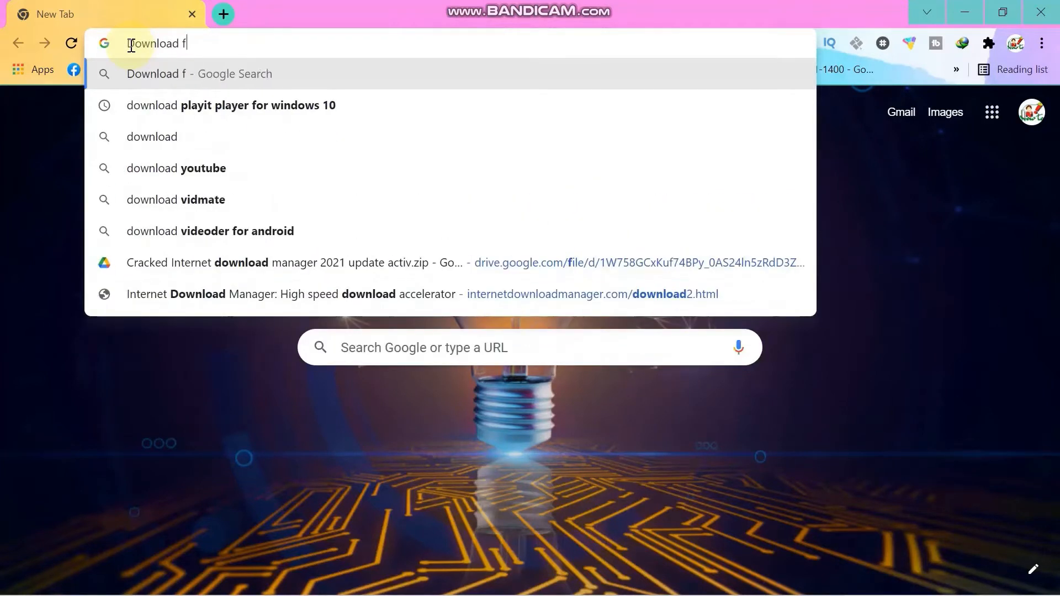
pyautogui.write('ree')
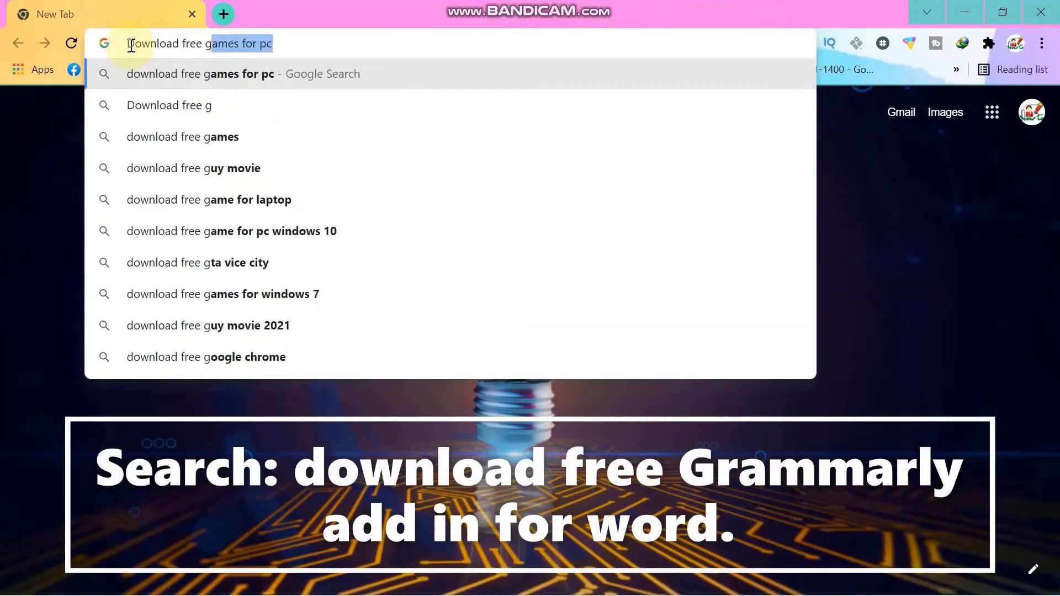
pyautogui.write('grammeerl')
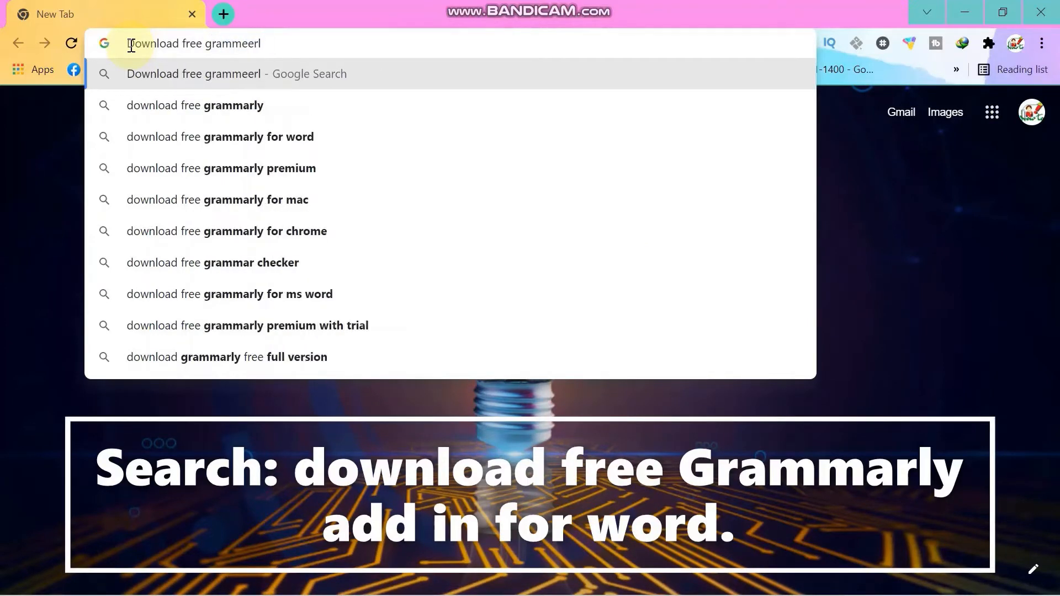
pyautogui.write('y')
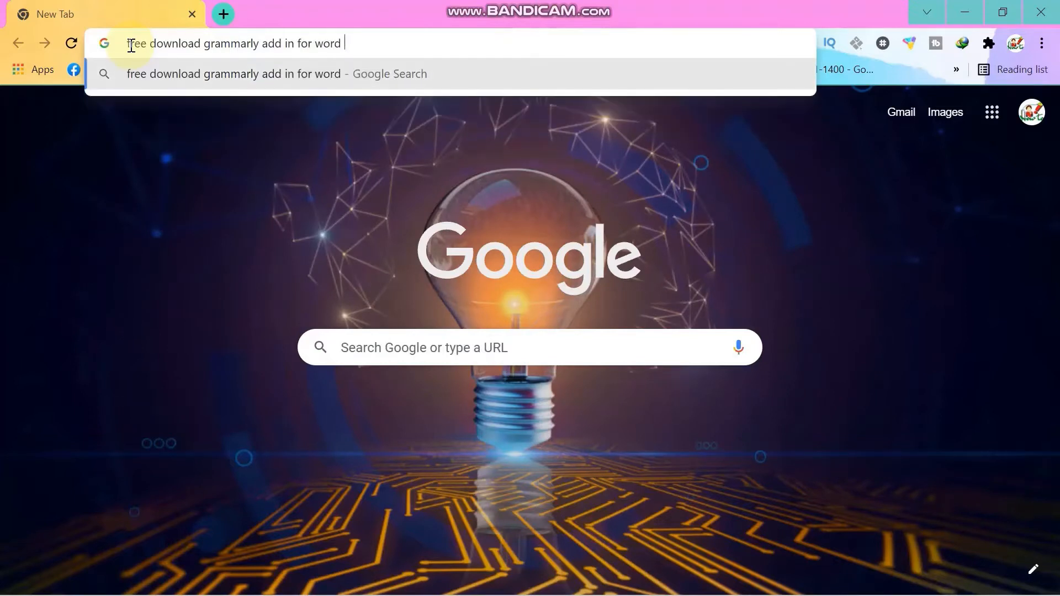
# Run the search and open the grammarly.com 'Grammarly for MS Office' result.
pyautogui.press('Return')
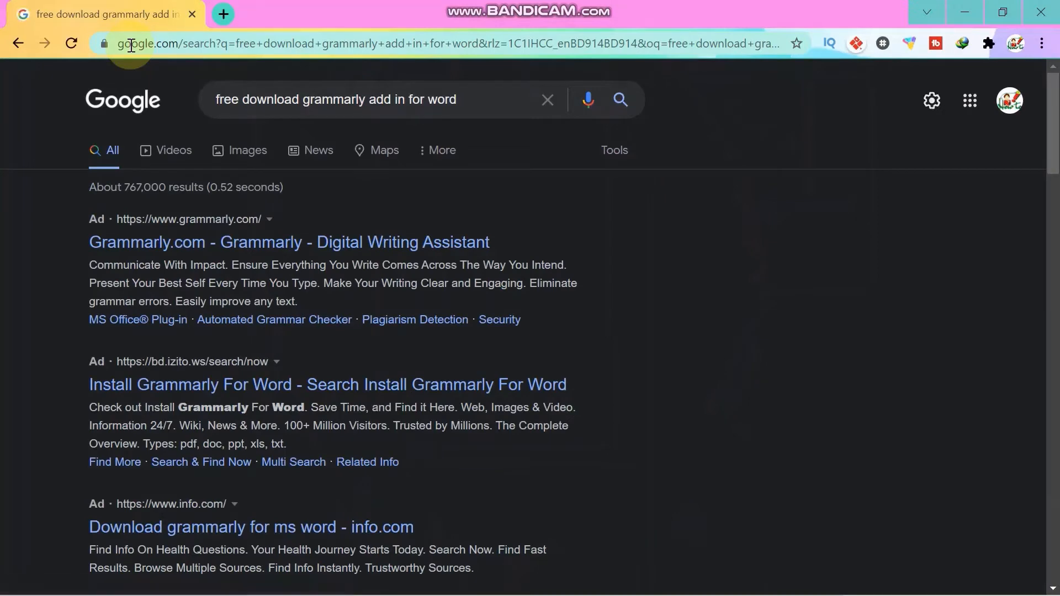
pyautogui.scroll(-3)
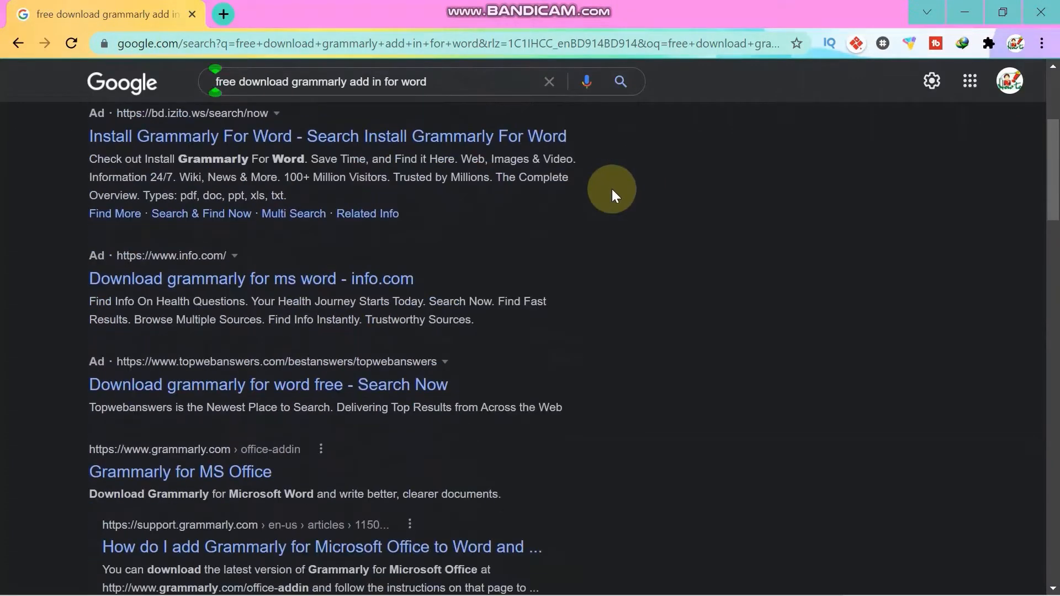
pyautogui.scroll(-3)
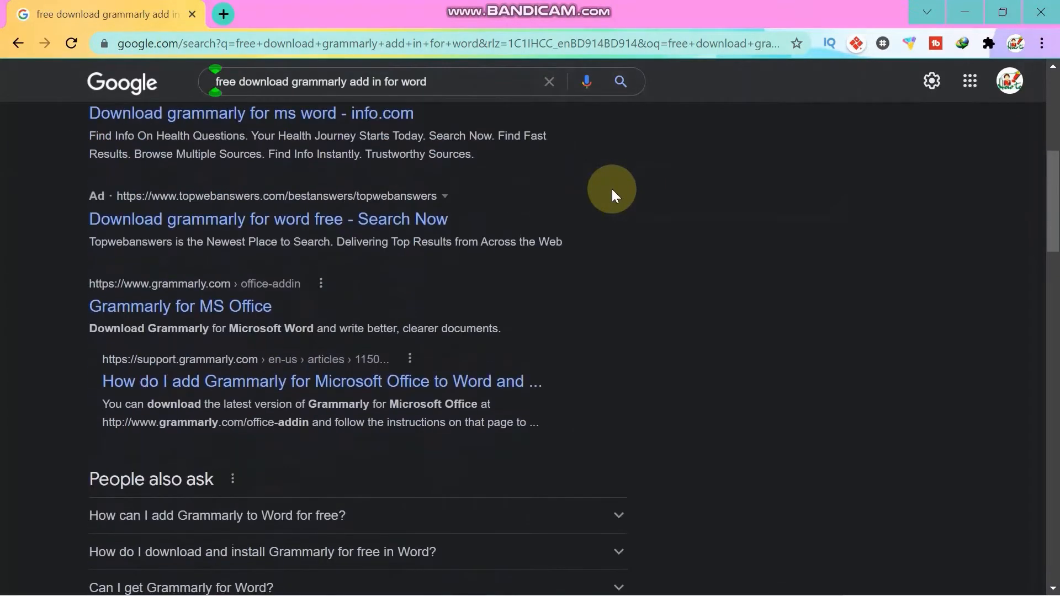
pyautogui.scroll(-3)
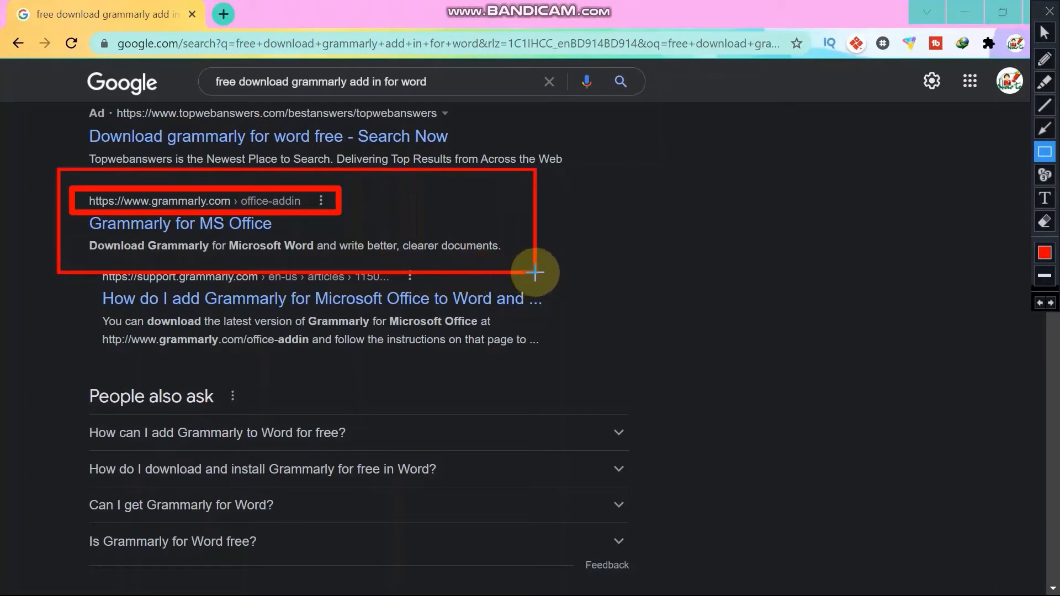
pyautogui.moveTo(226, 235)
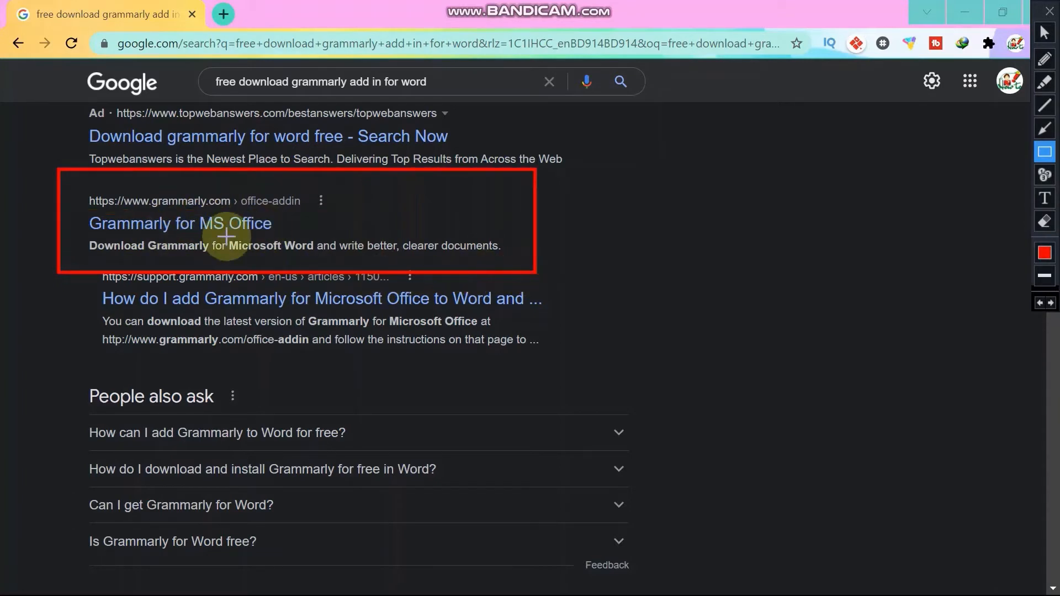
pyautogui.click(180, 223)
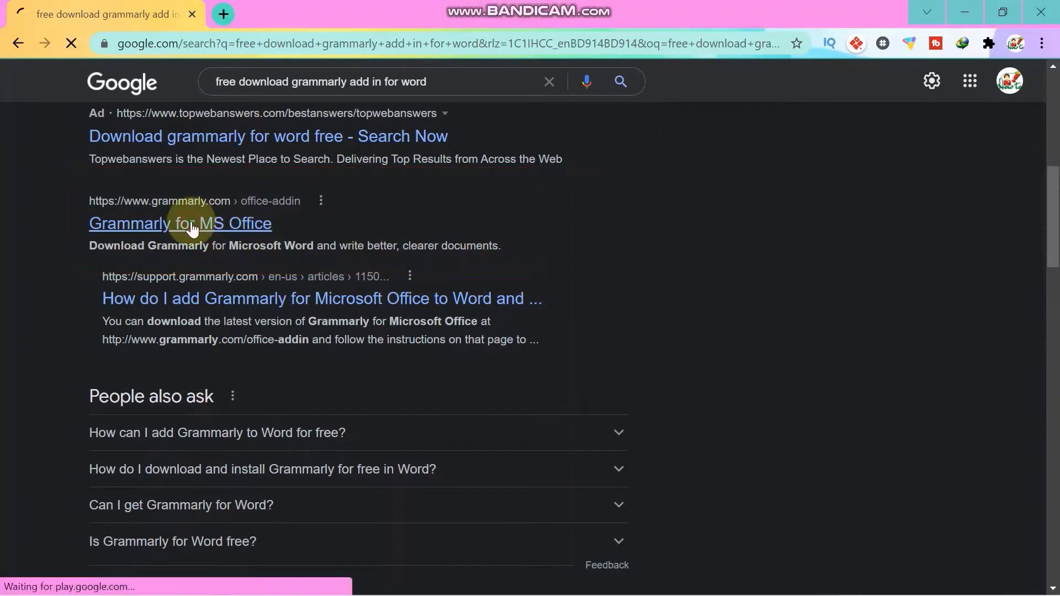
# Get the free Word add-in from the MS Office page and review the three setup steps.
pyautogui.click(180, 223)
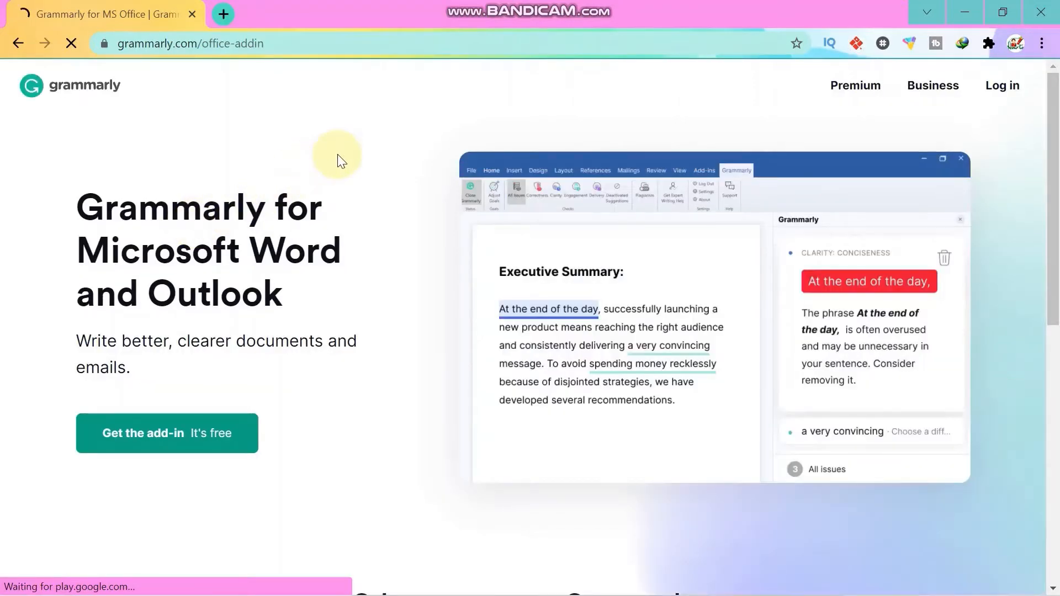
pyautogui.scroll(-3)
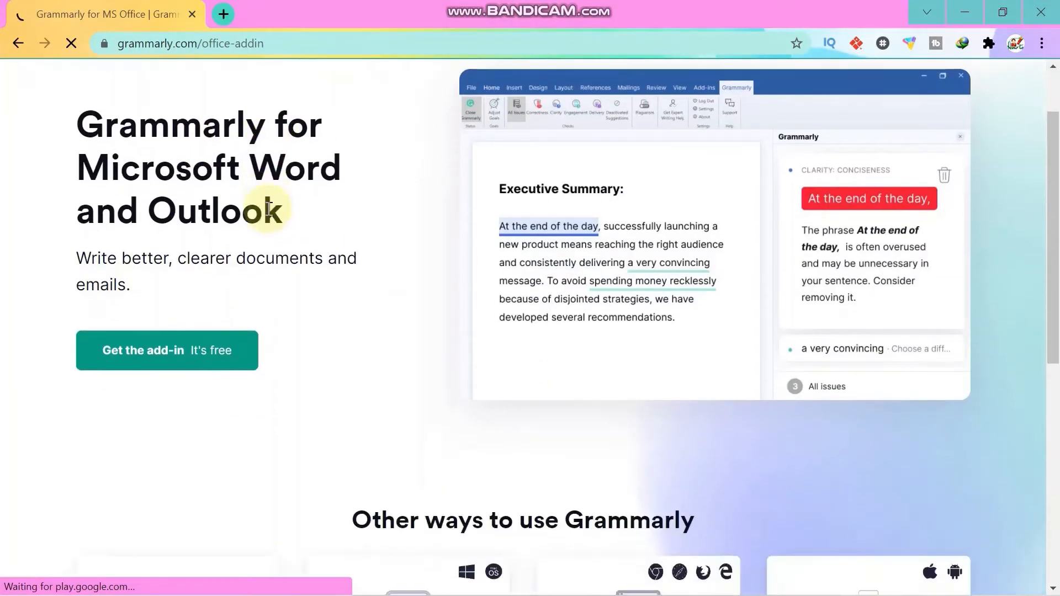
pyautogui.scroll(-3)
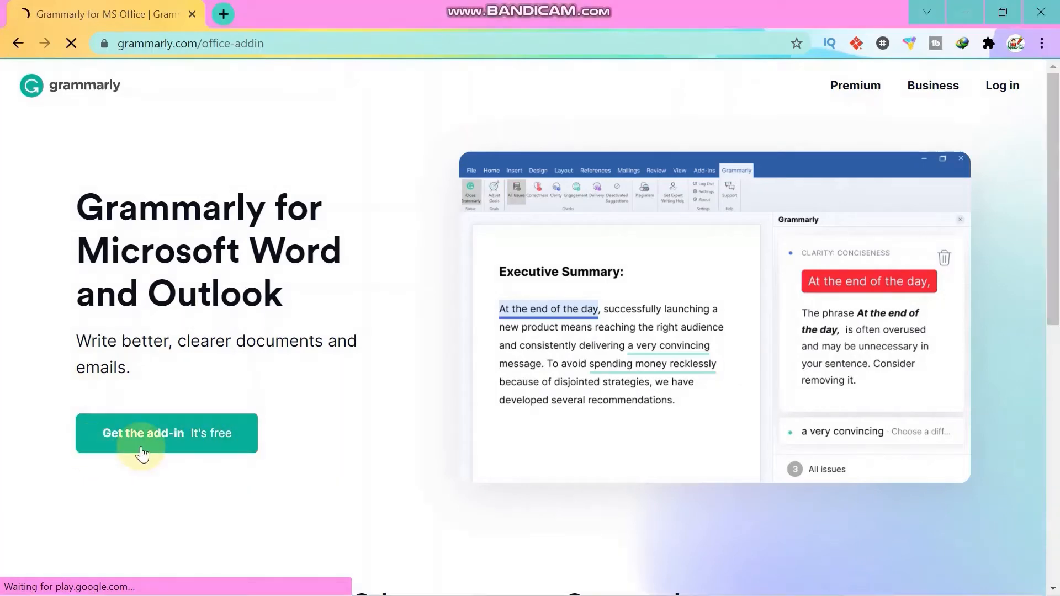
pyautogui.click(166, 433)
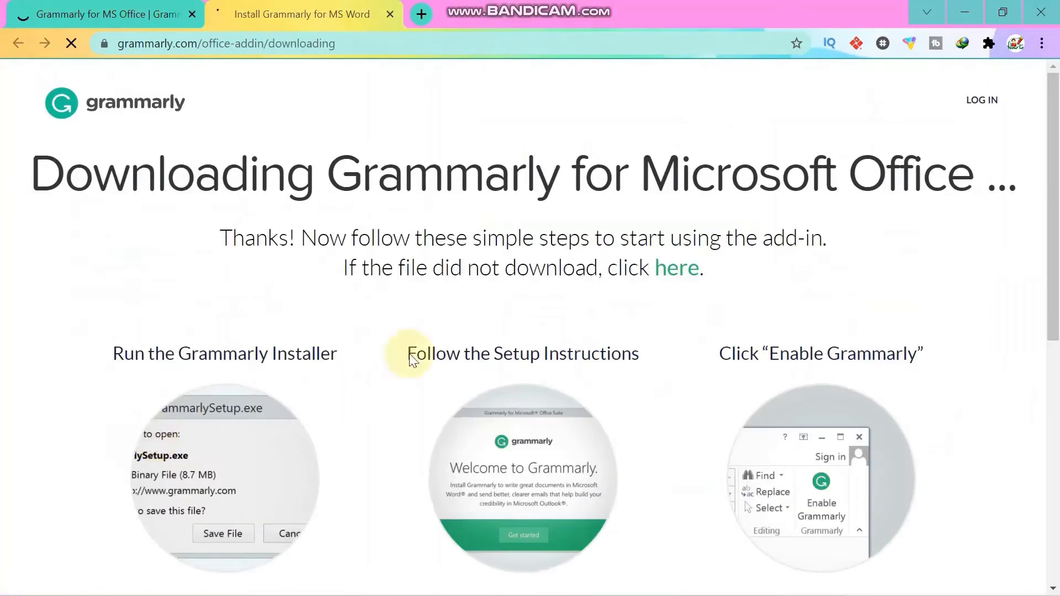
pyautogui.moveTo(843, 215)
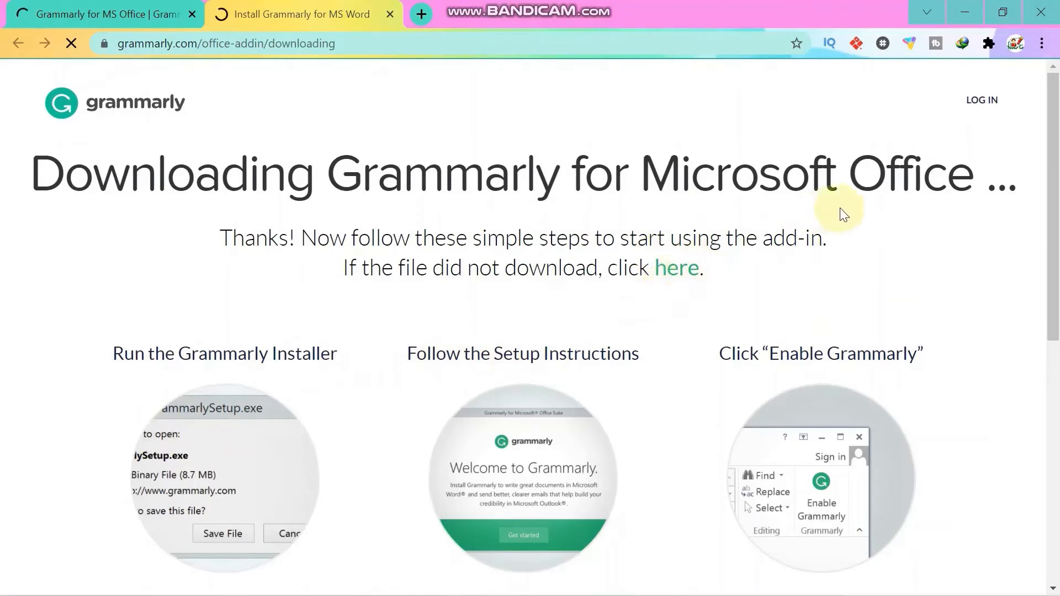
pyautogui.scroll(-3)
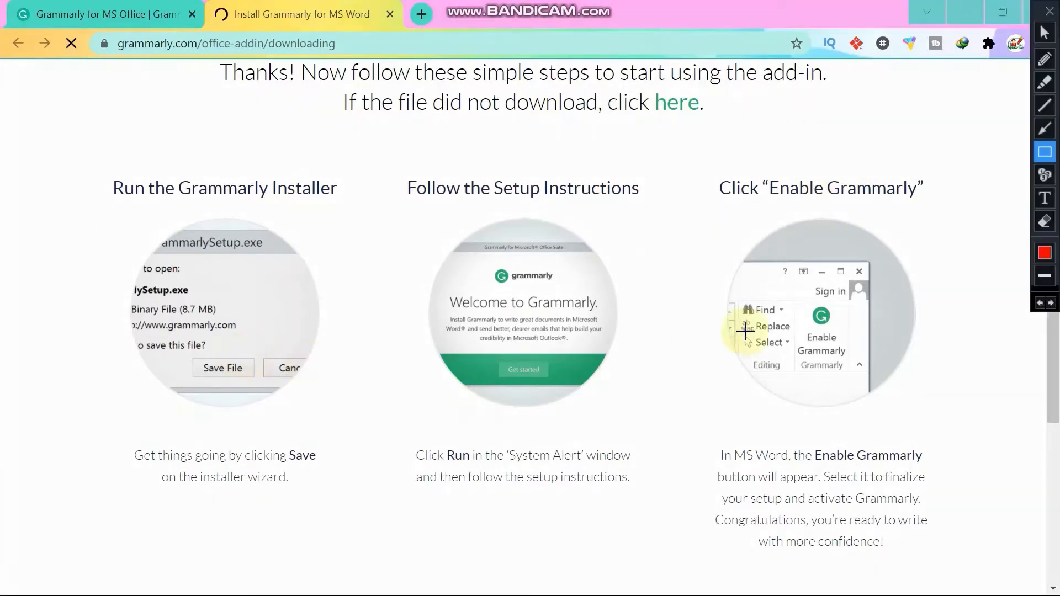
pyautogui.scroll(-3)
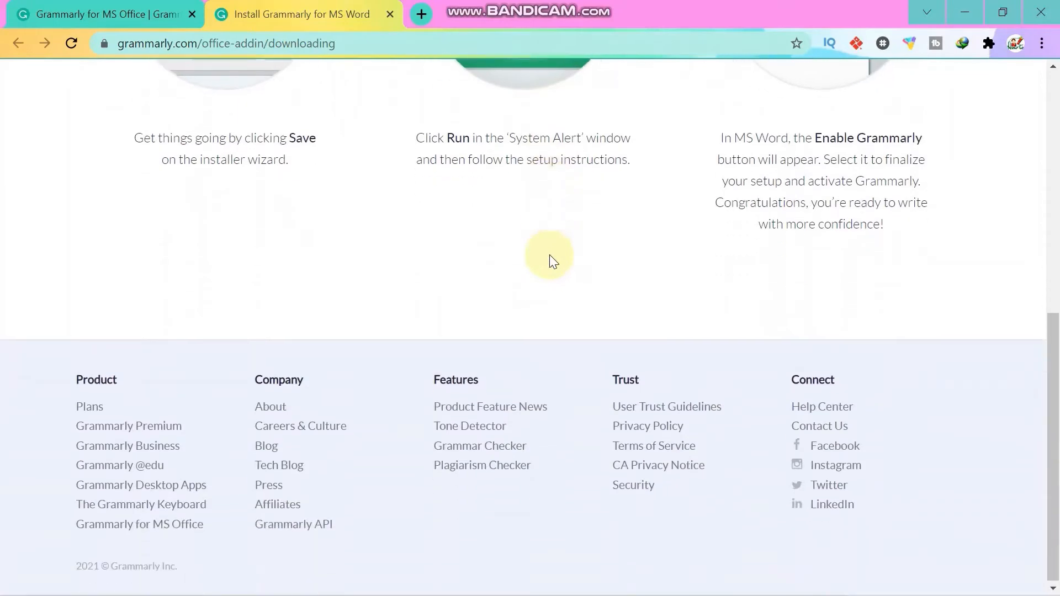
pyautogui.scroll(3)
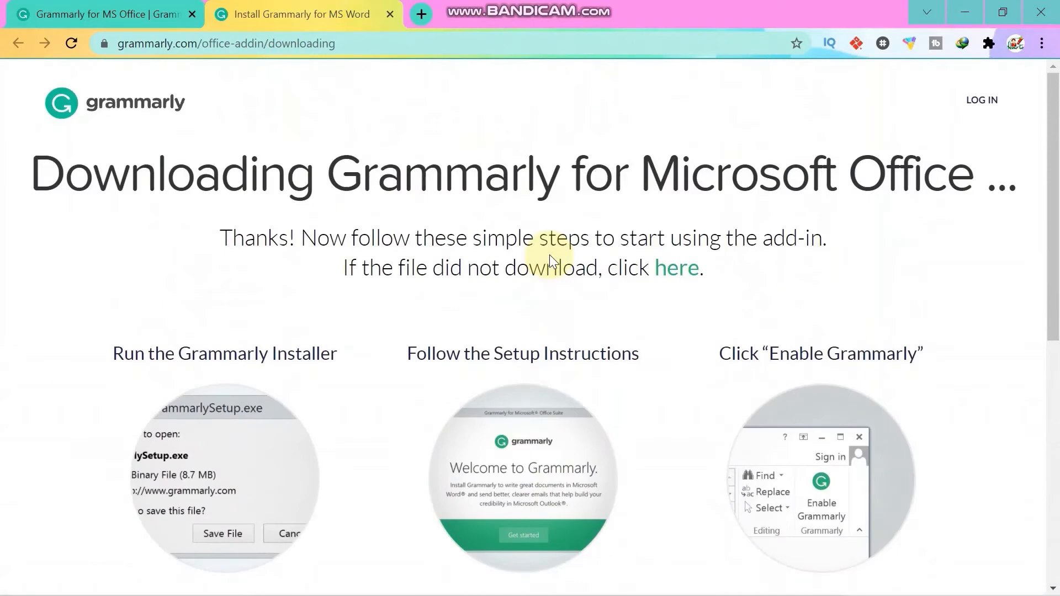
pyautogui.moveTo(676, 268)
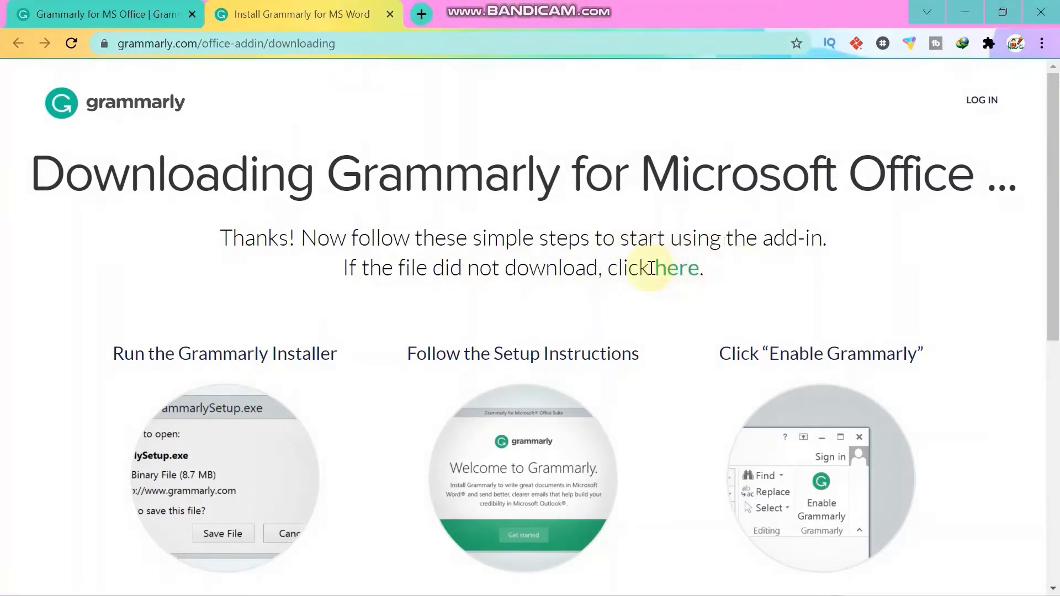
# Save GrammarlyAddInSetup.exe (14.12 MB) to the Desktop through Internet Download Manager.
pyautogui.click(680, 268)
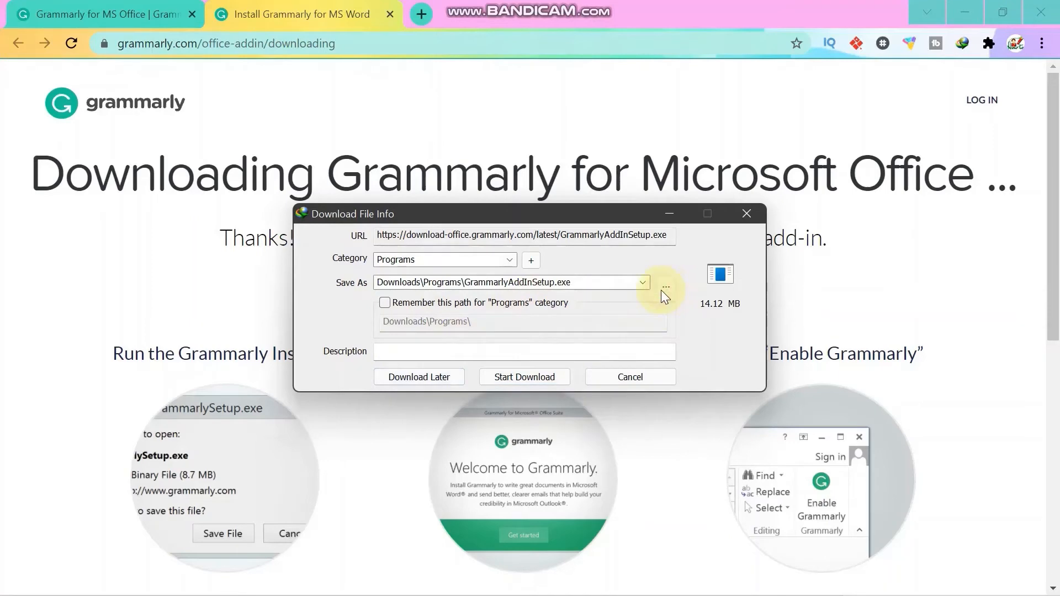
pyautogui.click(666, 287)
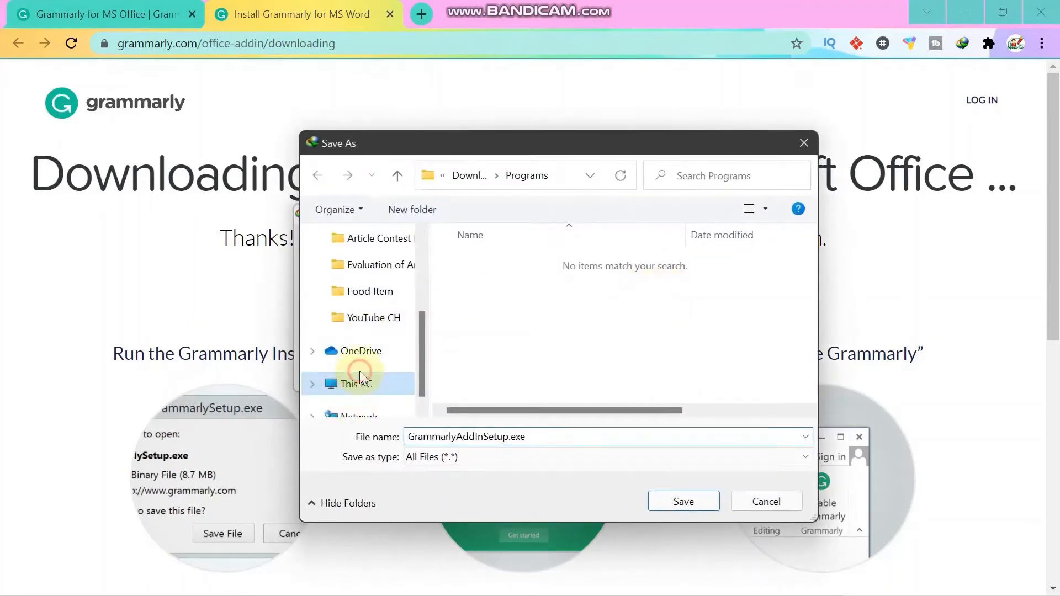
pyautogui.click(357, 383)
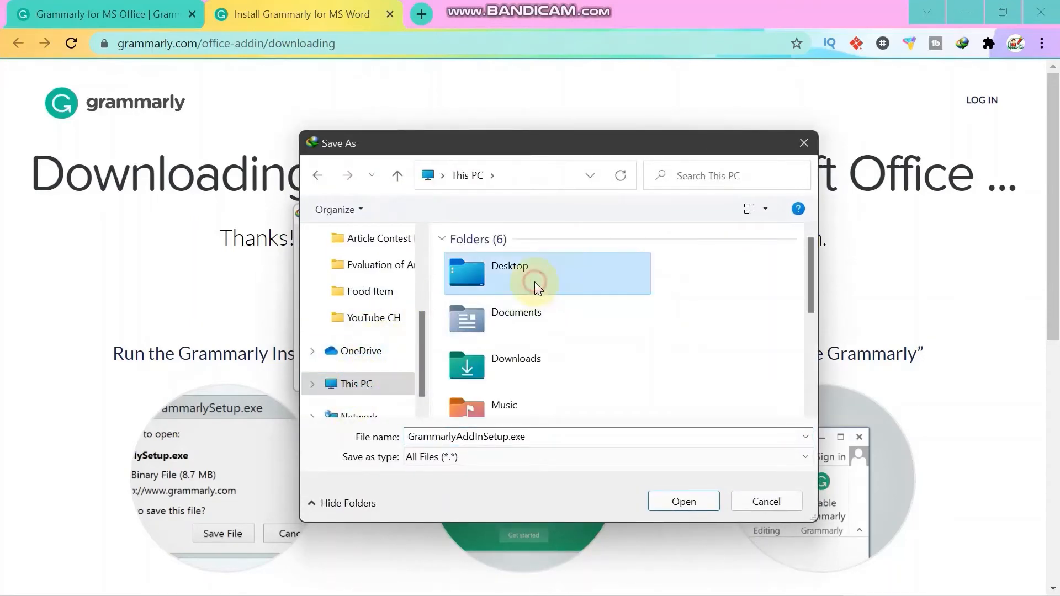
pyautogui.doubleClick(546, 274)
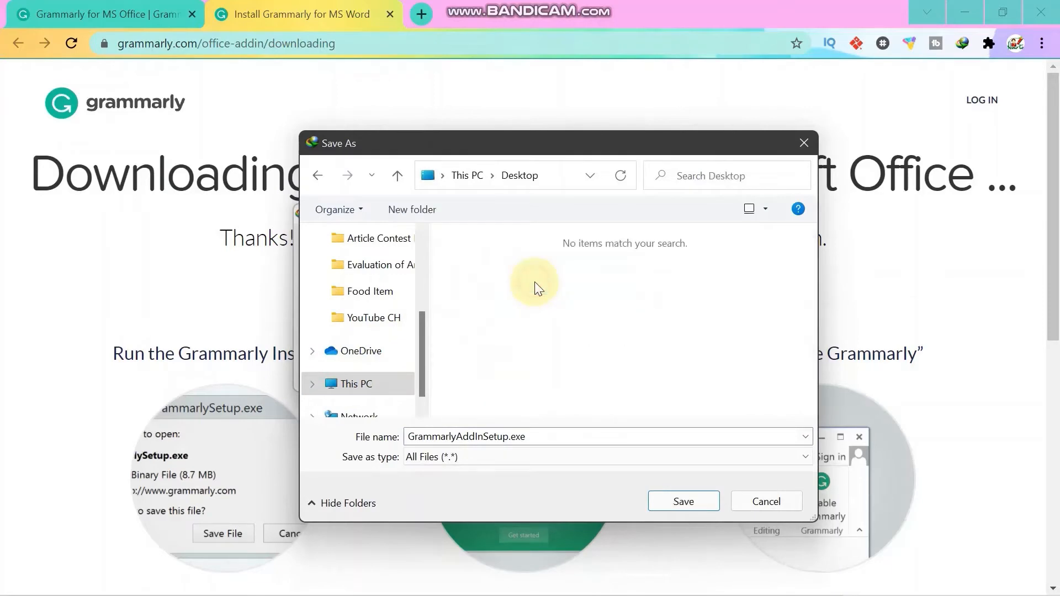
pyautogui.click(683, 501)
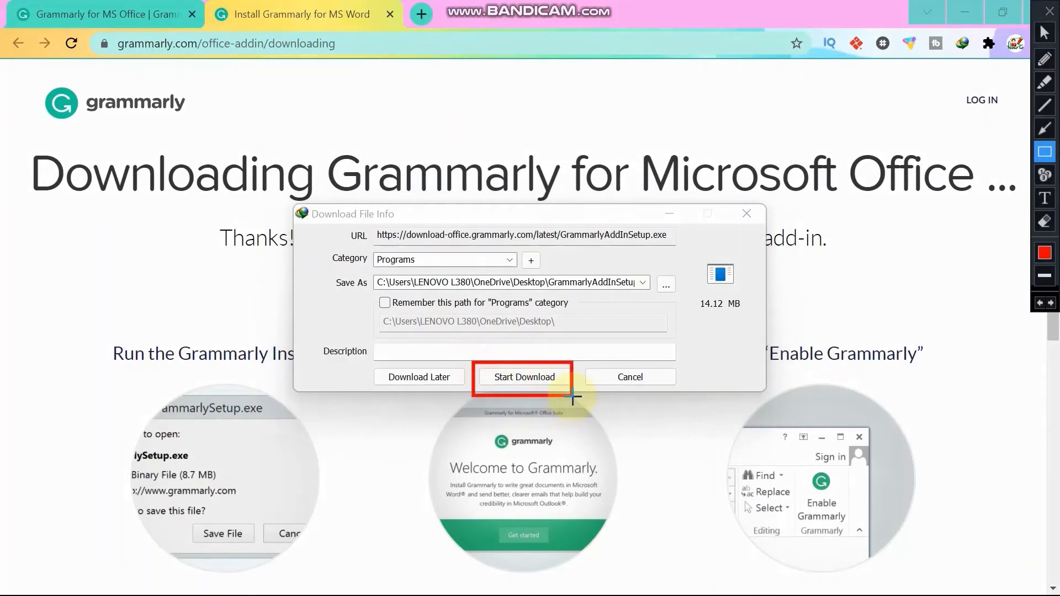
pyautogui.click(523, 377)
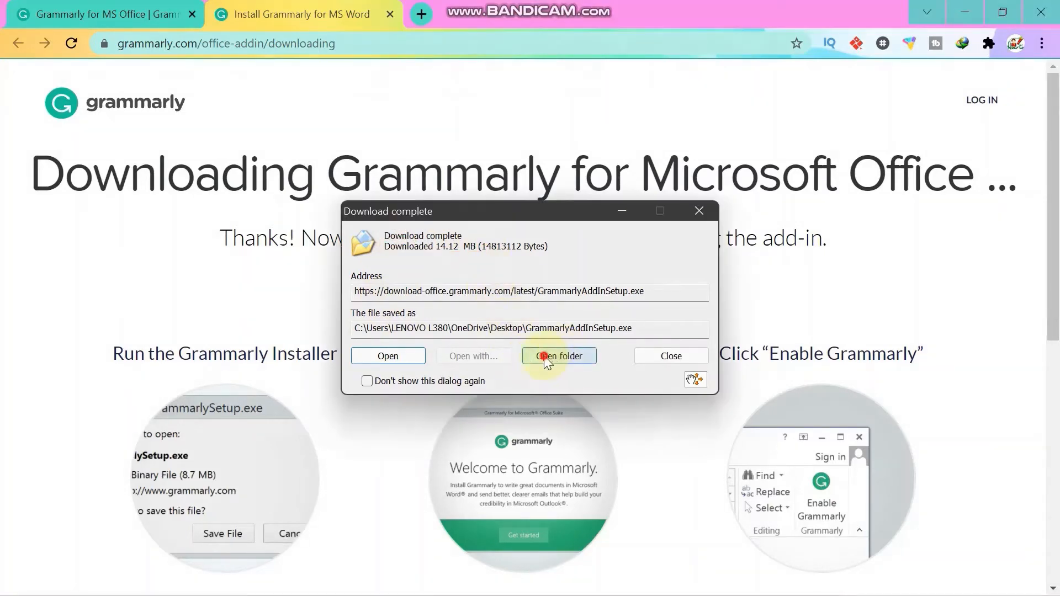
pyautogui.click(559, 356)
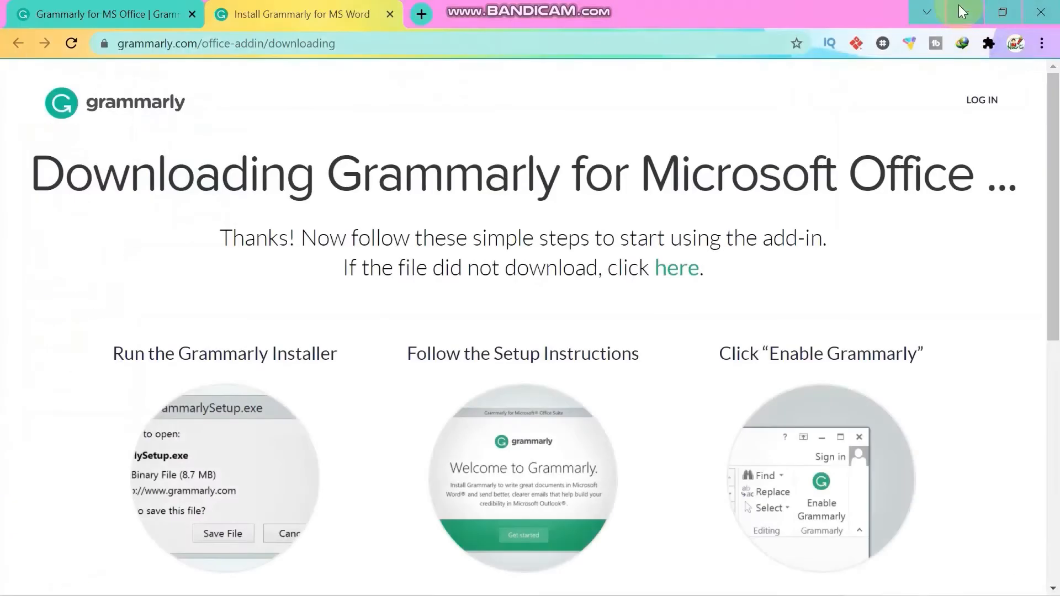
# Refresh the desktop and run GrammarlyAddInSetup.exe as administrator to reach its Welcome window.
pyautogui.rightClick(278, 264)
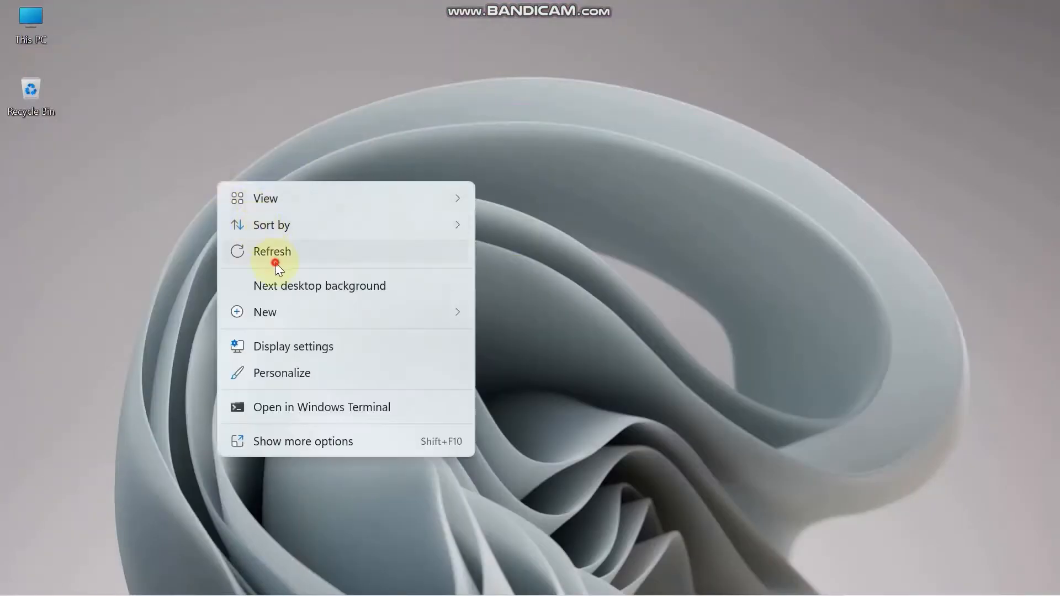
pyautogui.click(272, 251)
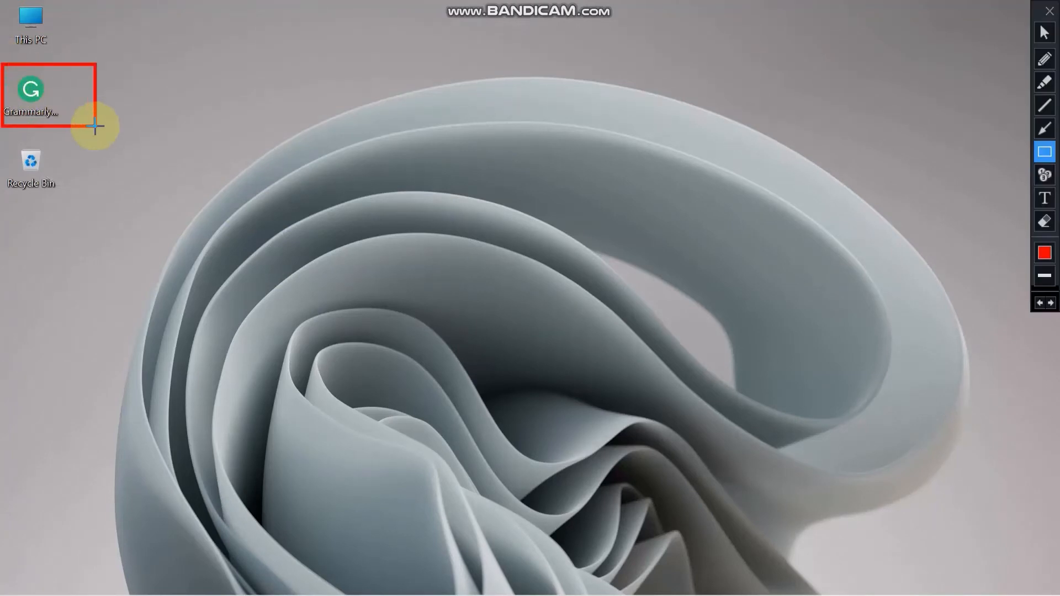
pyautogui.moveTo(96, 90)
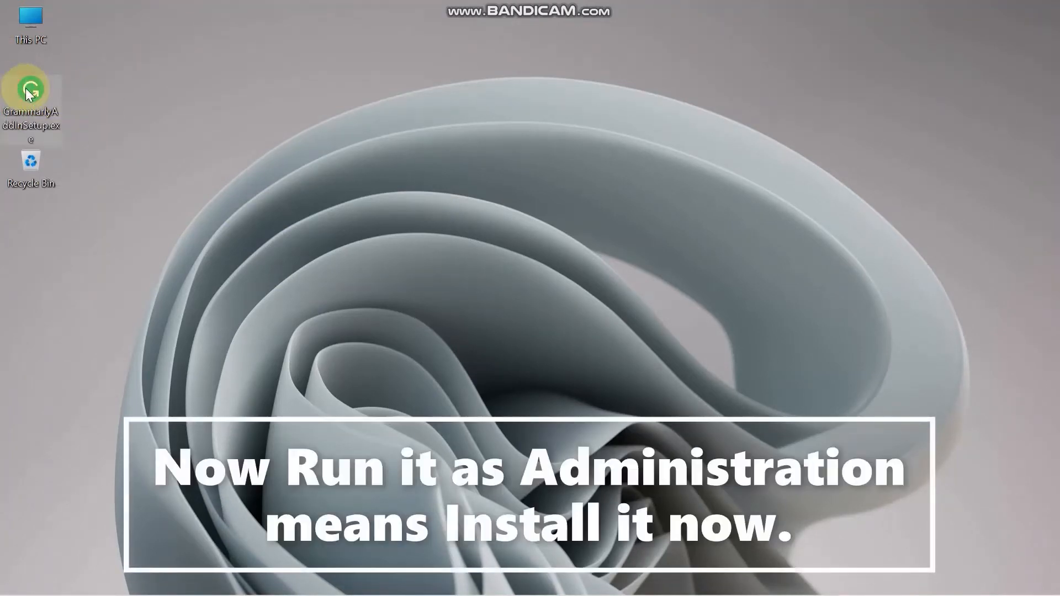
pyautogui.rightClick(31, 88)
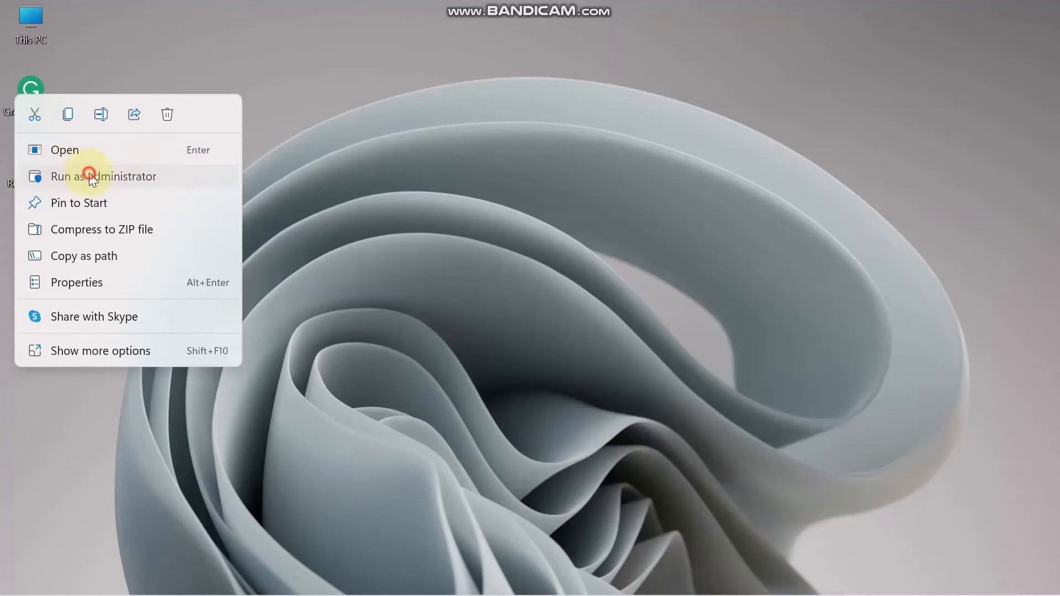
pyautogui.click(103, 175)
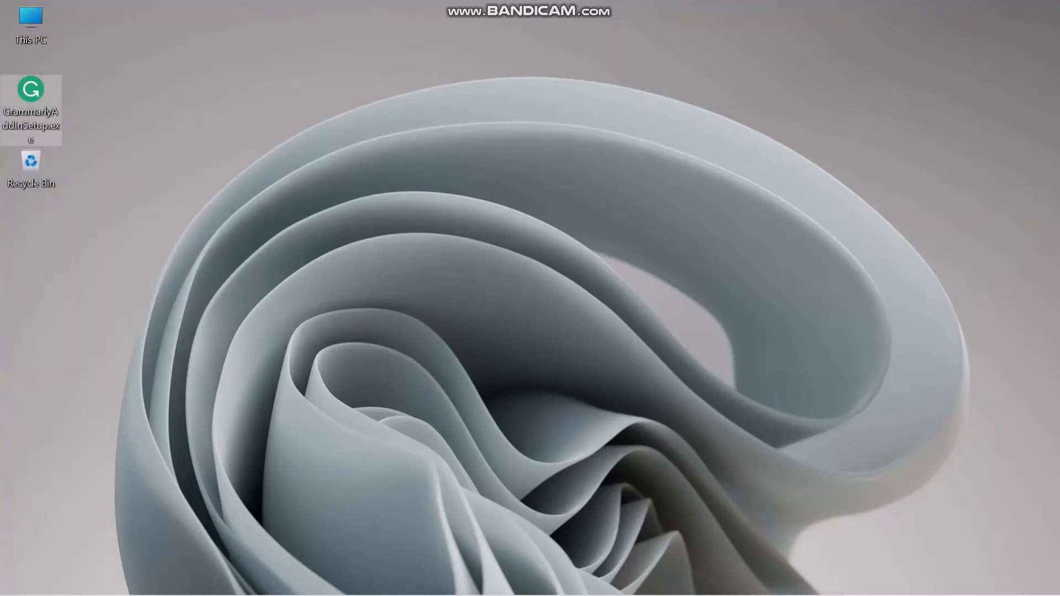
pyautogui.doubleClick(31, 94)
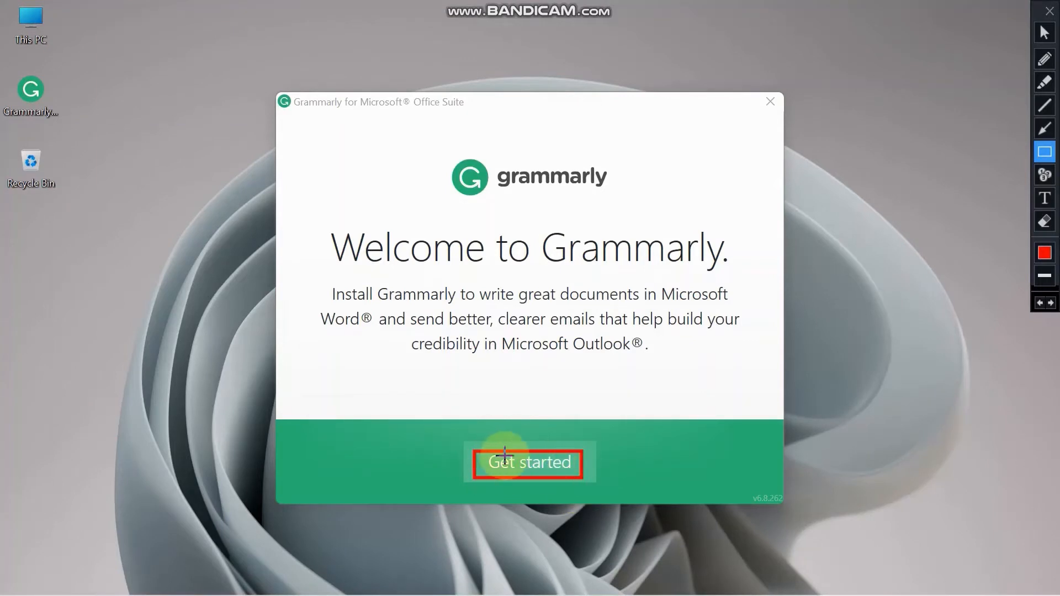
# Install Grammarly for both Word and Outlook, then dismiss the finished installer.
pyautogui.click(529, 463)
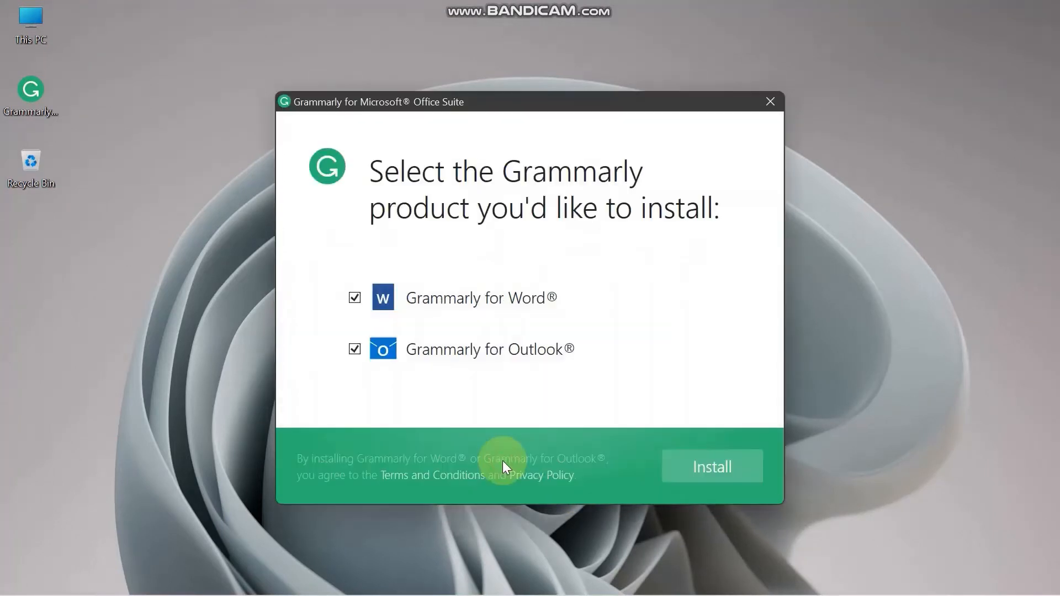
pyautogui.moveTo(512, 394)
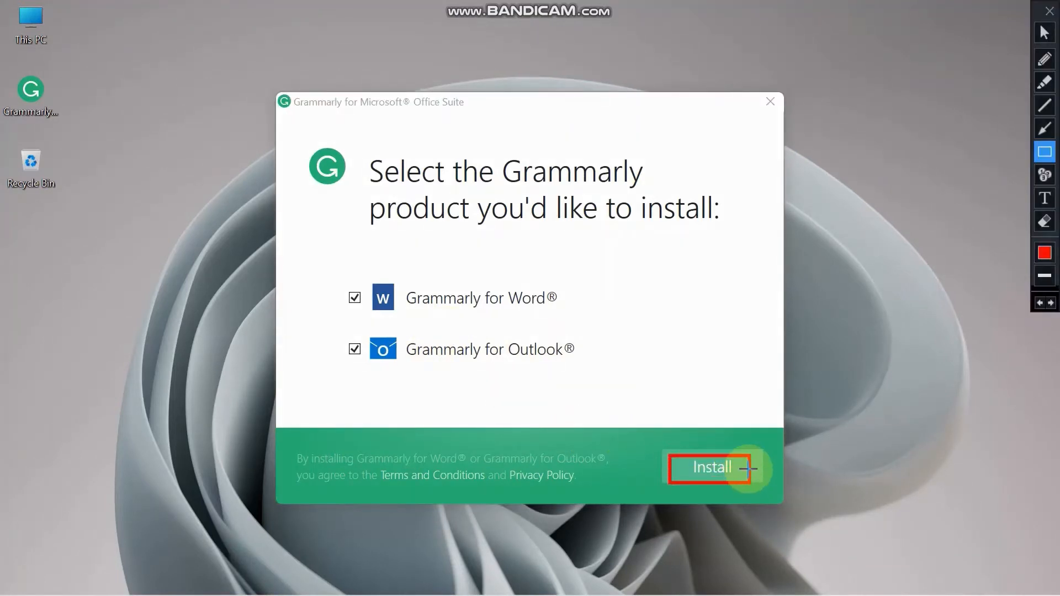
pyautogui.click(710, 467)
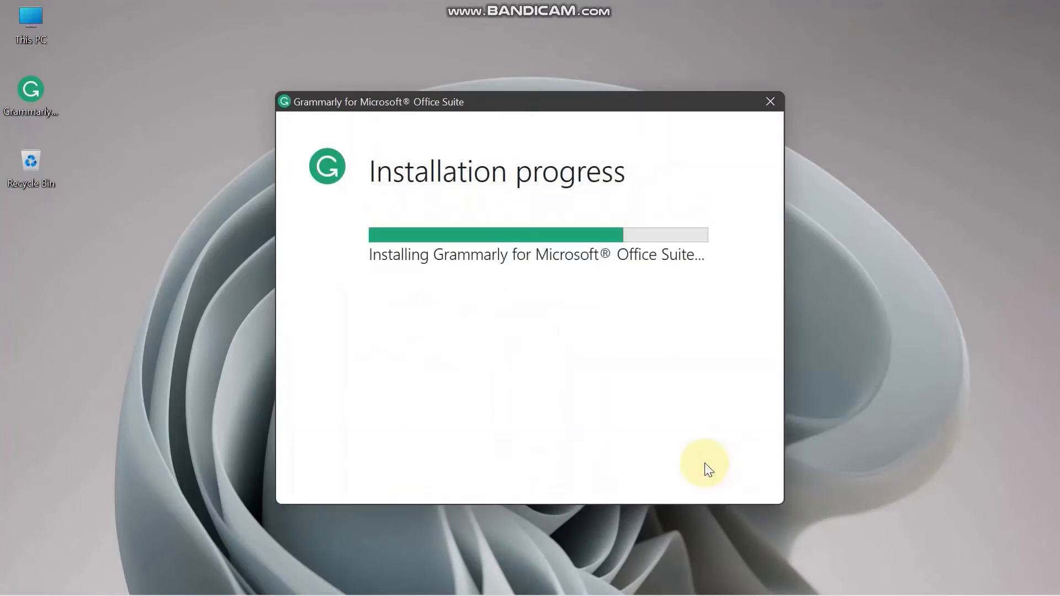
pyautogui.moveTo(516, 407)
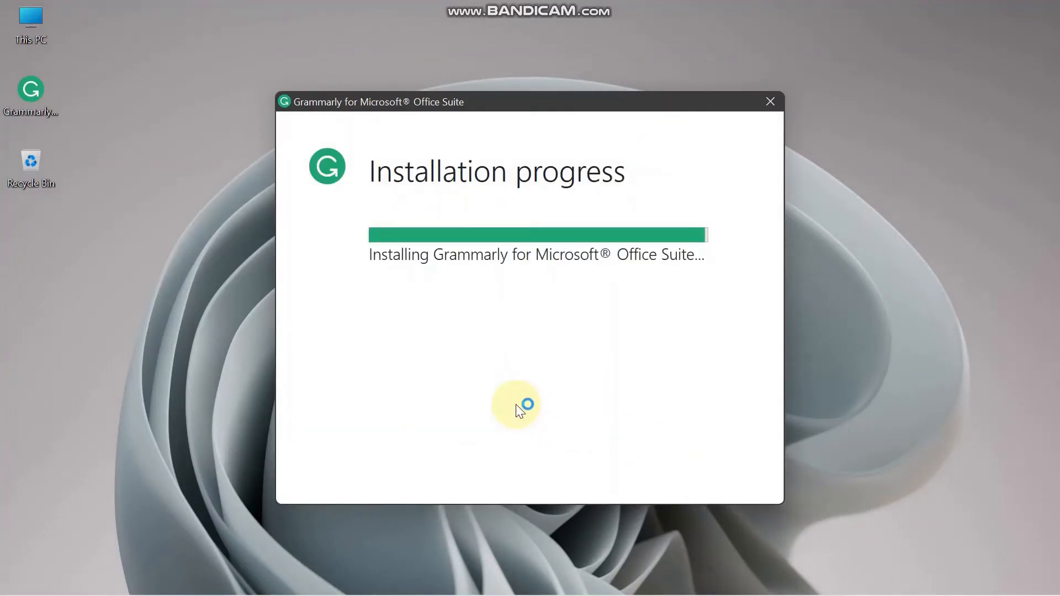
pyautogui.moveTo(601, 473)
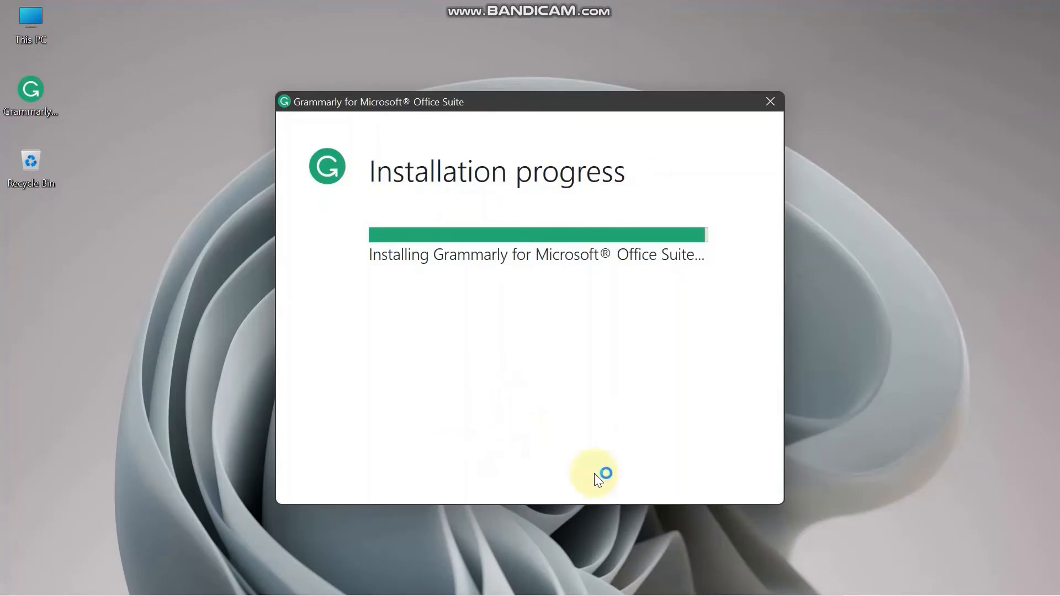
pyautogui.moveTo(605, 329)
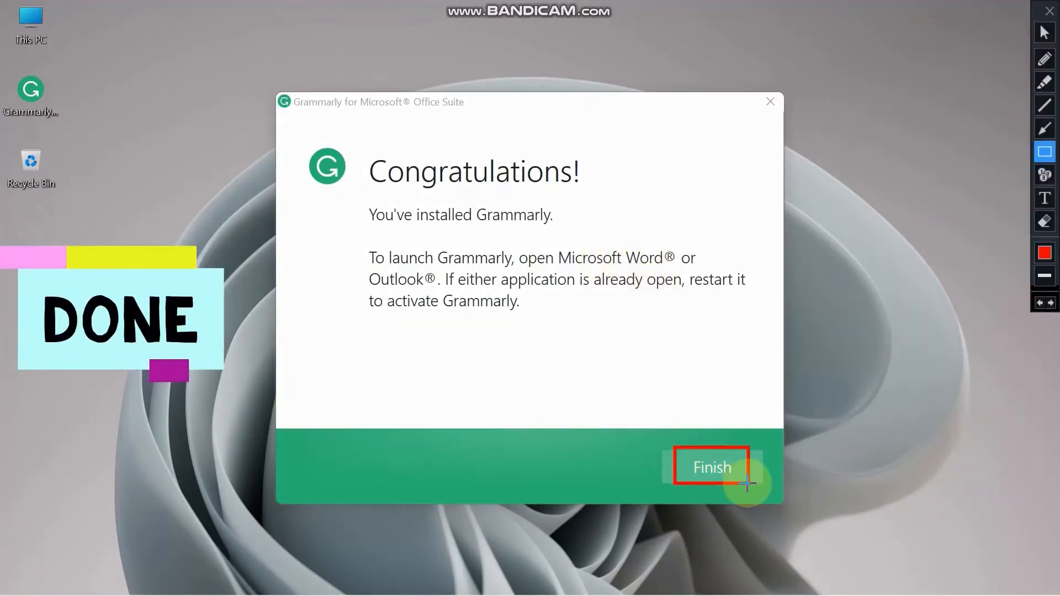
pyautogui.click(712, 467)
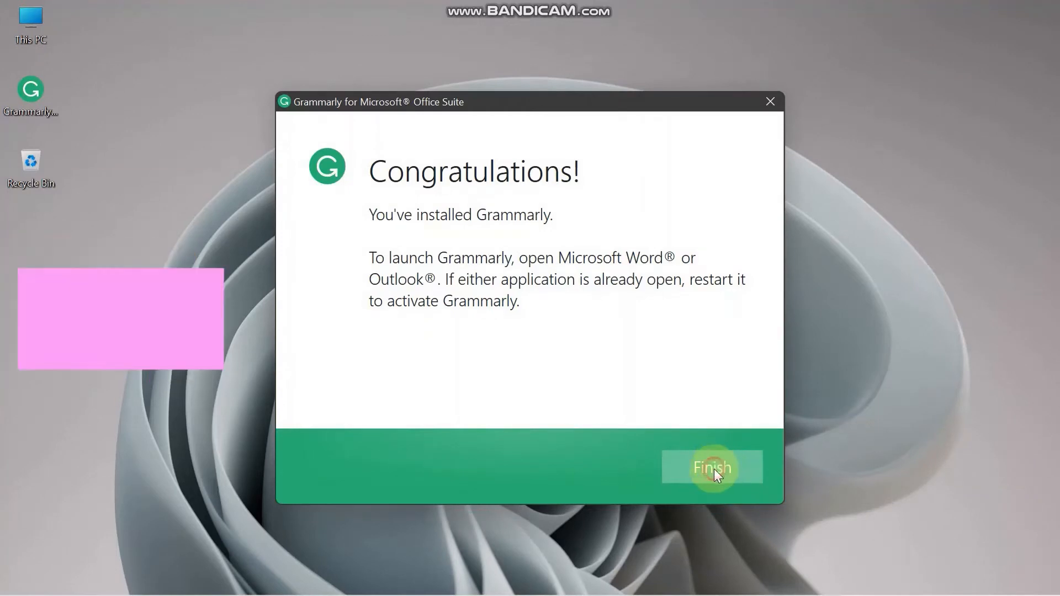
pyautogui.click(711, 467)
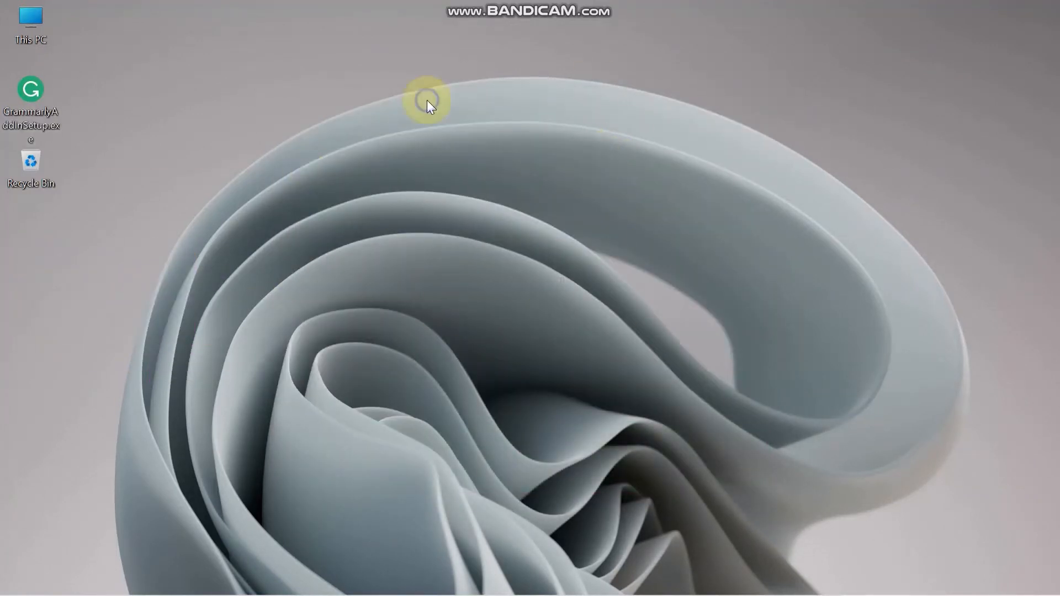
# Refresh the desktop, then launch Word from the Start menu's pinned apps.
pyautogui.rightClick(428, 102)
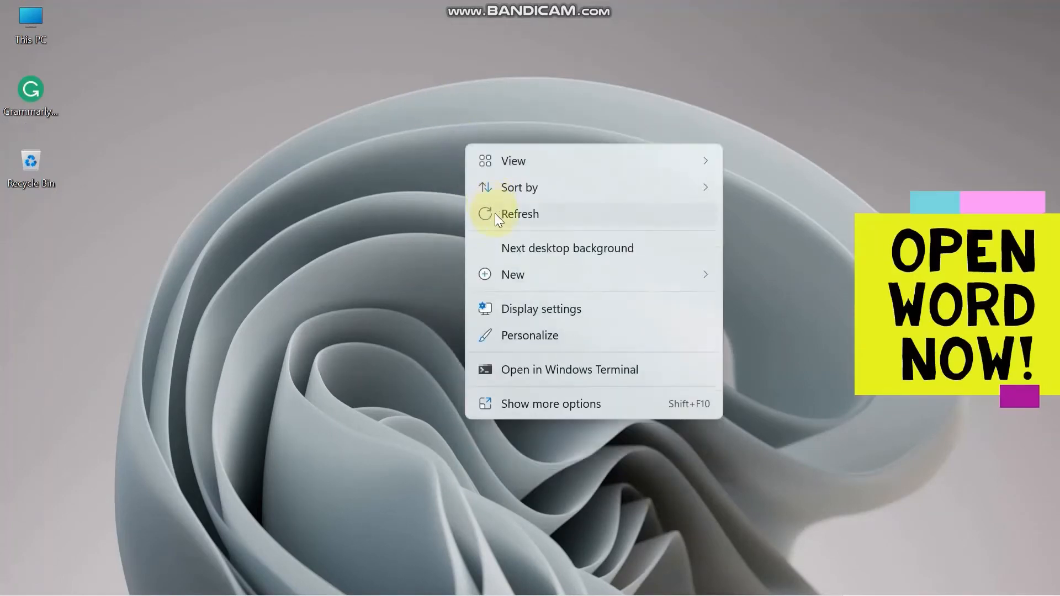
pyautogui.click(520, 213)
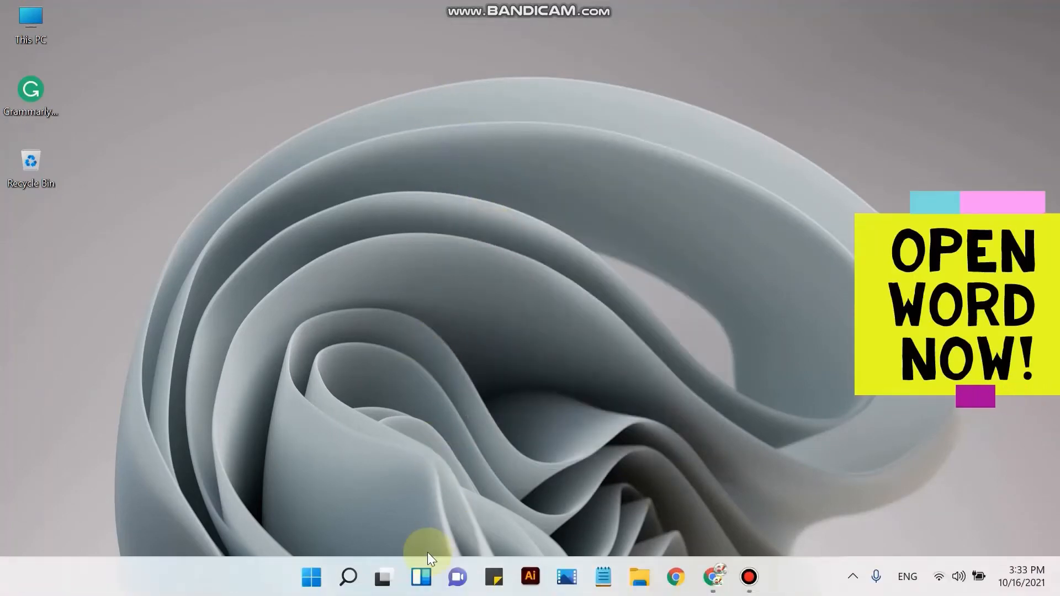
pyautogui.click(310, 577)
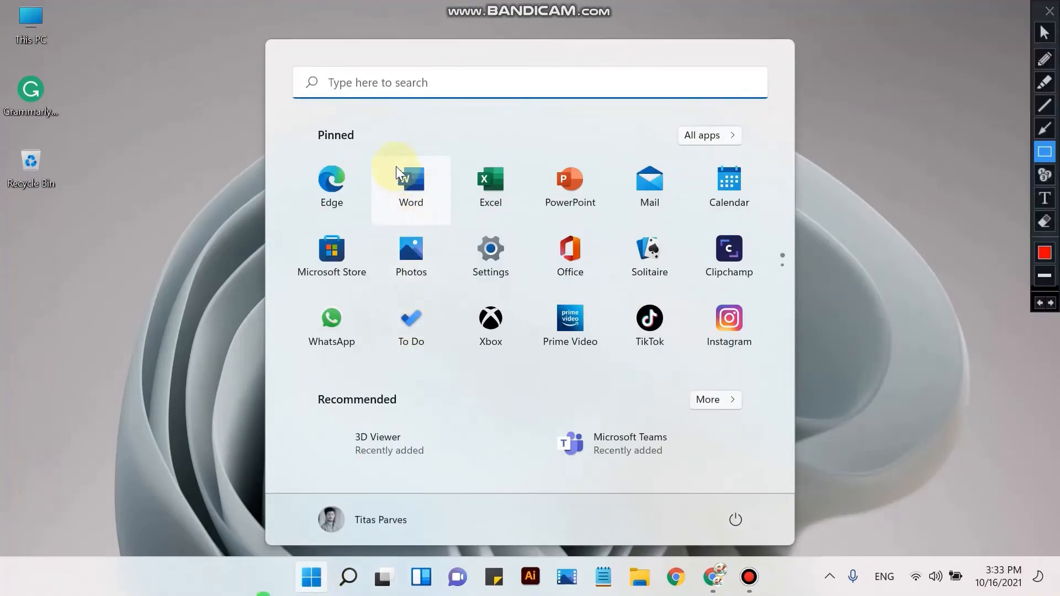
pyautogui.moveTo(414, 211)
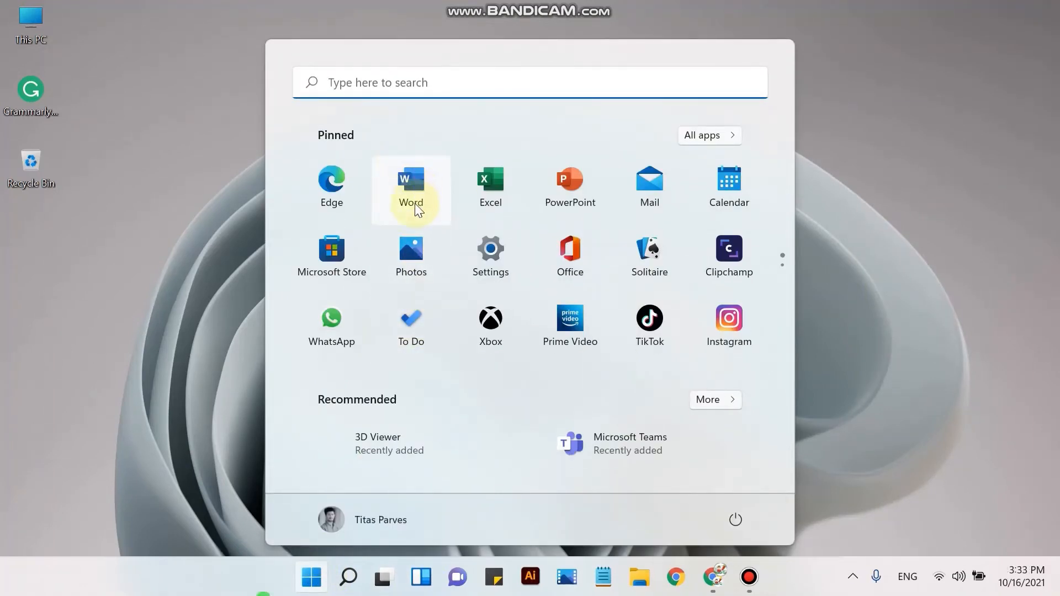
pyautogui.click(410, 186)
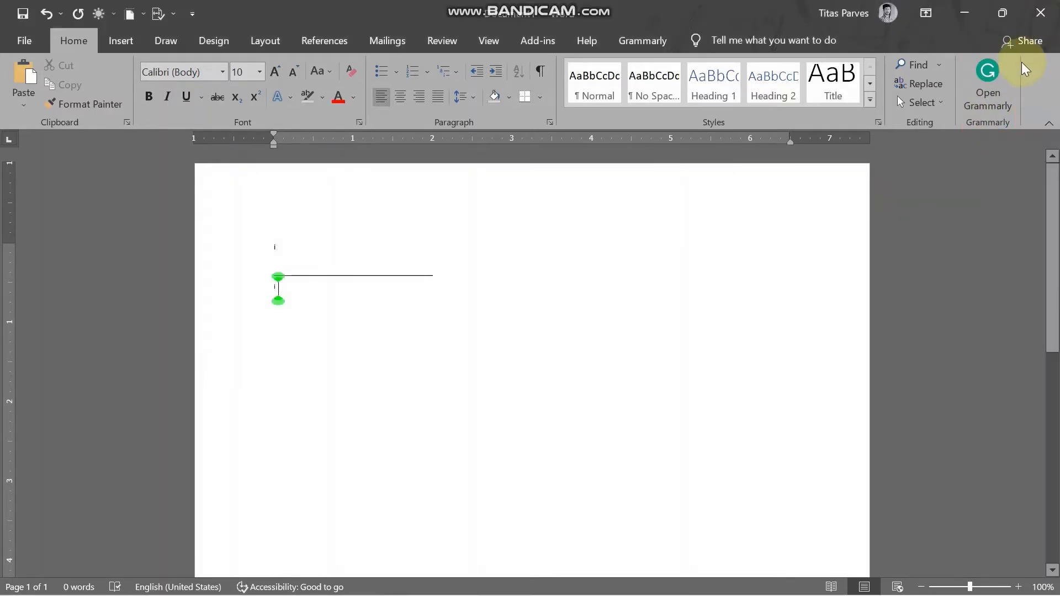
# Open the Grammarly sidebar from the Home ribbon and bring up its sign-in page.
pyautogui.click(987, 82)
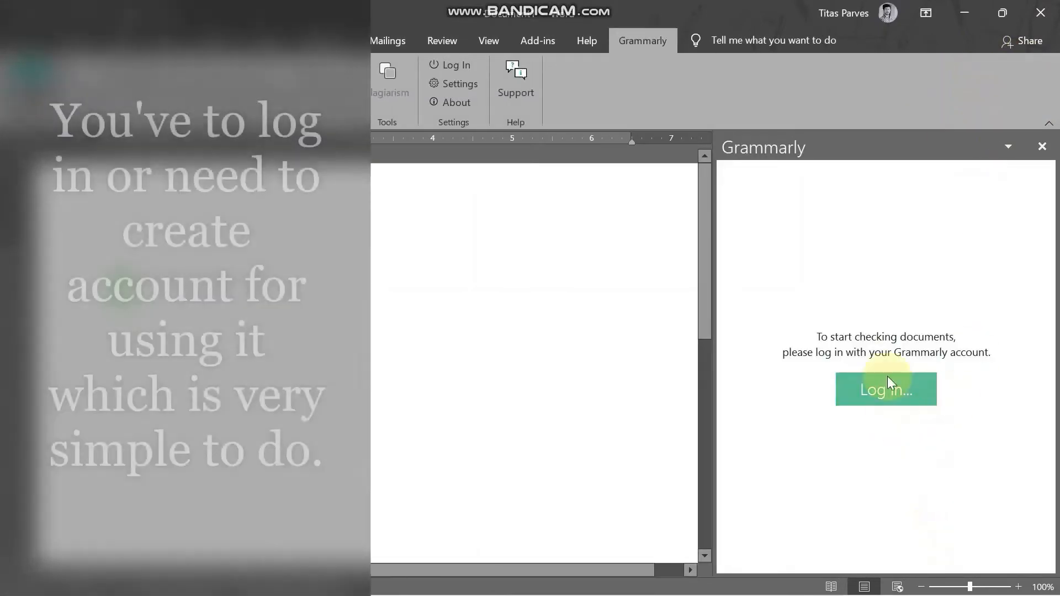
pyautogui.click(1046, 151)
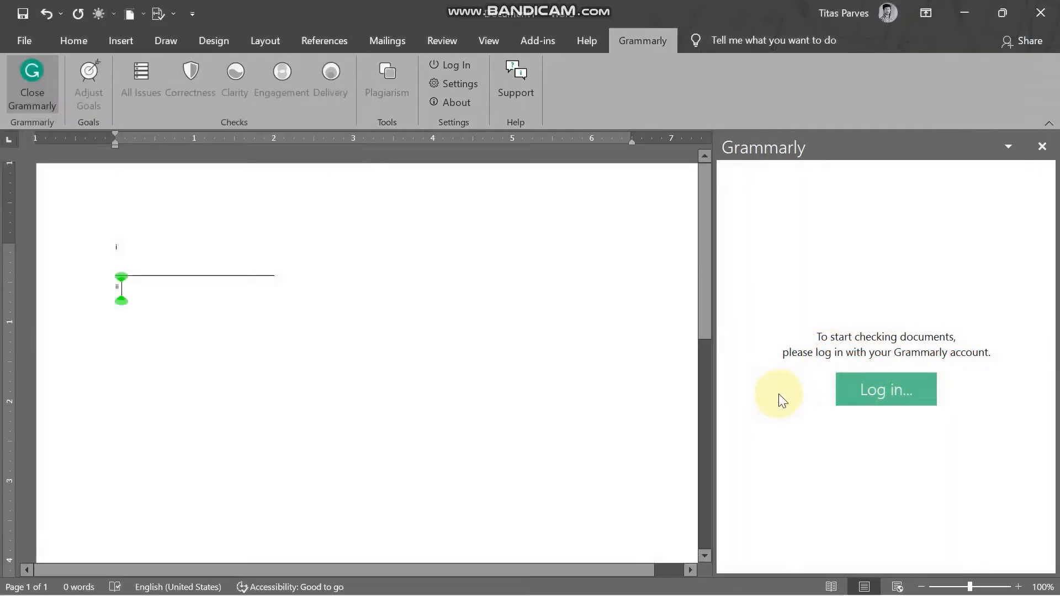
pyautogui.click(885, 389)
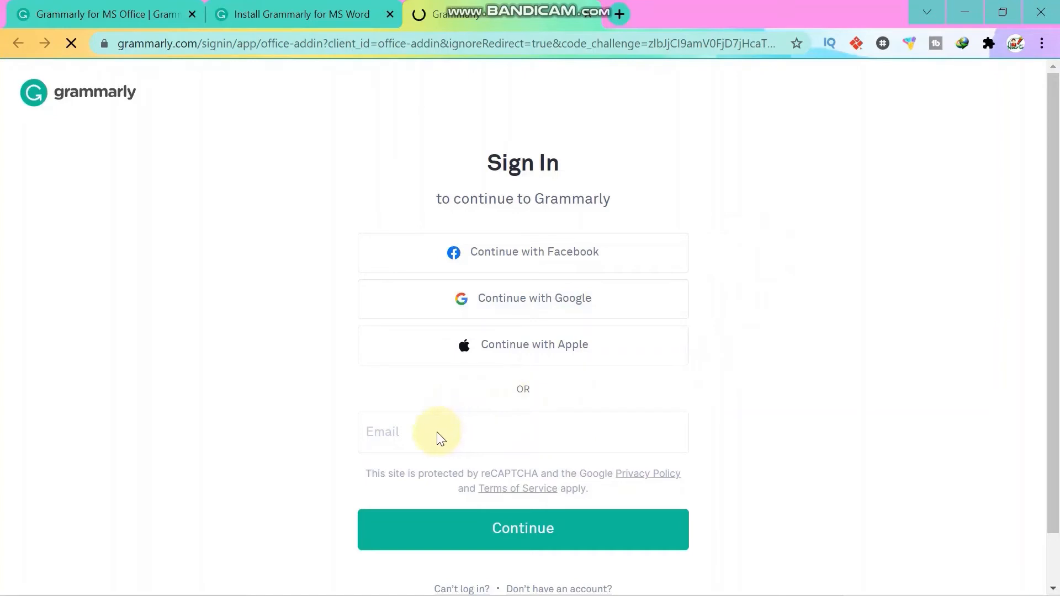
pyautogui.moveTo(510, 244)
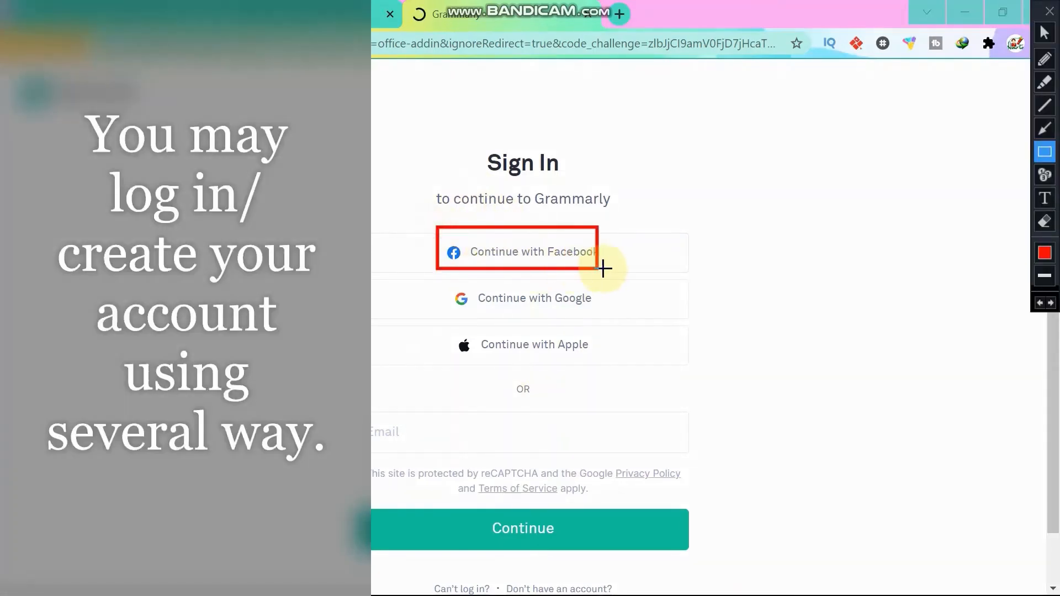
pyautogui.moveTo(433, 271)
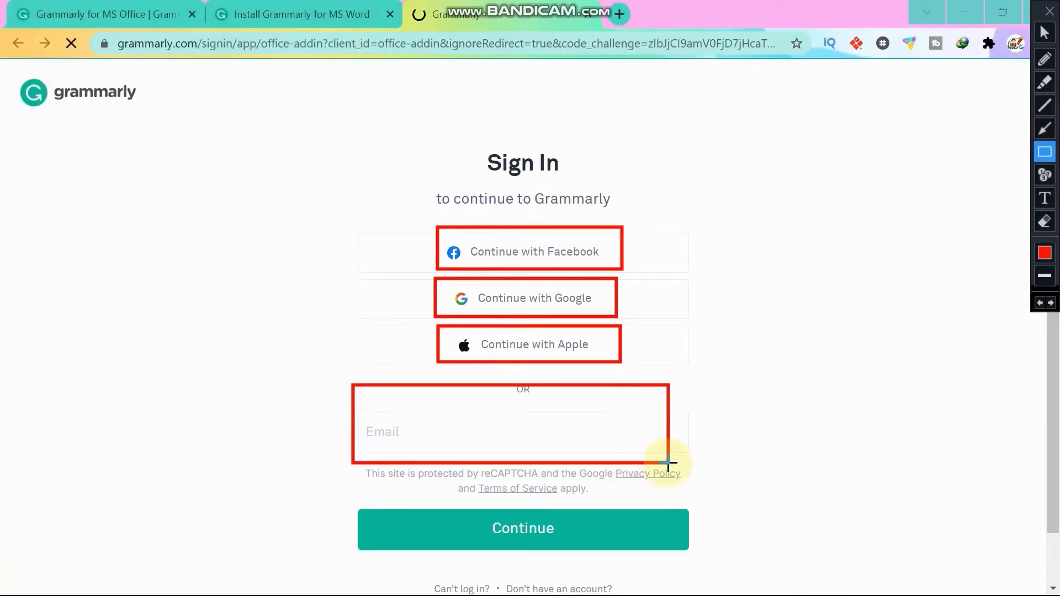
pyautogui.moveTo(722, 323)
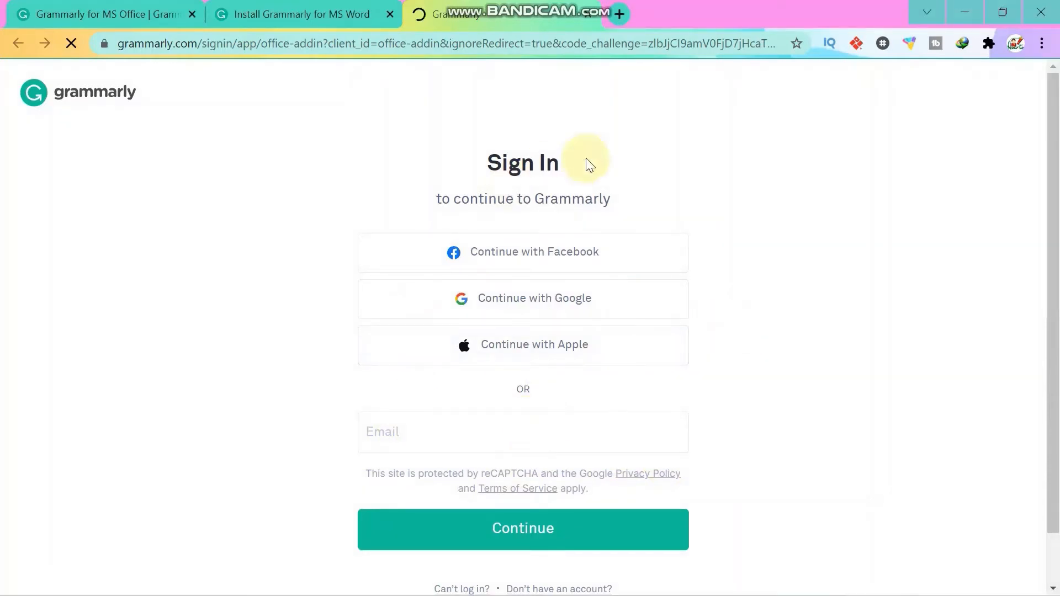
pyautogui.moveTo(570, 298)
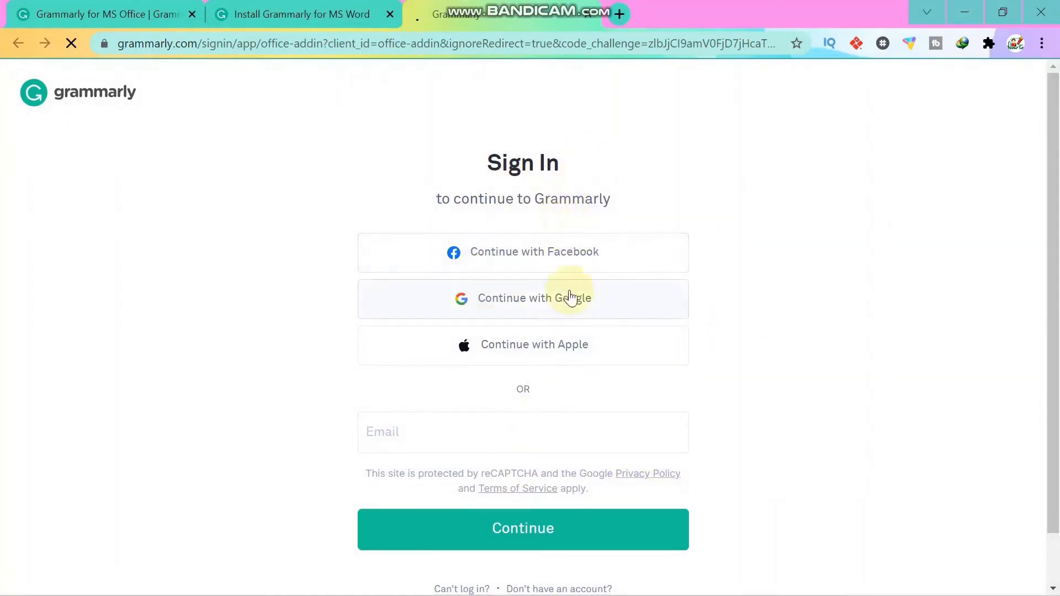
# Sign in to Grammarly through Google with a different account's email and password.
pyautogui.click(523, 298)
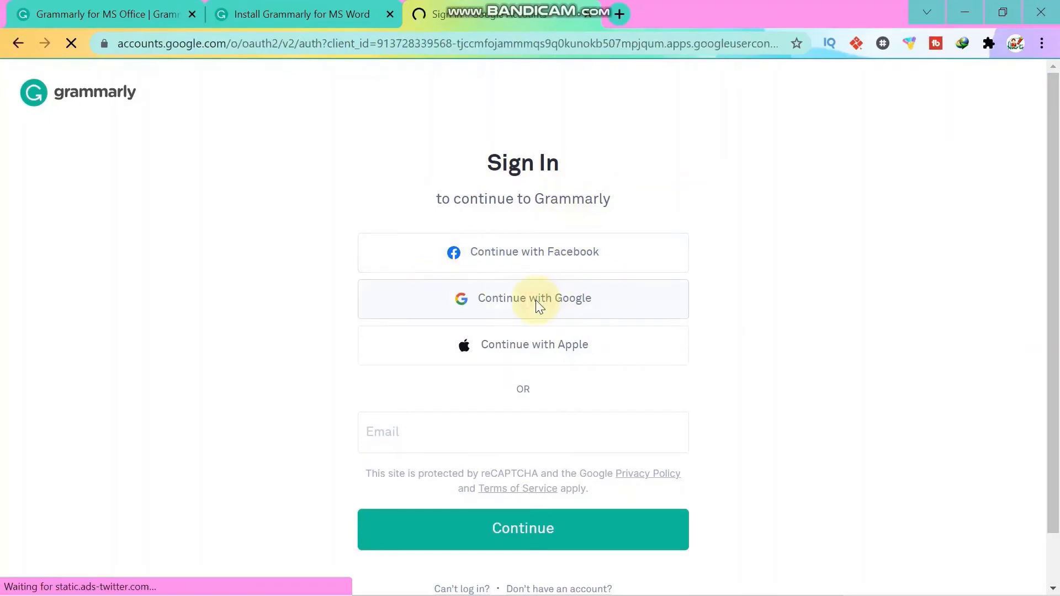
pyautogui.click(534, 298)
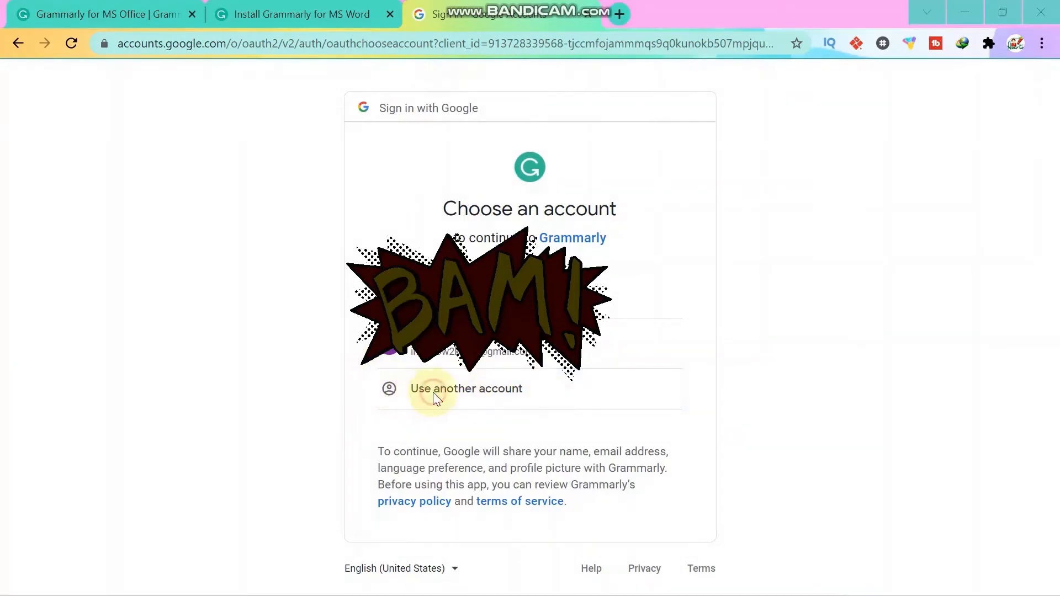
pyautogui.click(466, 389)
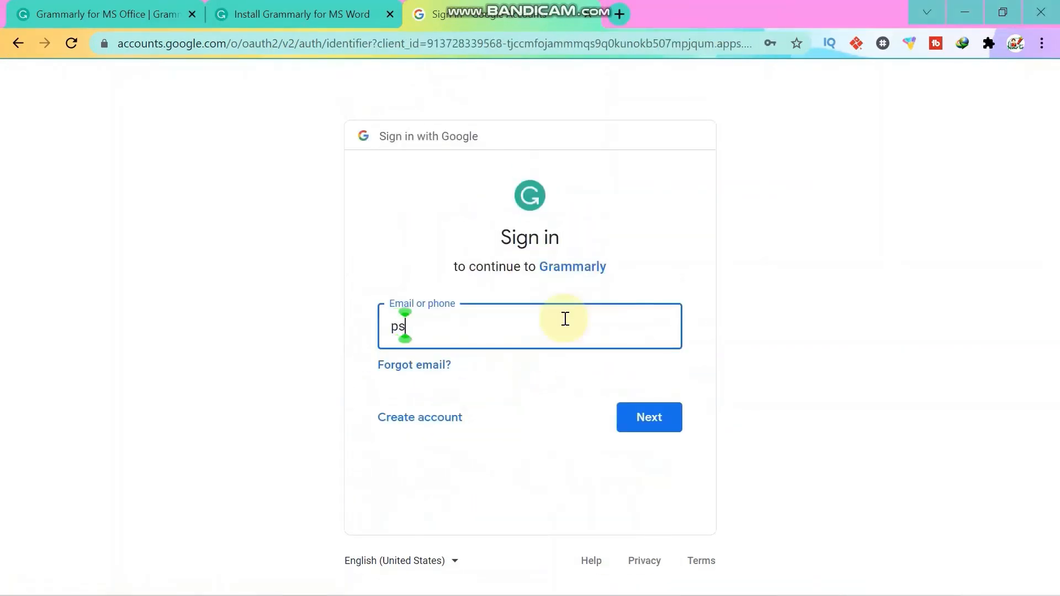
pyautogui.press('Backspace')
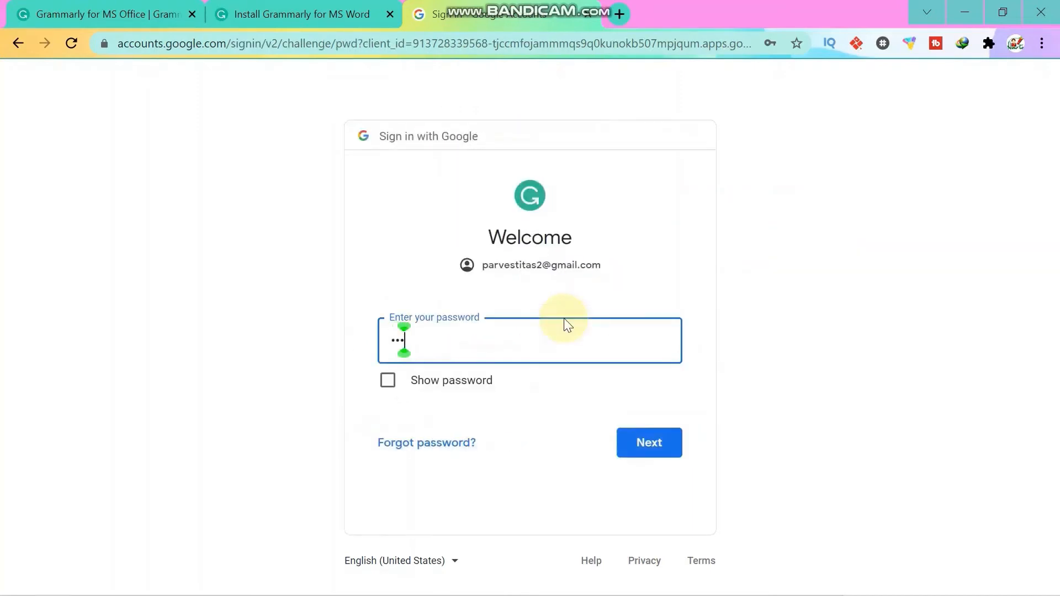
pyautogui.write('password')
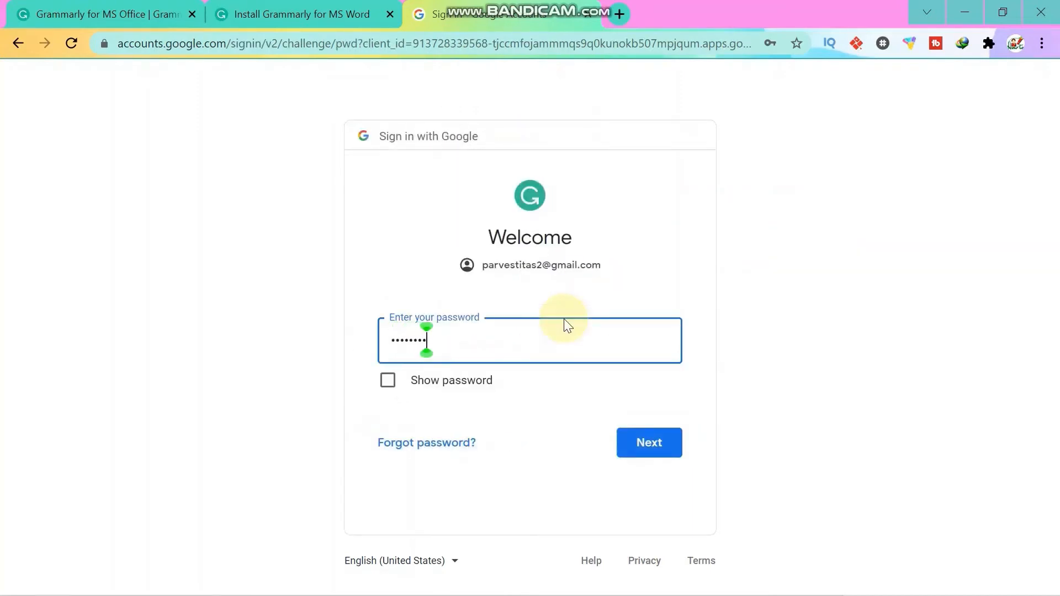
pyautogui.click(648, 443)
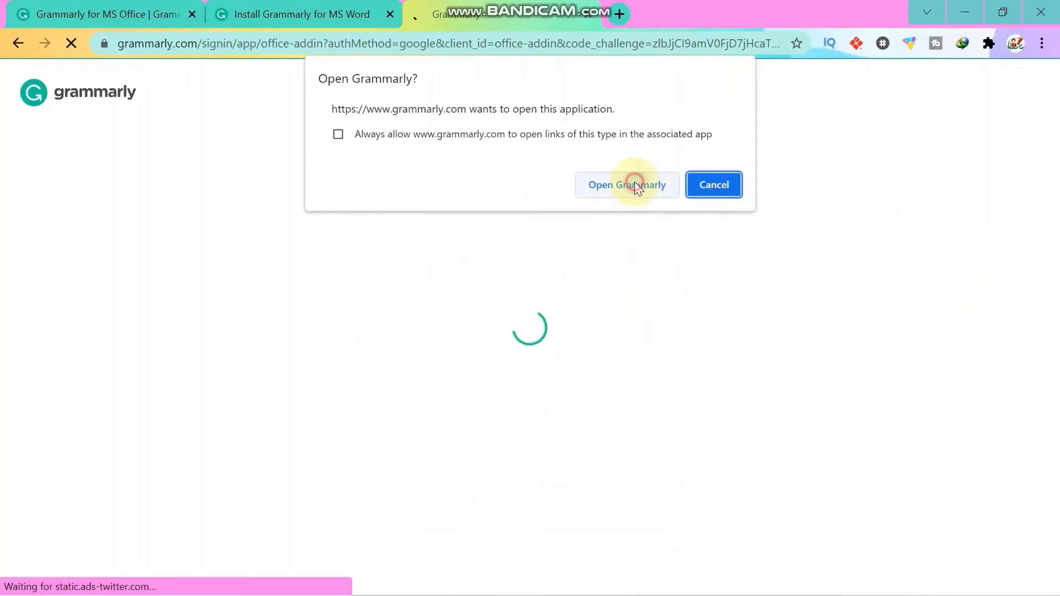
# Let the website open the Grammarly add-in and return to Word.
pyautogui.click(626, 184)
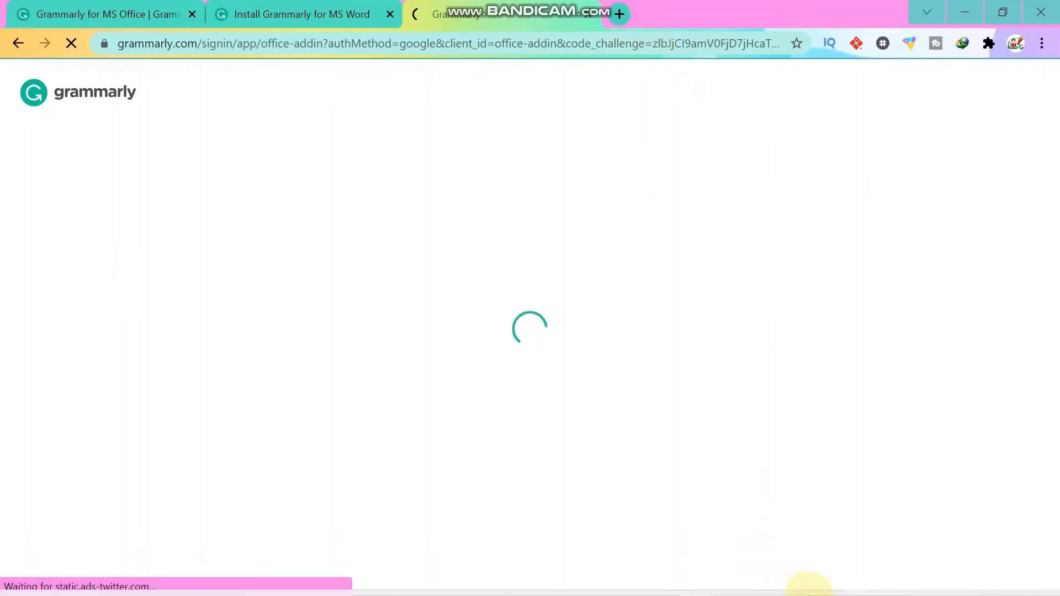
pyautogui.click(766, 577)
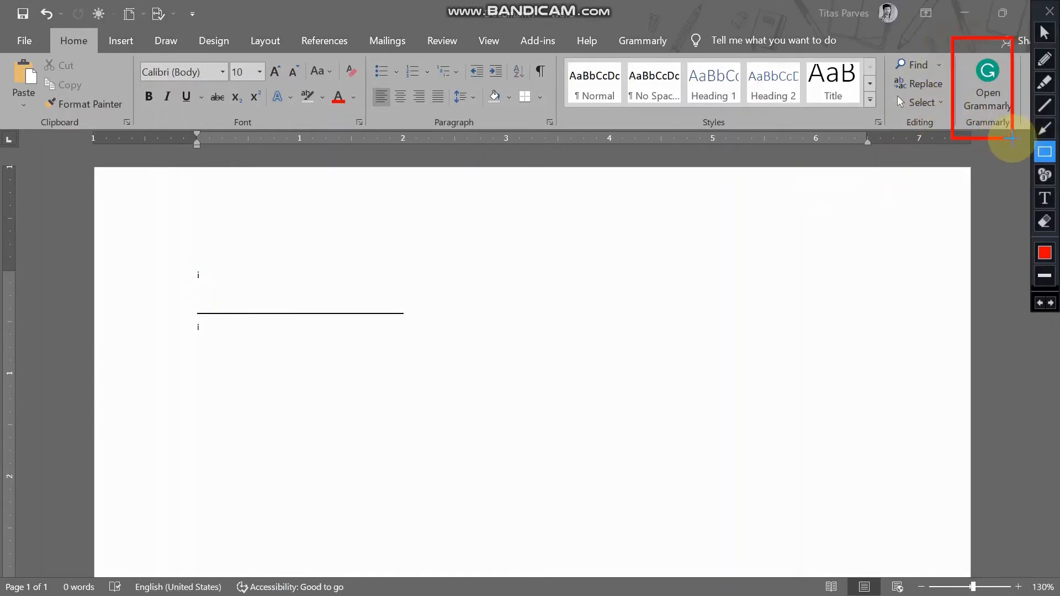
pyautogui.moveTo(883, 186)
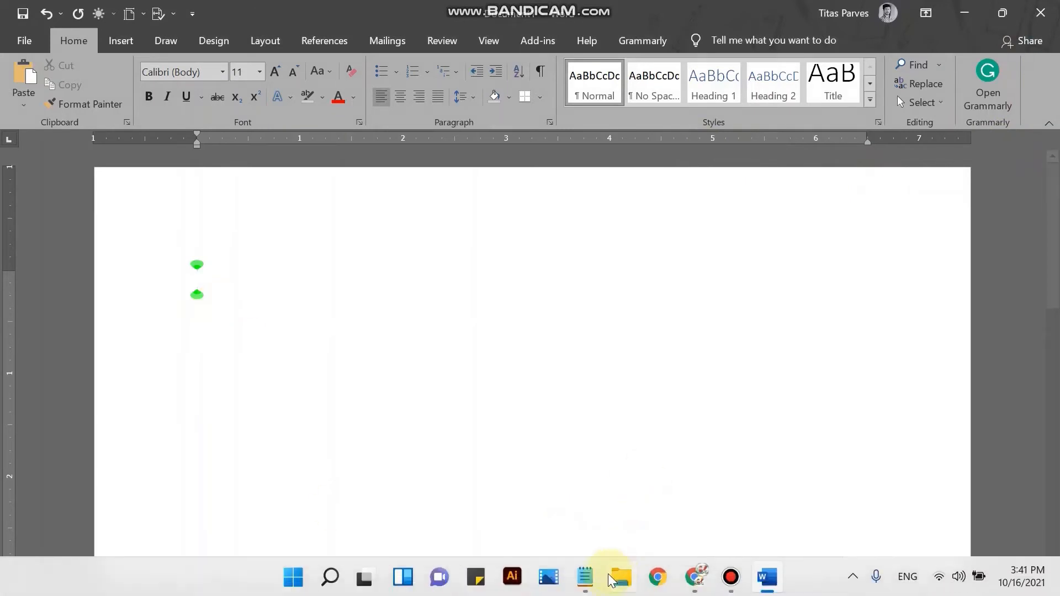
# Copy the practice paragraph from Notepad and add a 'How To!' heading line to centre.
pyautogui.click(583, 576)
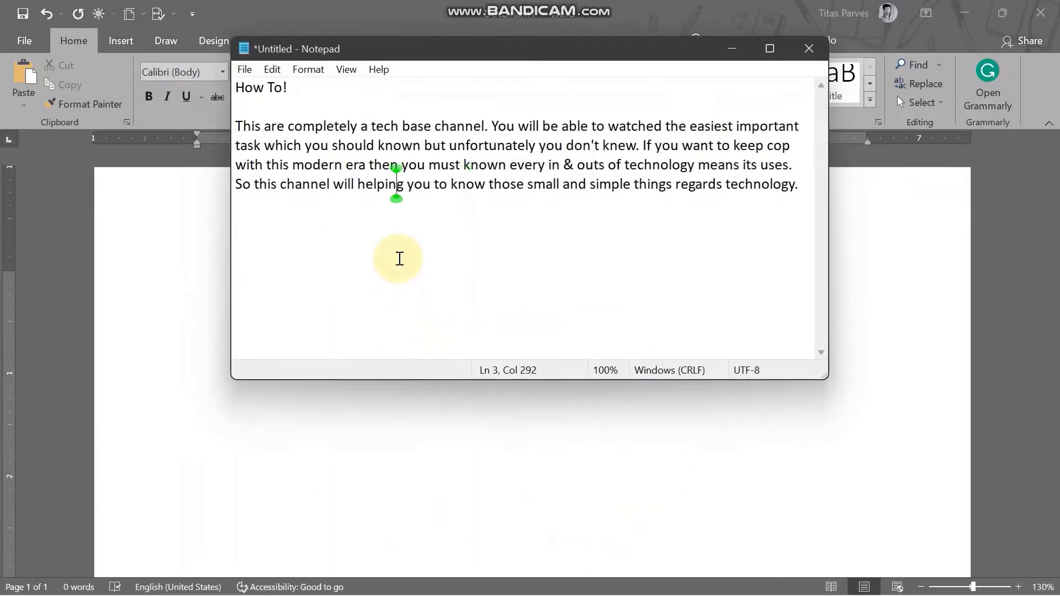
pyautogui.press('ctrl+a')
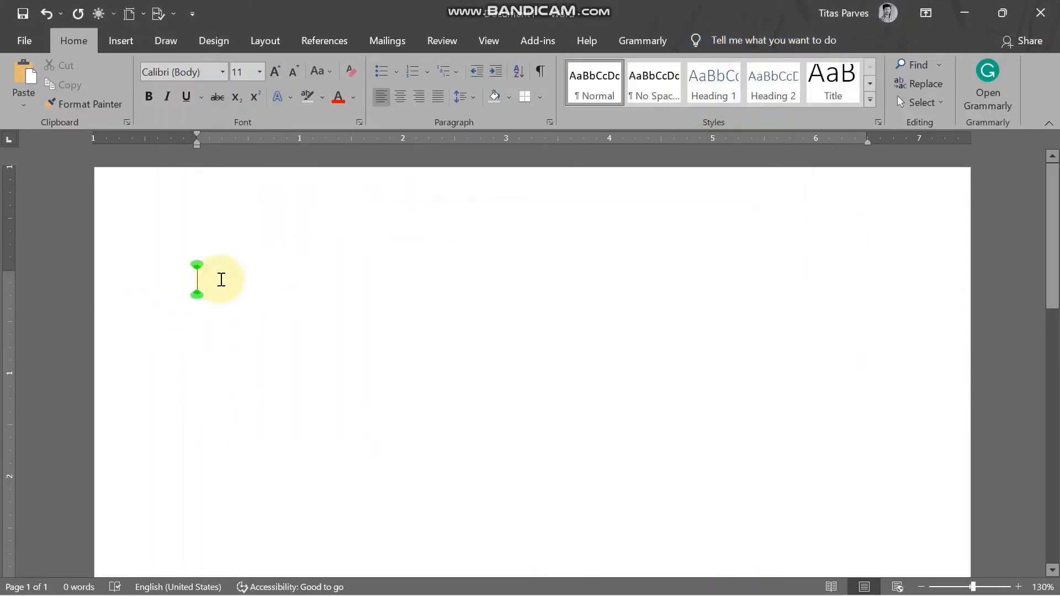
pyautogui.write('How To!')
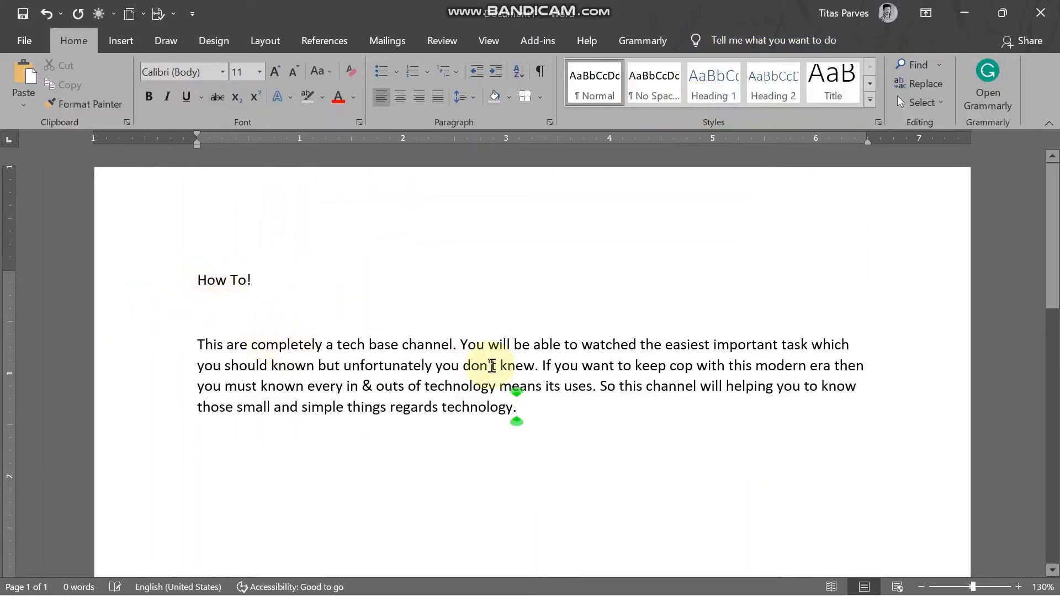
pyautogui.moveTo(245, 310)
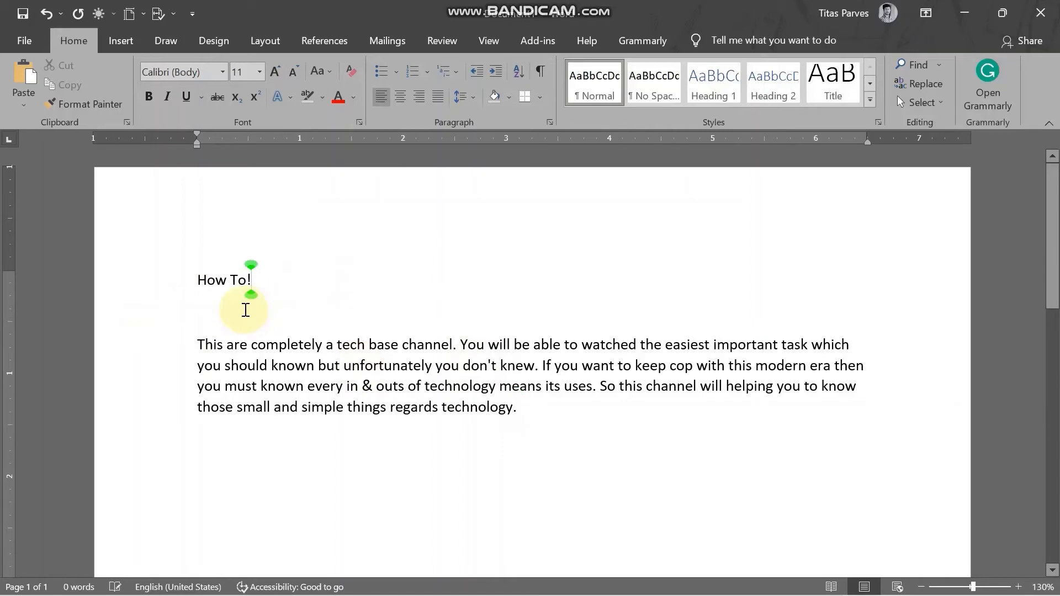
pyautogui.click(398, 96)
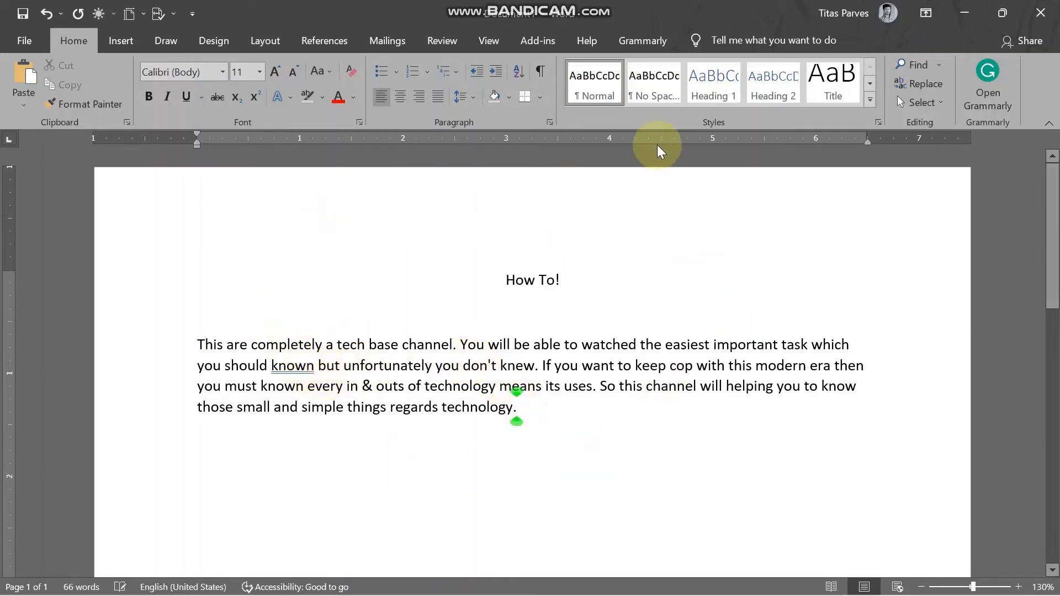
pyautogui.moveTo(853, 115)
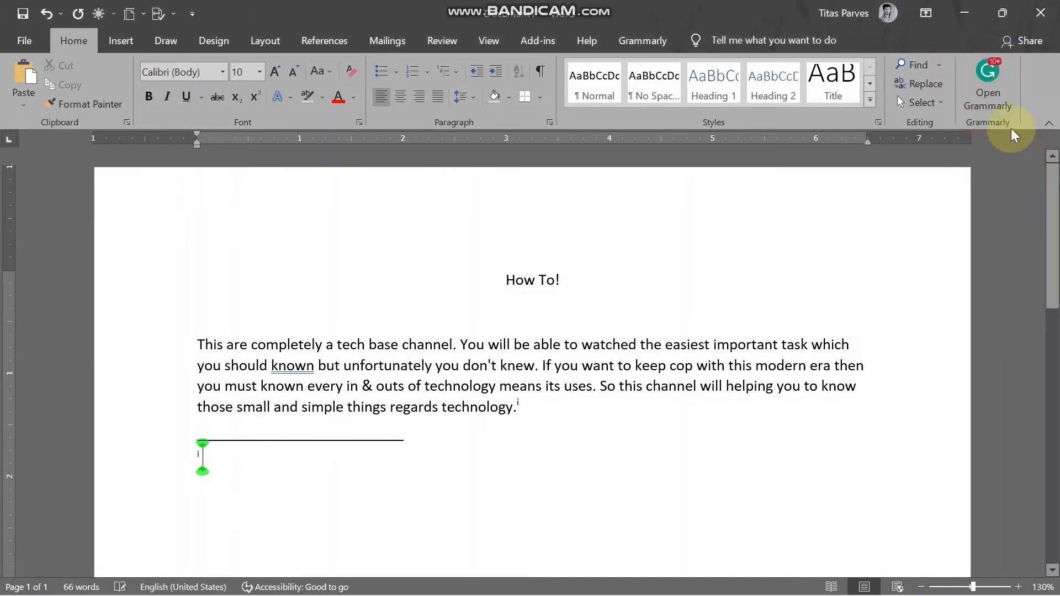
# Open Grammarly's suggestions and accept 'are' to 'is' and 'knew' to 'know'.
pyautogui.click(987, 88)
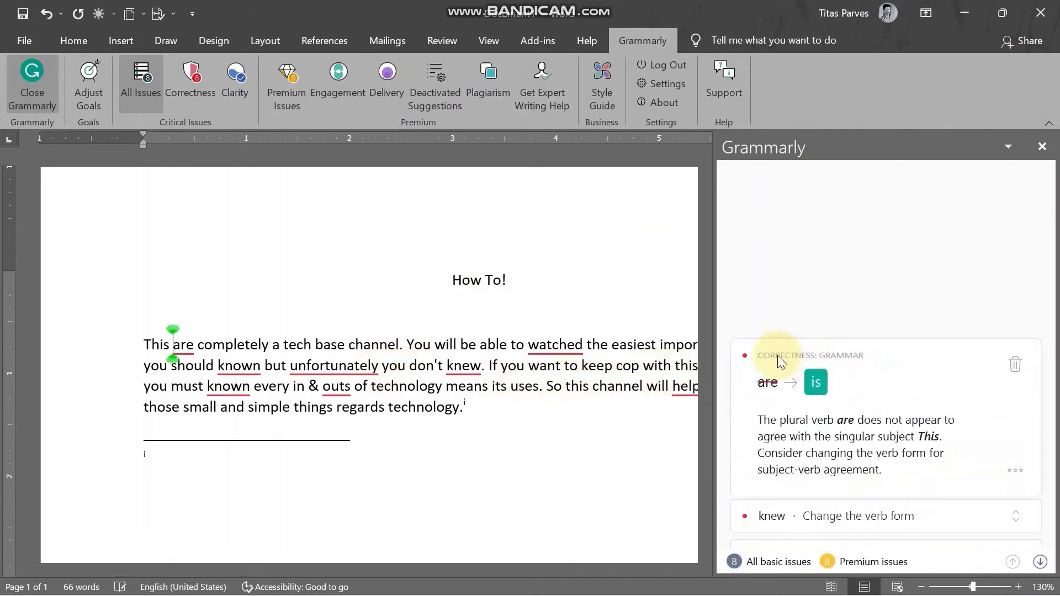
pyautogui.click(816, 382)
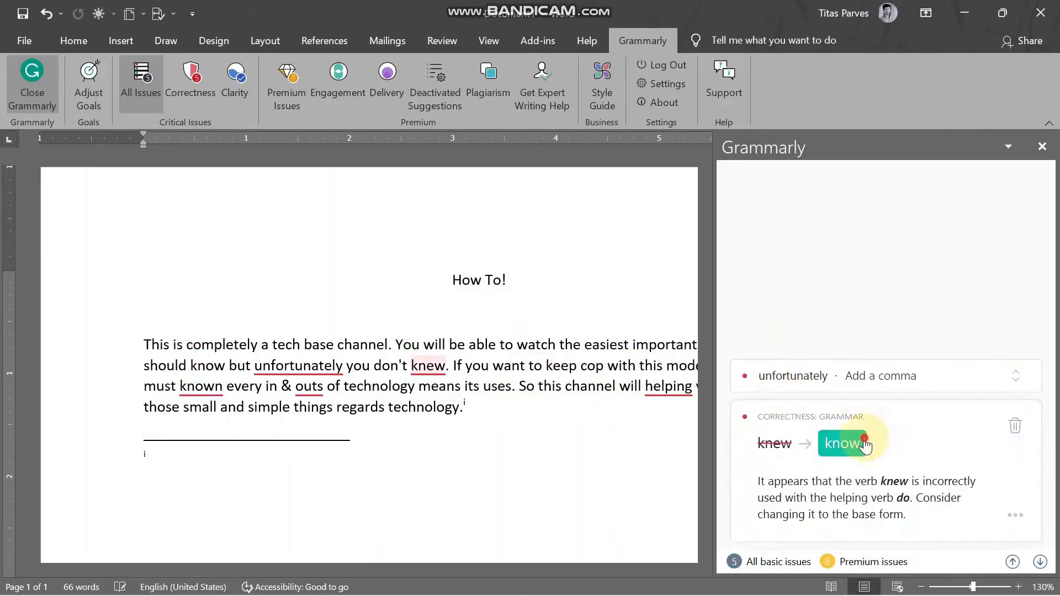
pyautogui.click(842, 443)
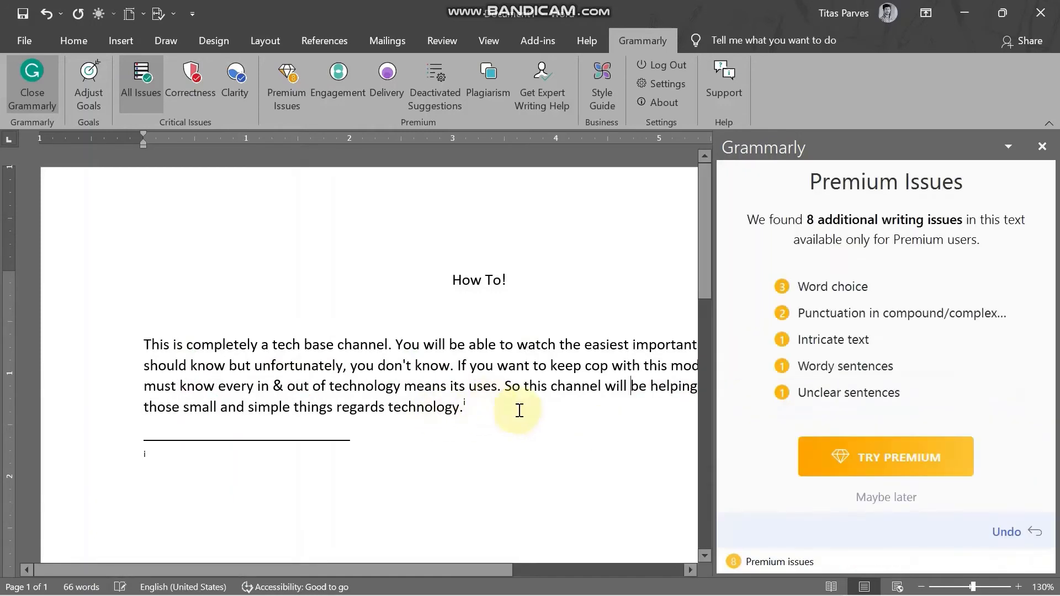
pyautogui.moveTo(746, 242)
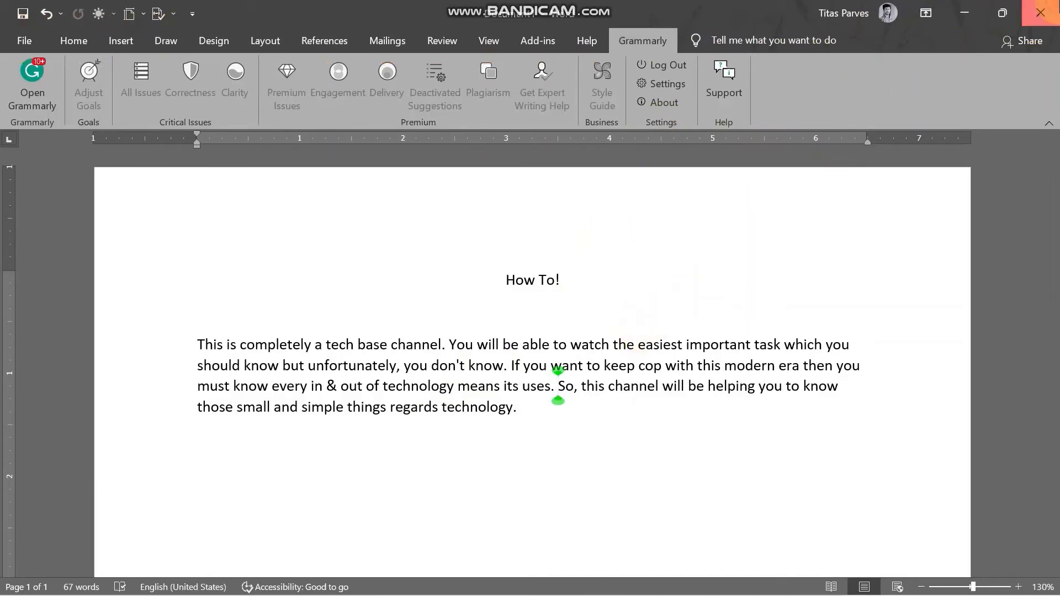
# Go back to Word's Home tab, then switch over to Chrome.
pyautogui.click(73, 41)
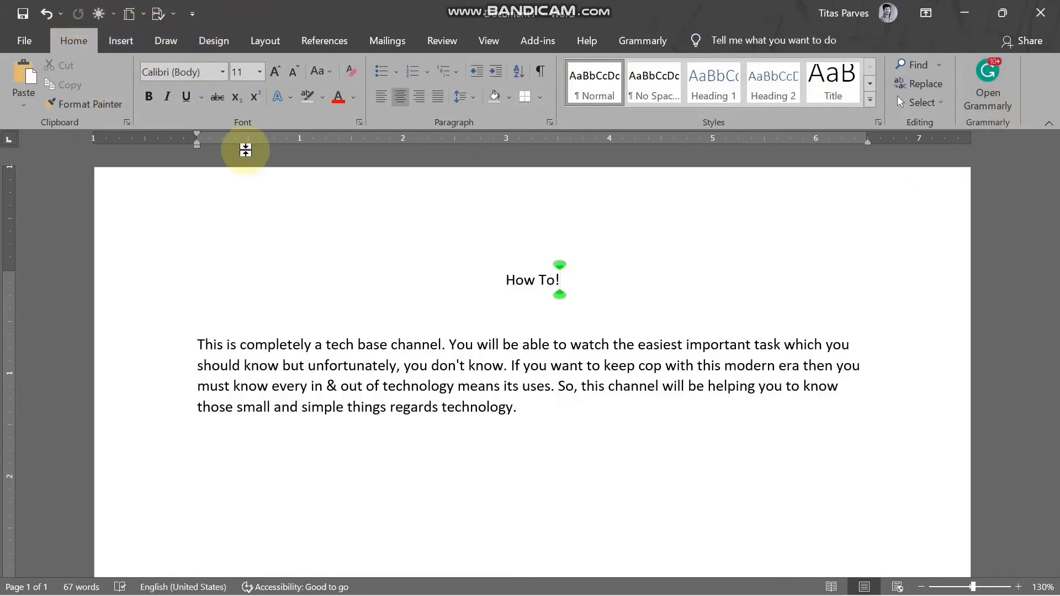
pyautogui.click(641, 40)
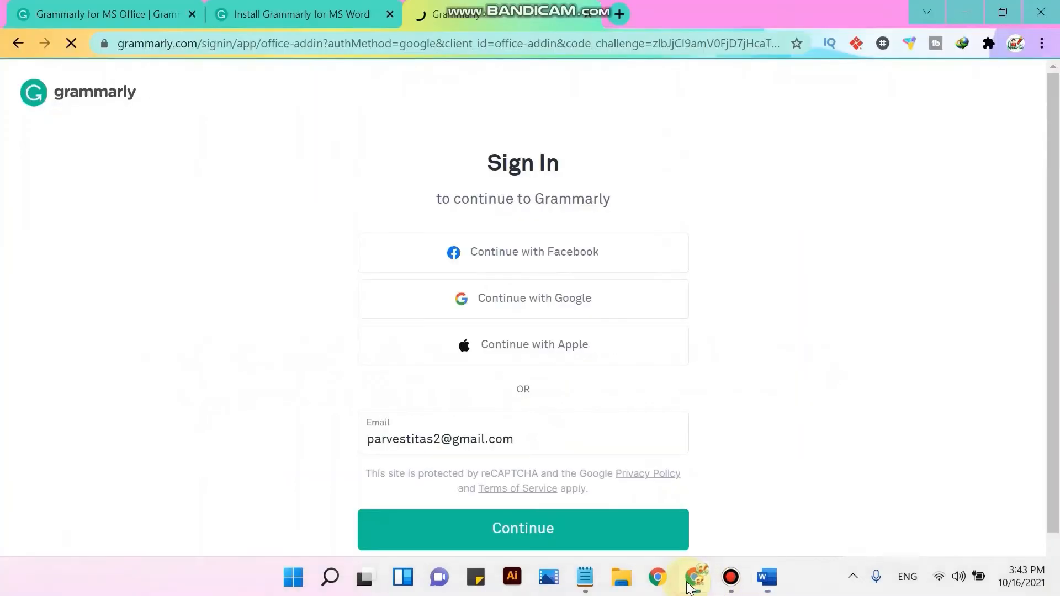
# Return to the Grammarly for Microsoft Word page and scroll through Premium's Free-vs-Premium comparison.
pyautogui.click(522, 528)
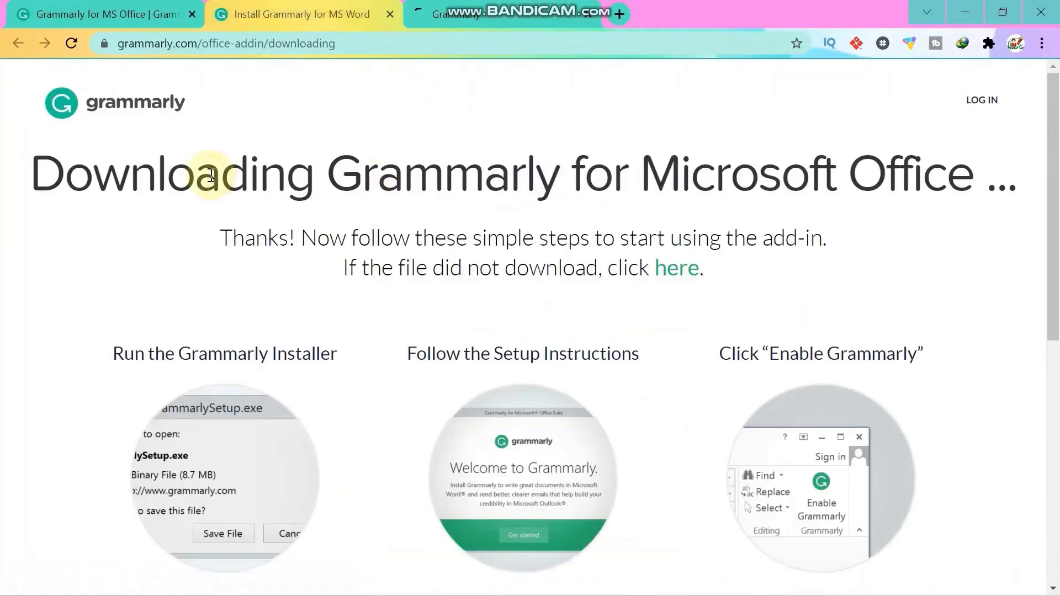
pyautogui.click(18, 43)
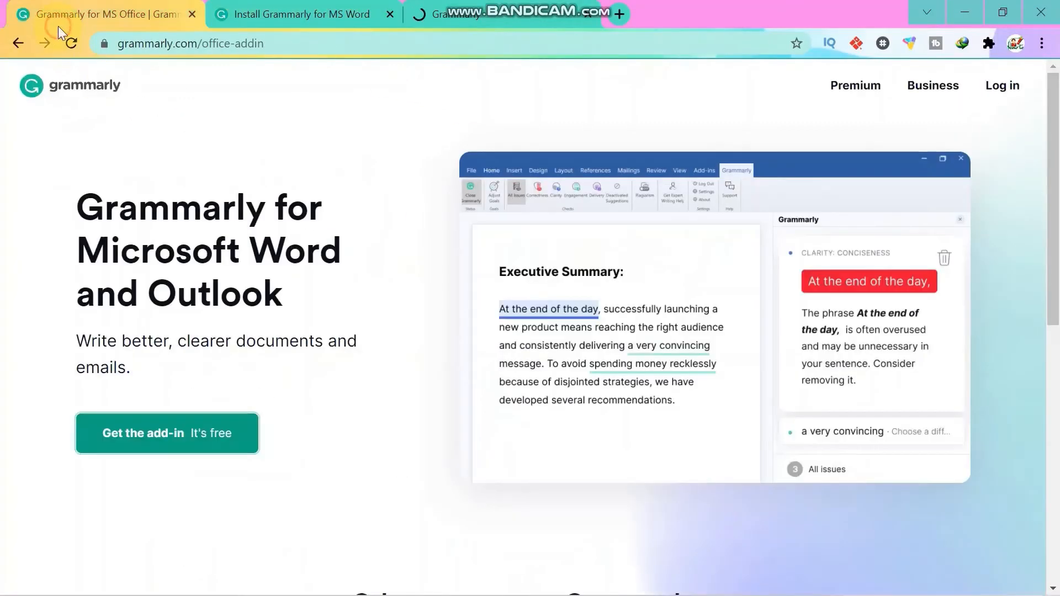
pyautogui.moveTo(829, 90)
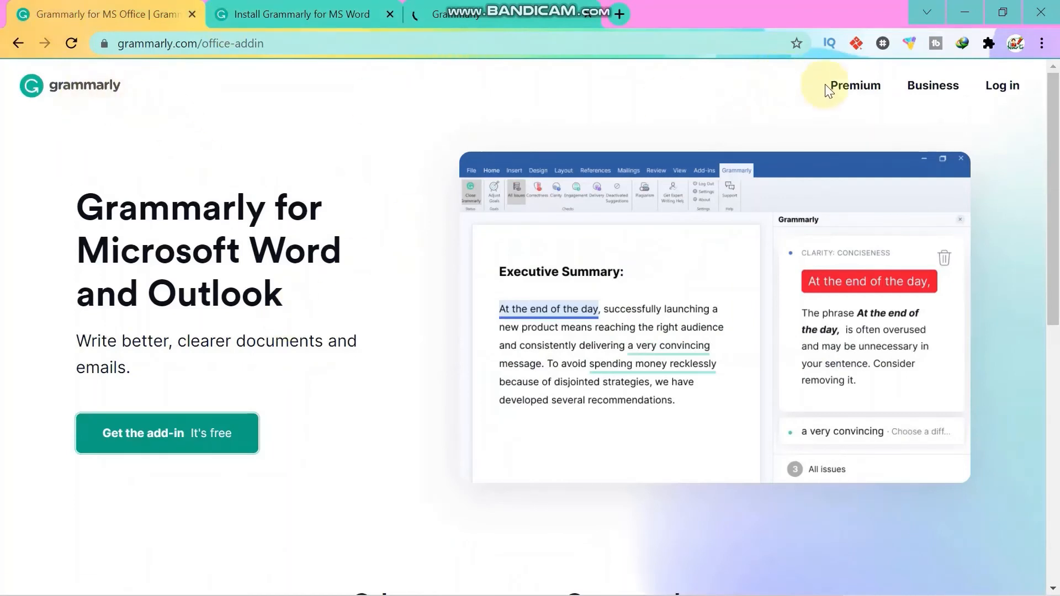
pyautogui.moveTo(855, 86)
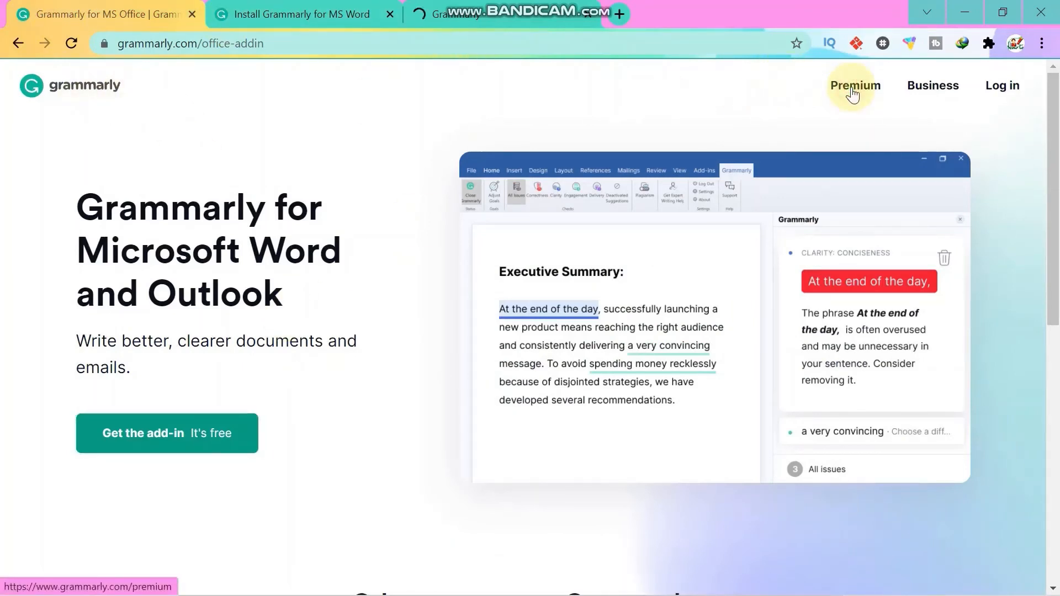
pyautogui.click(854, 85)
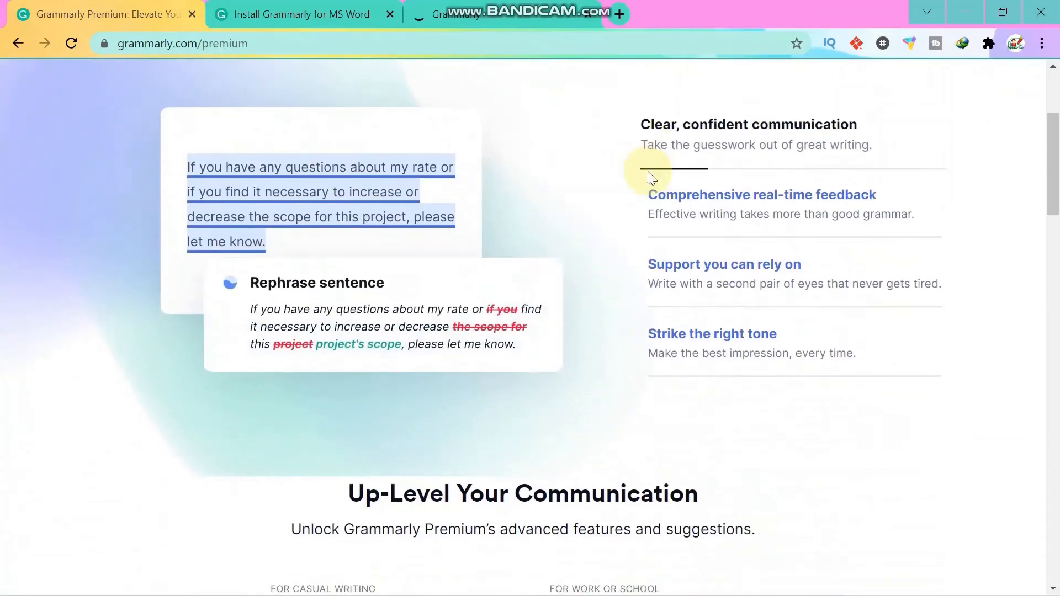
pyautogui.scroll(-3)
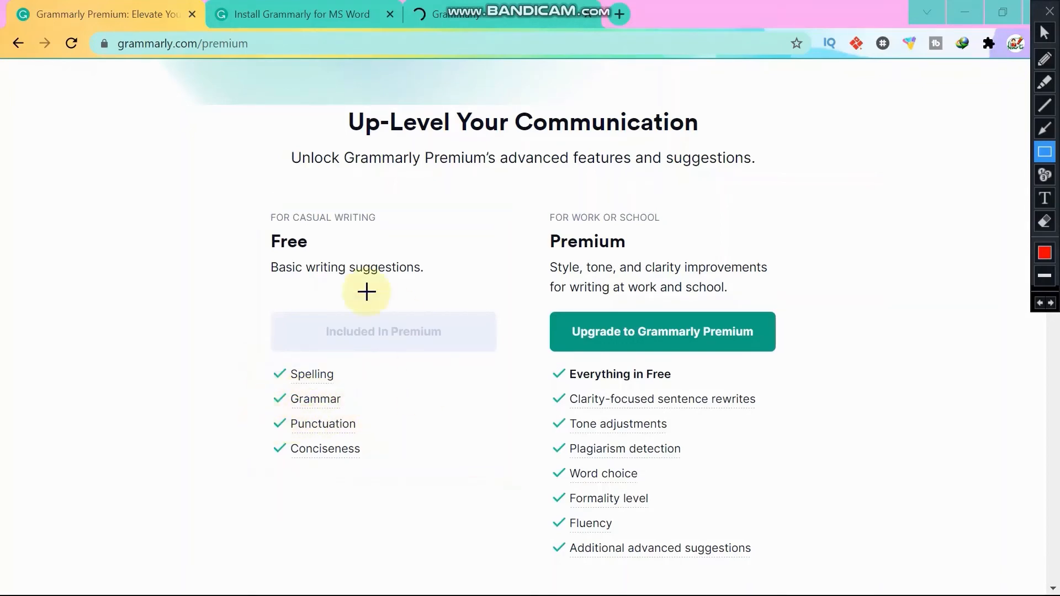
pyautogui.moveTo(575, 303)
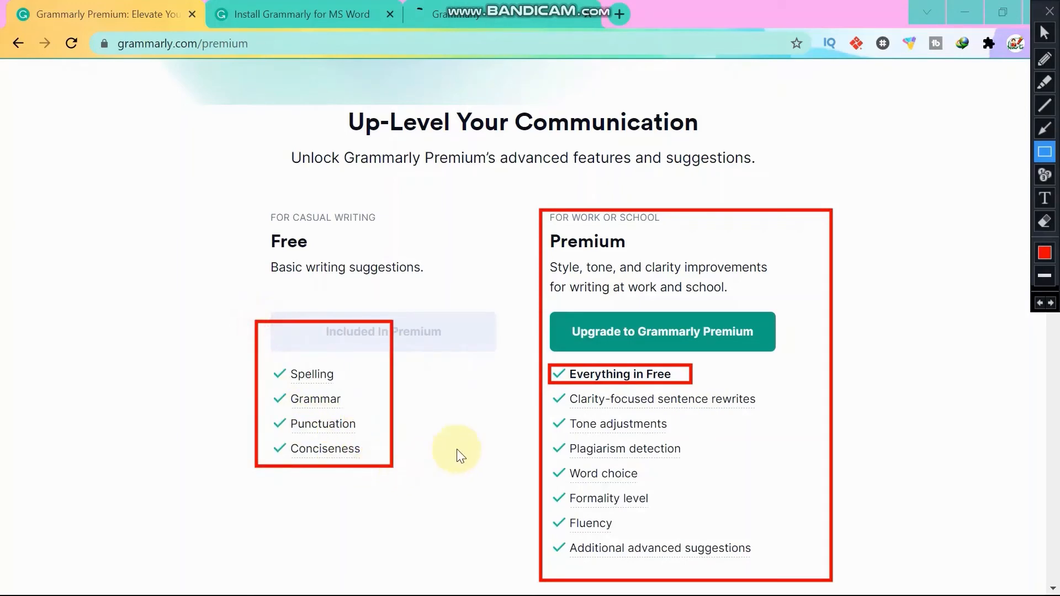
pyautogui.moveTo(734, 409)
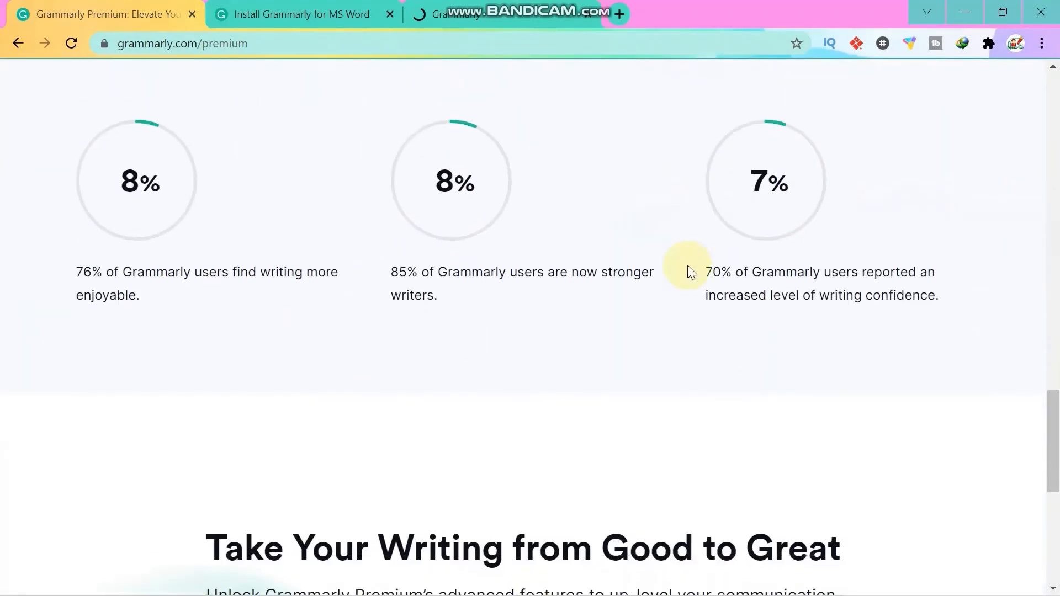
pyautogui.scroll(-3)
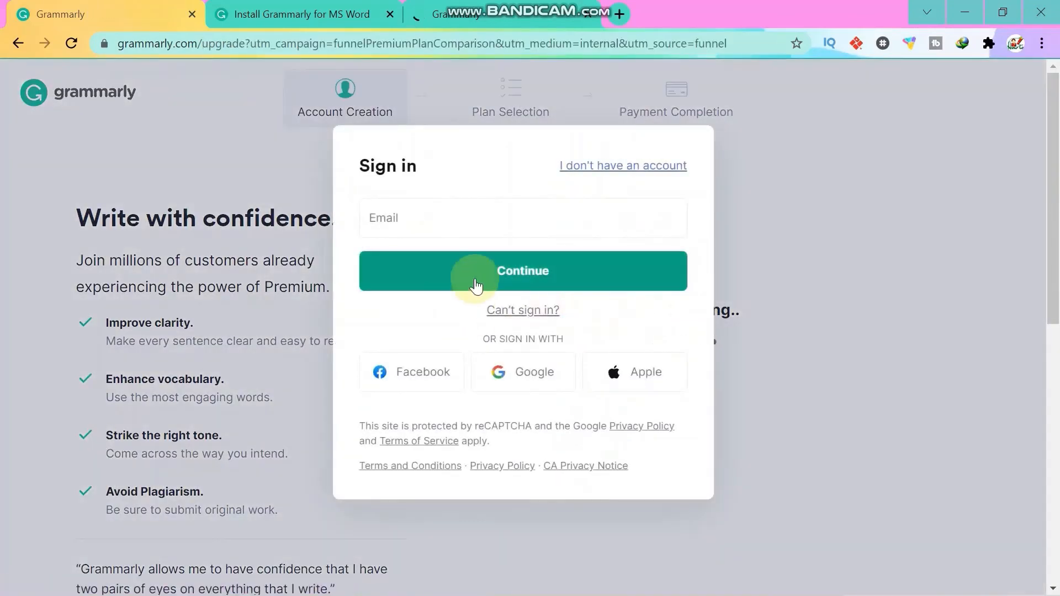
# Sign in with Google and browse Premium plan prices from $12.00 to $30.00 monthly.
pyautogui.click(523, 371)
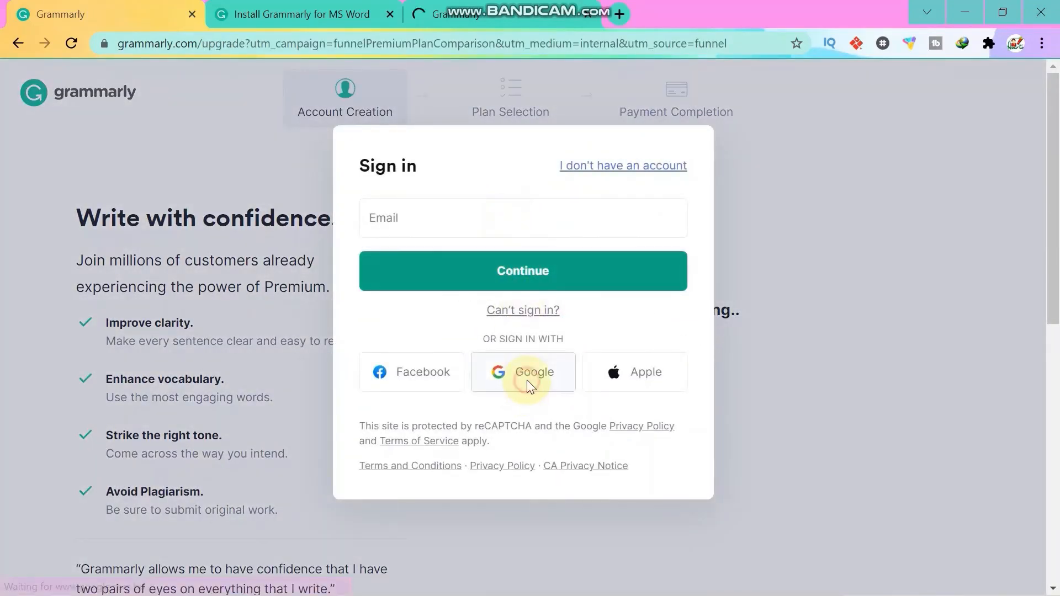
pyautogui.click(523, 372)
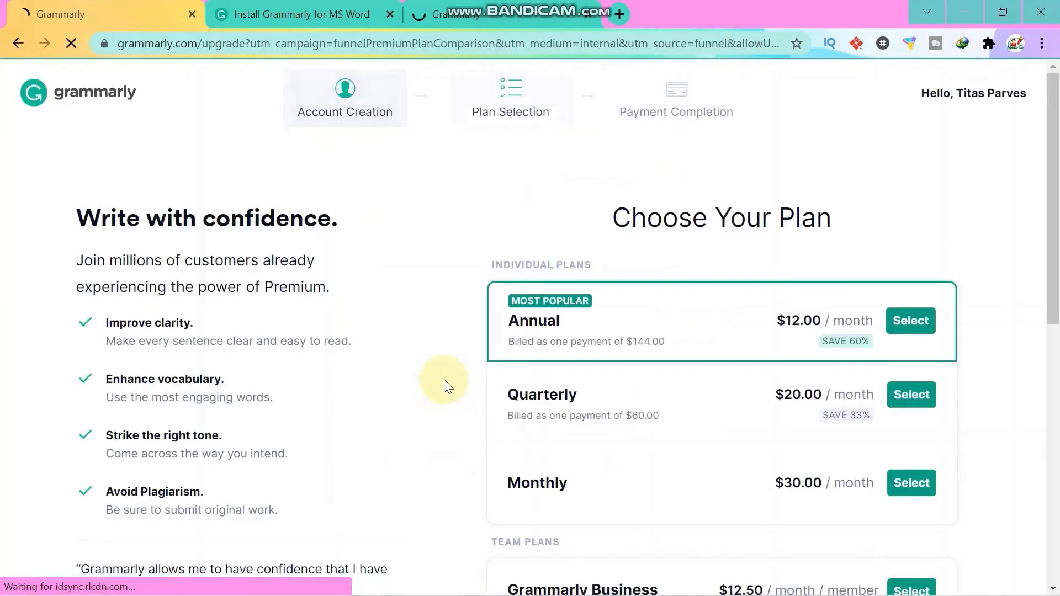
pyautogui.scroll(-3)
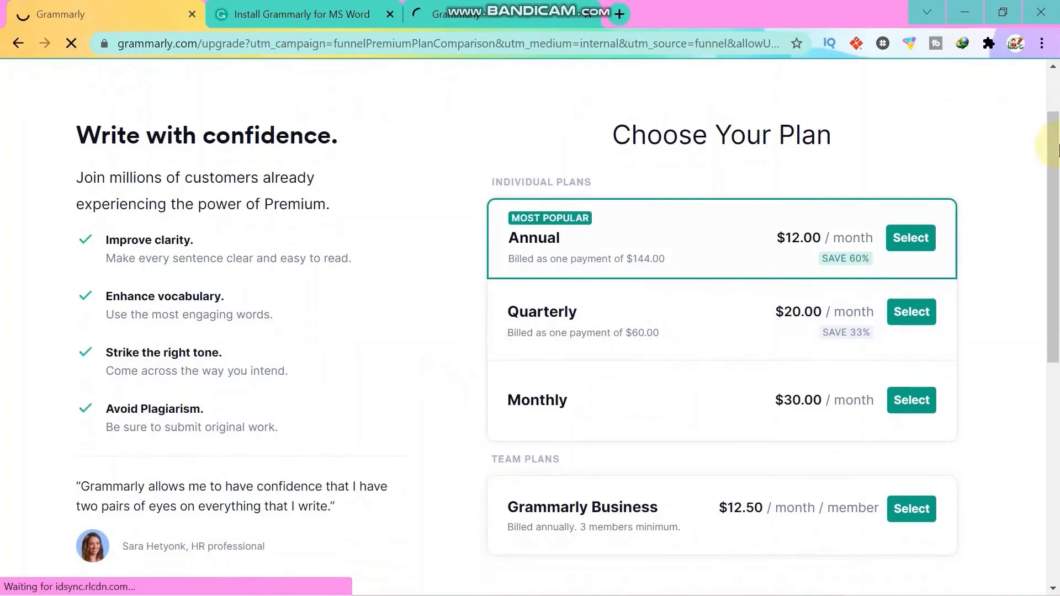
pyautogui.moveTo(835, 270)
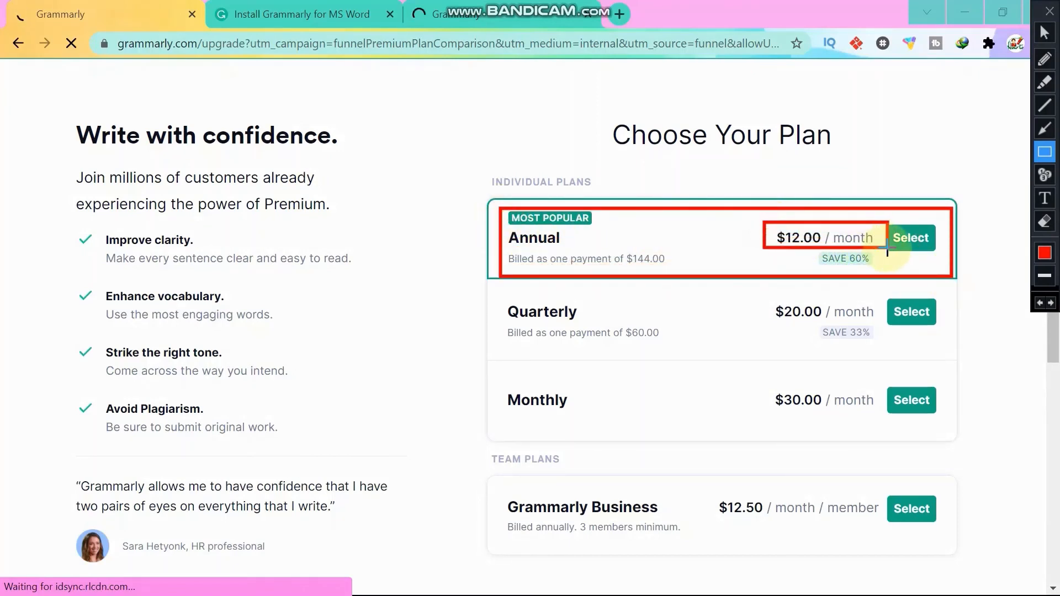
pyautogui.moveTo(560, 308)
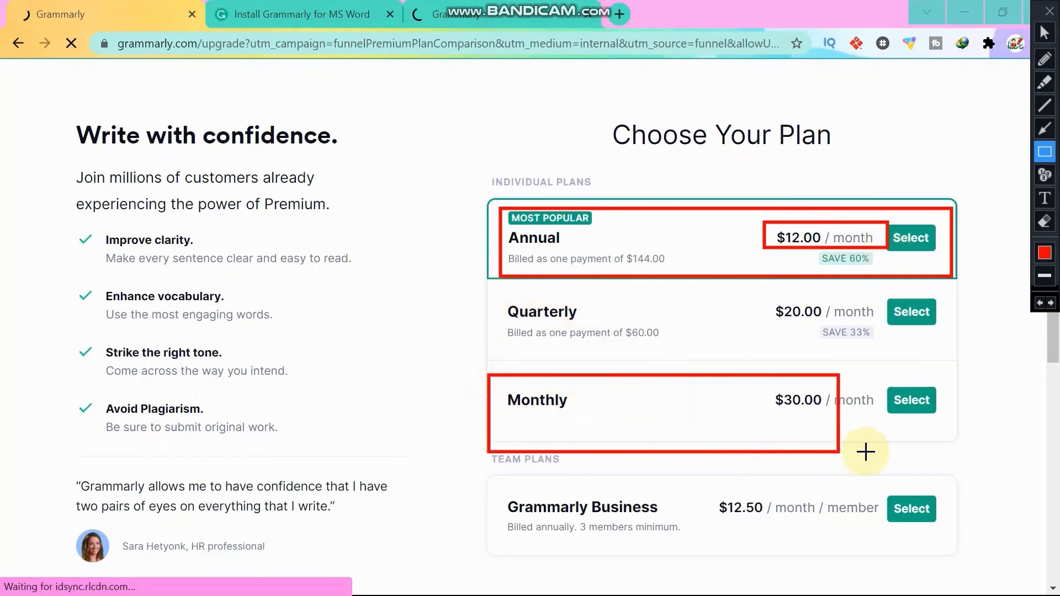
pyautogui.moveTo(714, 280)
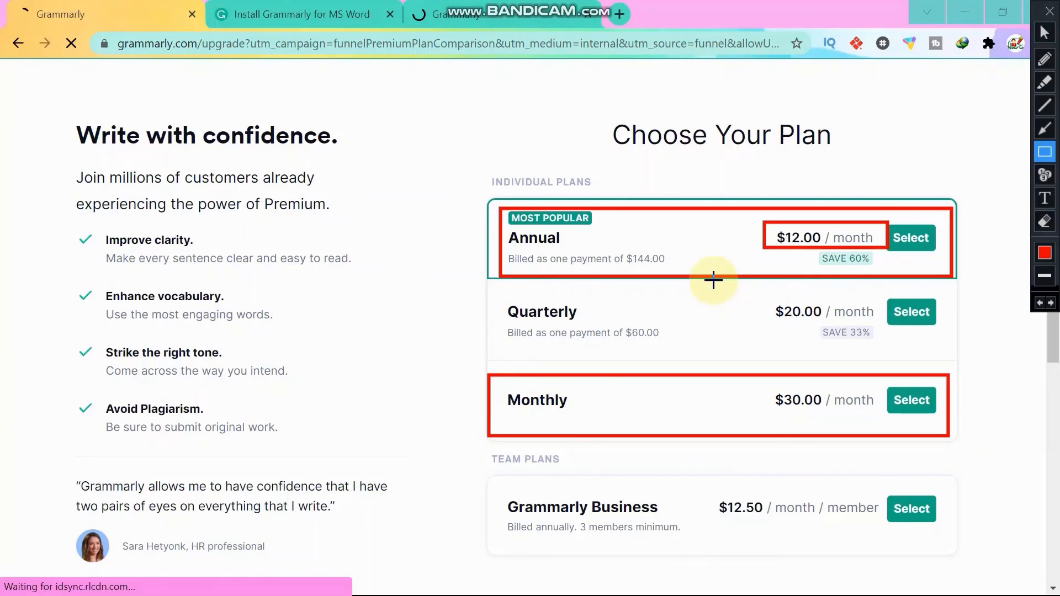
pyautogui.scroll(-3)
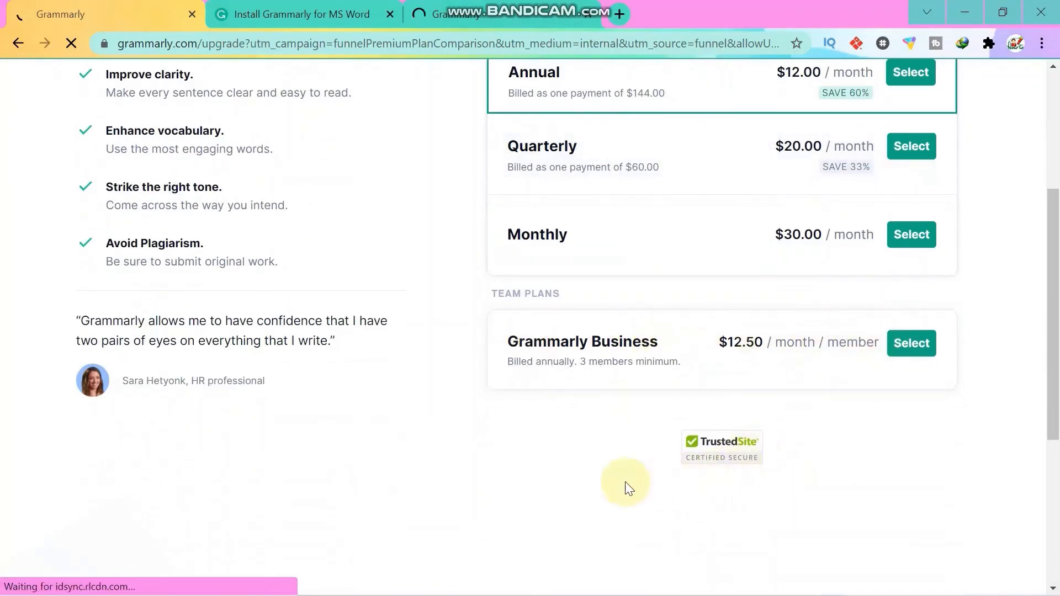
pyautogui.scroll(3)
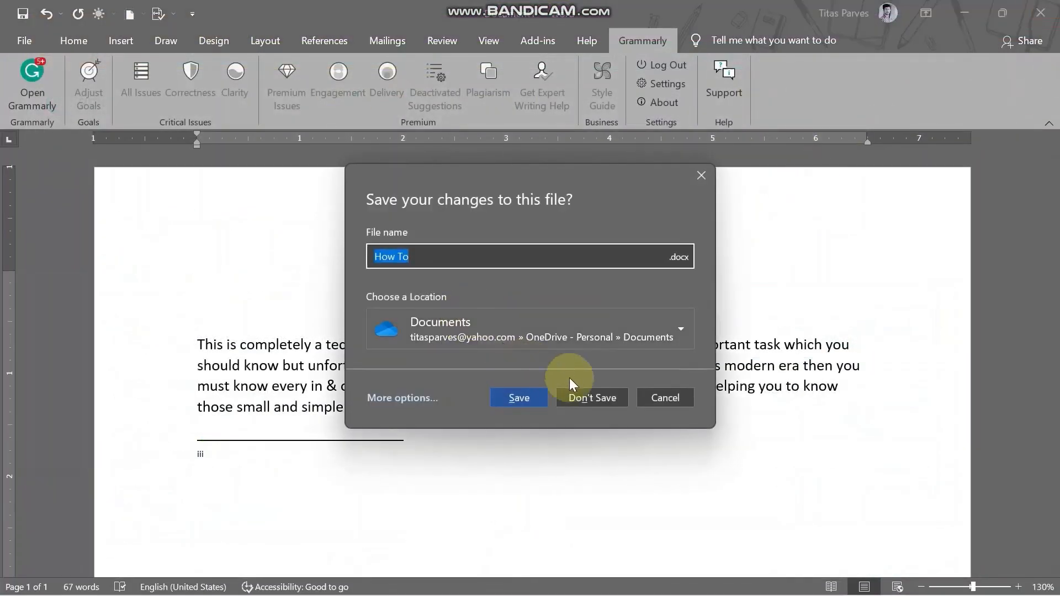
# Close the document with Don't Save, then open the desktop context menu.
pyautogui.click(590, 398)
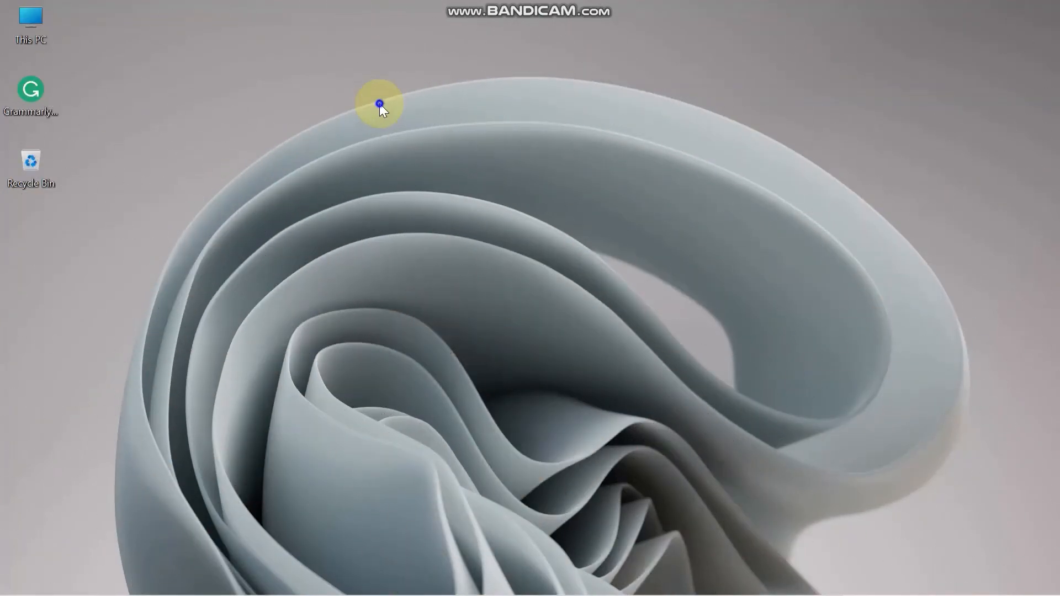
pyautogui.rightClick(379, 105)
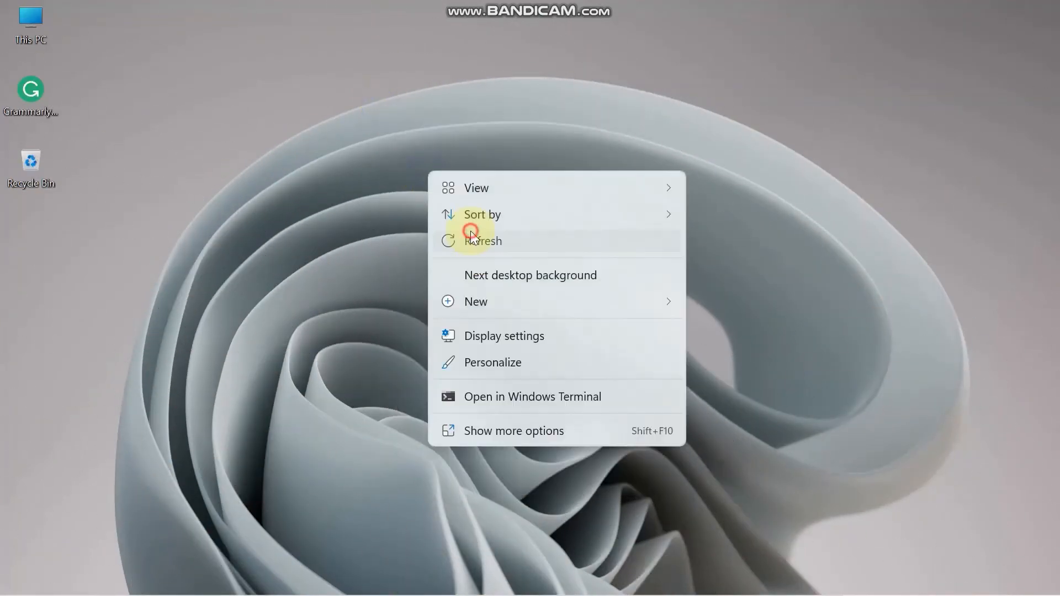